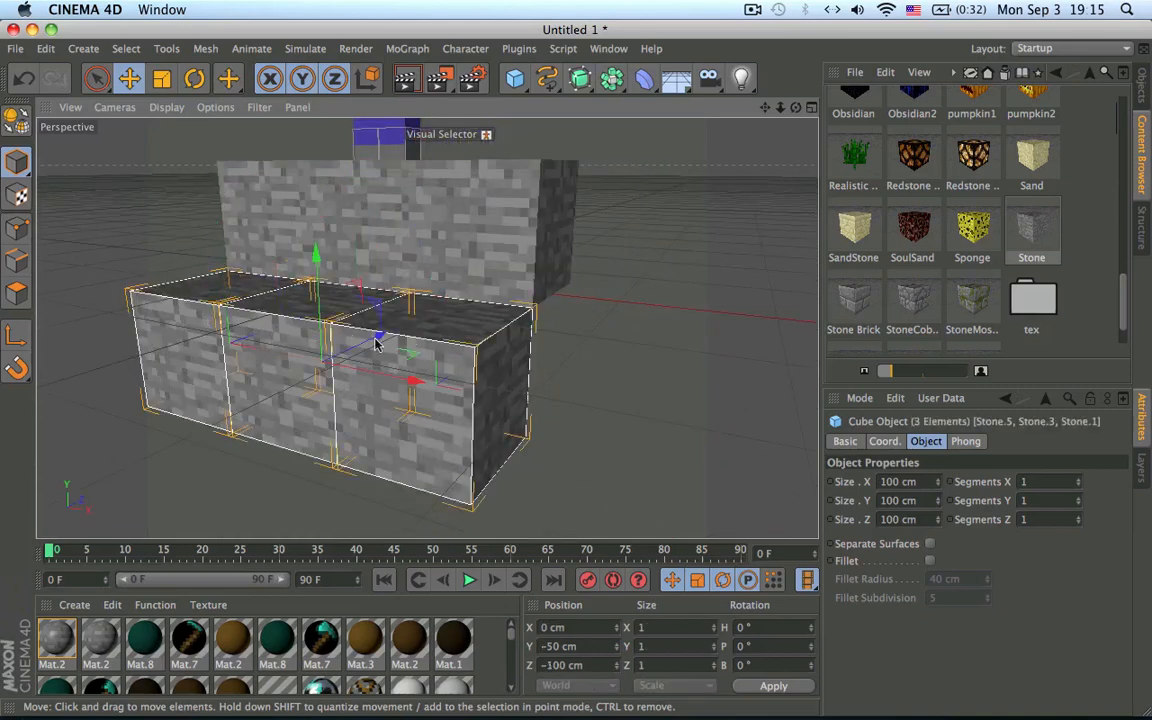
- Move the stone block rows back and raise the blocks beneath the character into steps
left_click_drag(378, 336, 284, 380)
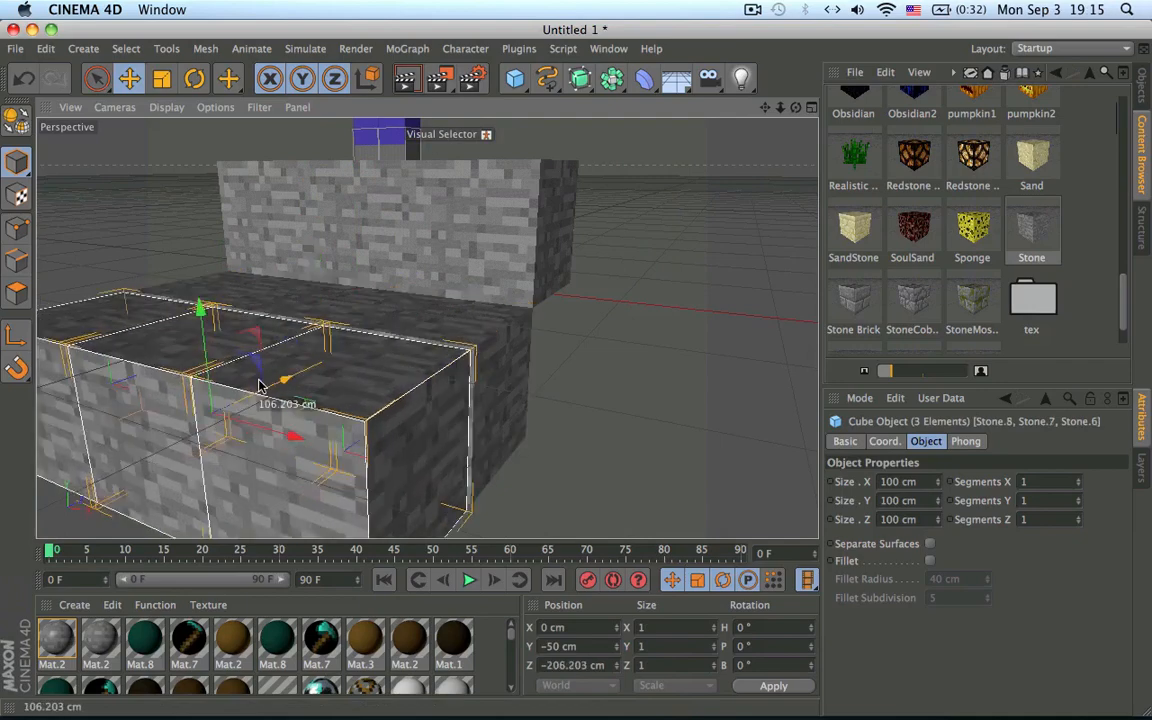
left_click_drag(284, 380, 380, 350)
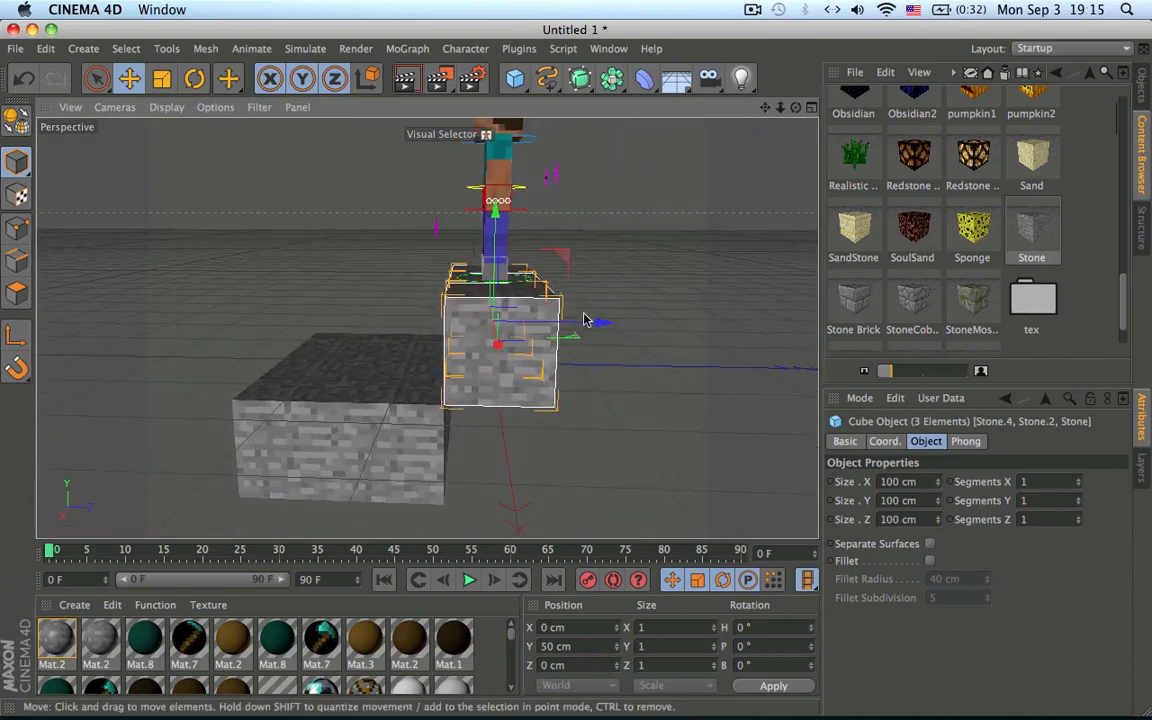
left_click_drag(500, 340, 700, 320)
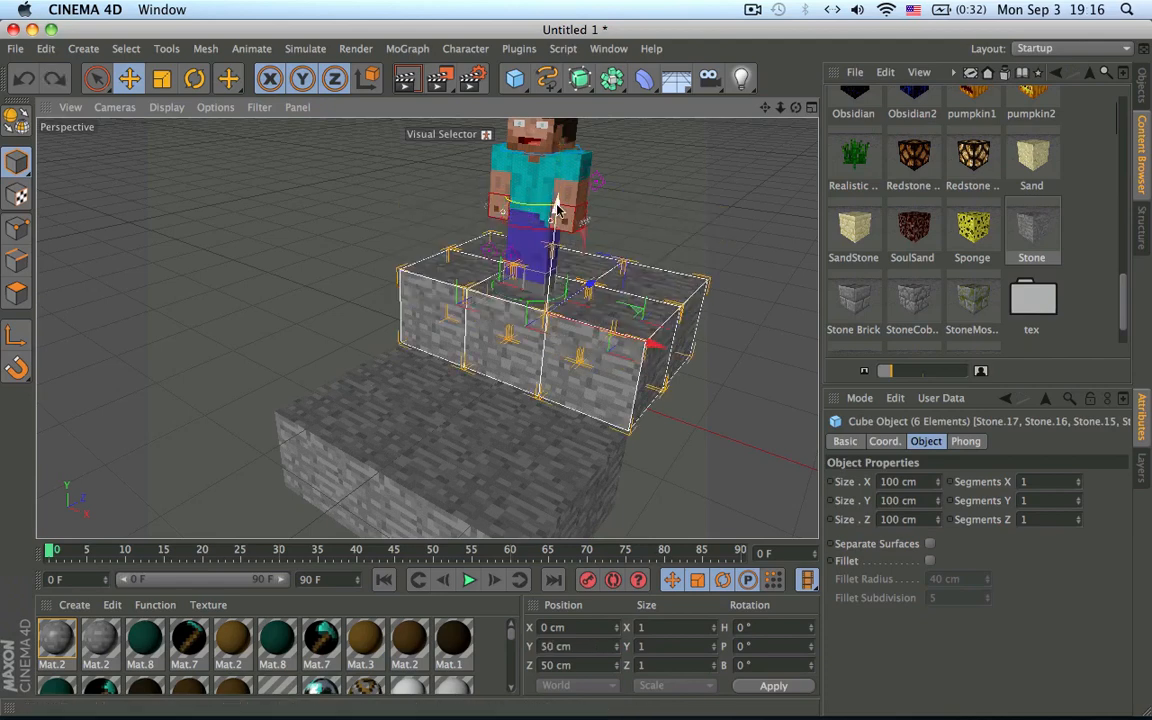
left_click_drag(556, 210, 564, 130)
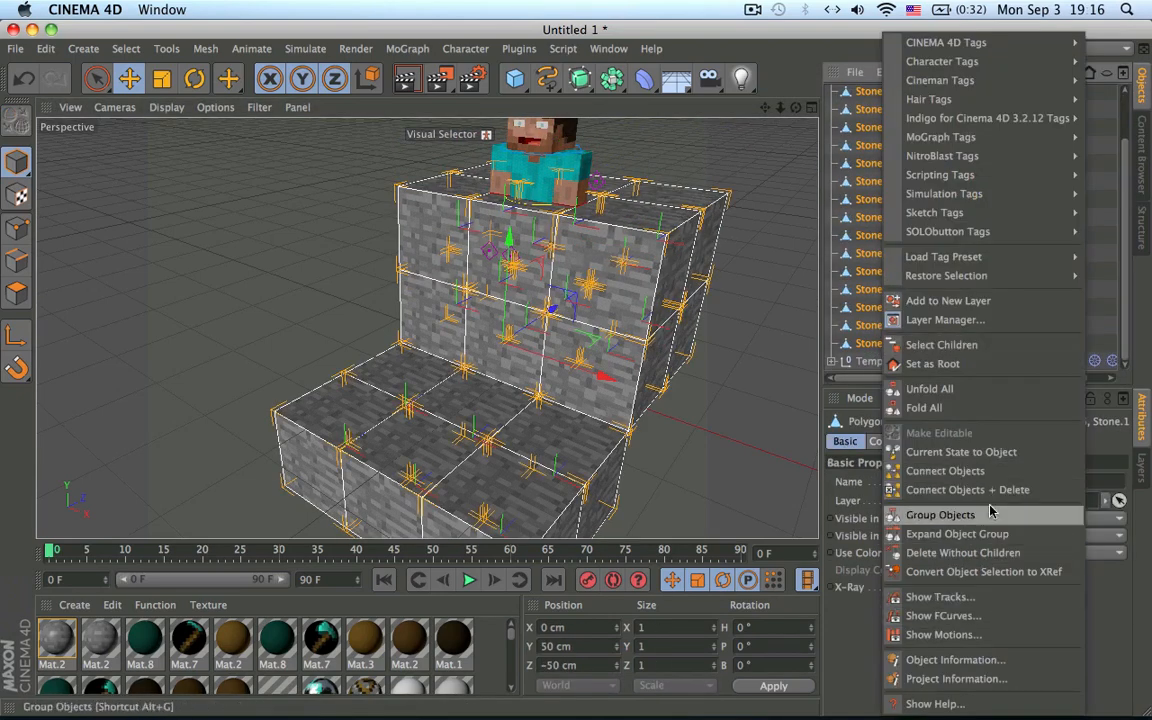
- Group the stone blocks into one object and set the Minecraft rig down on the block
left_click(940, 514)
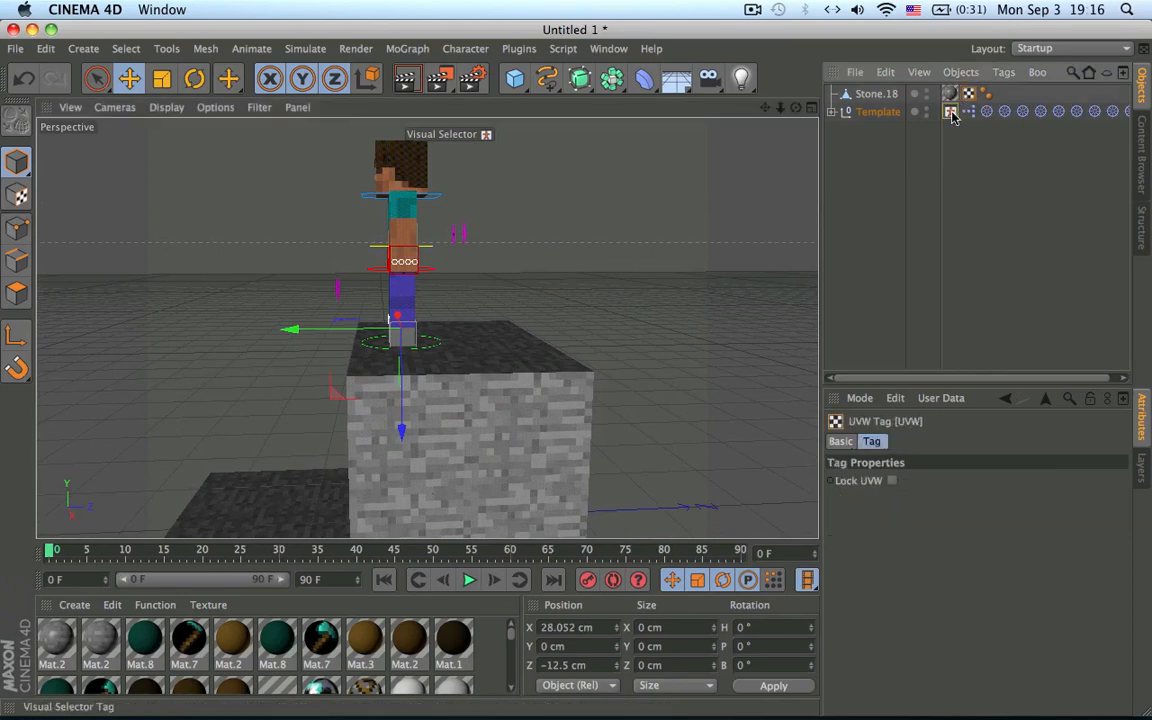
left_click(950, 112)
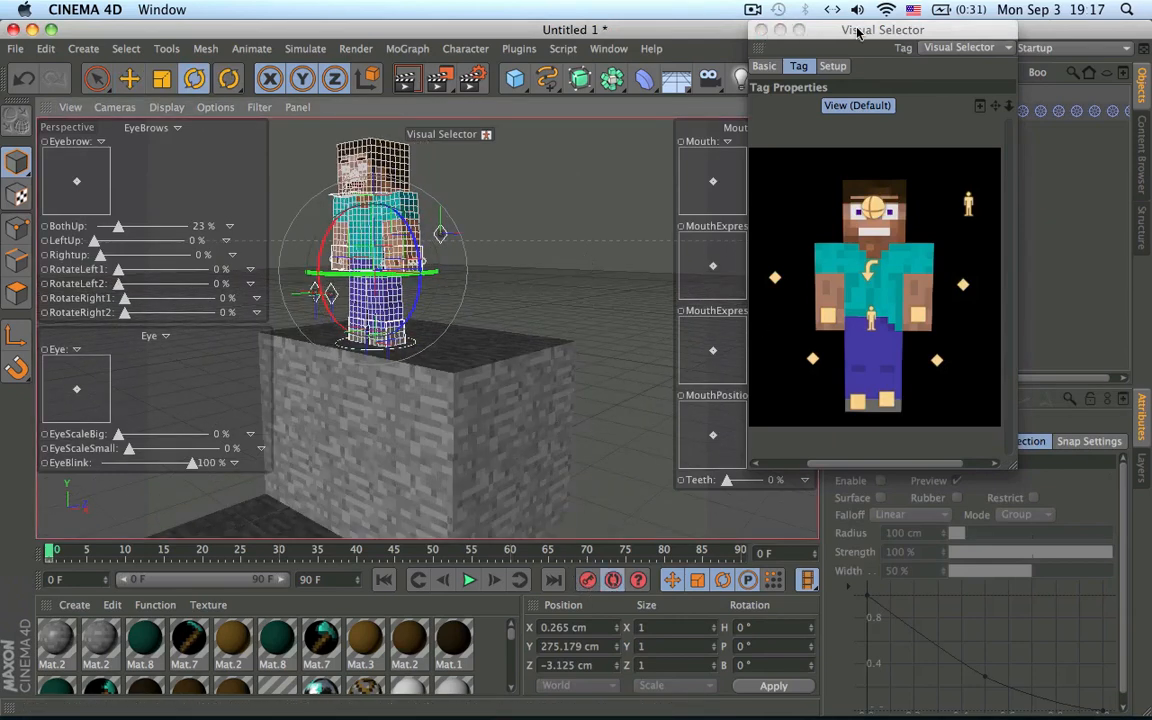
left_click_drag(882, 30, 940, 116)
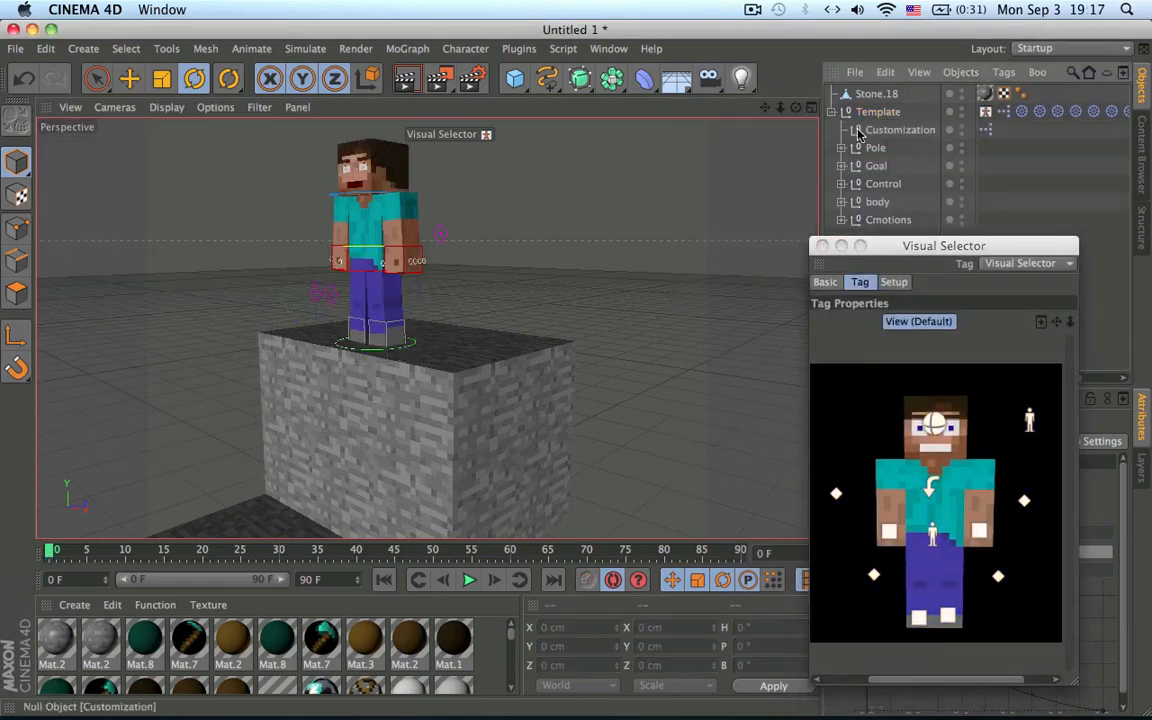
- Adjust the Customization null's Head and Shirt sliders to the skeleton skin
left_click(900, 128)
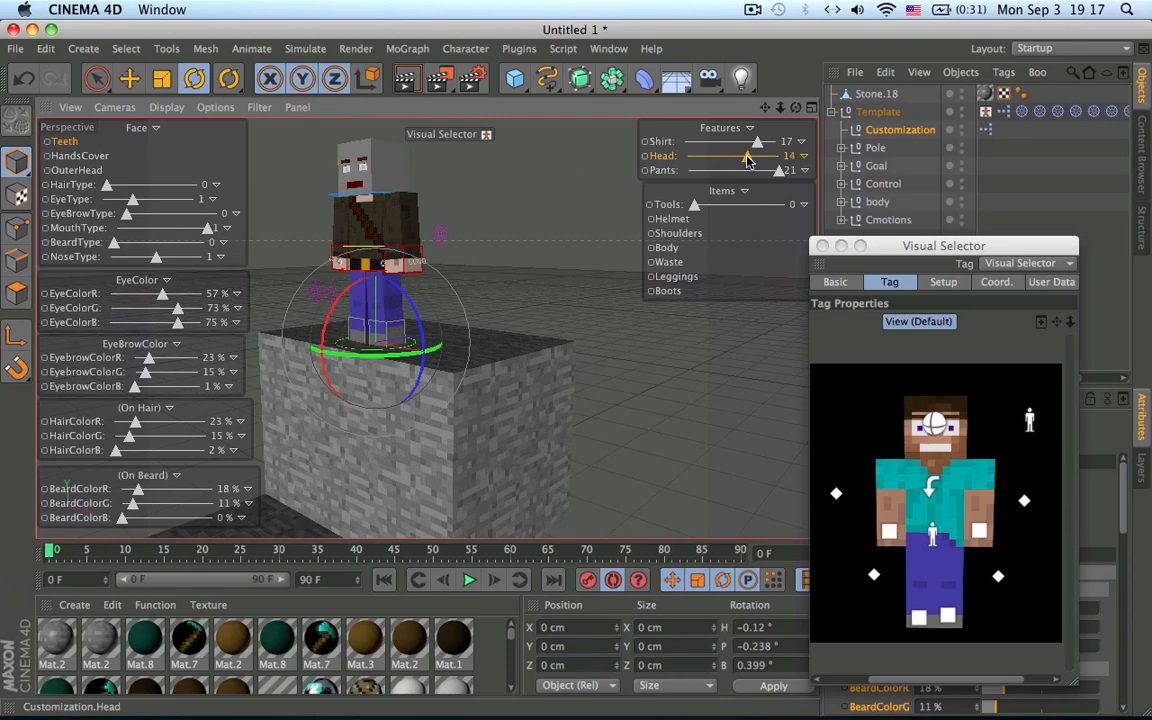
left_click_drag(756, 140, 748, 140)
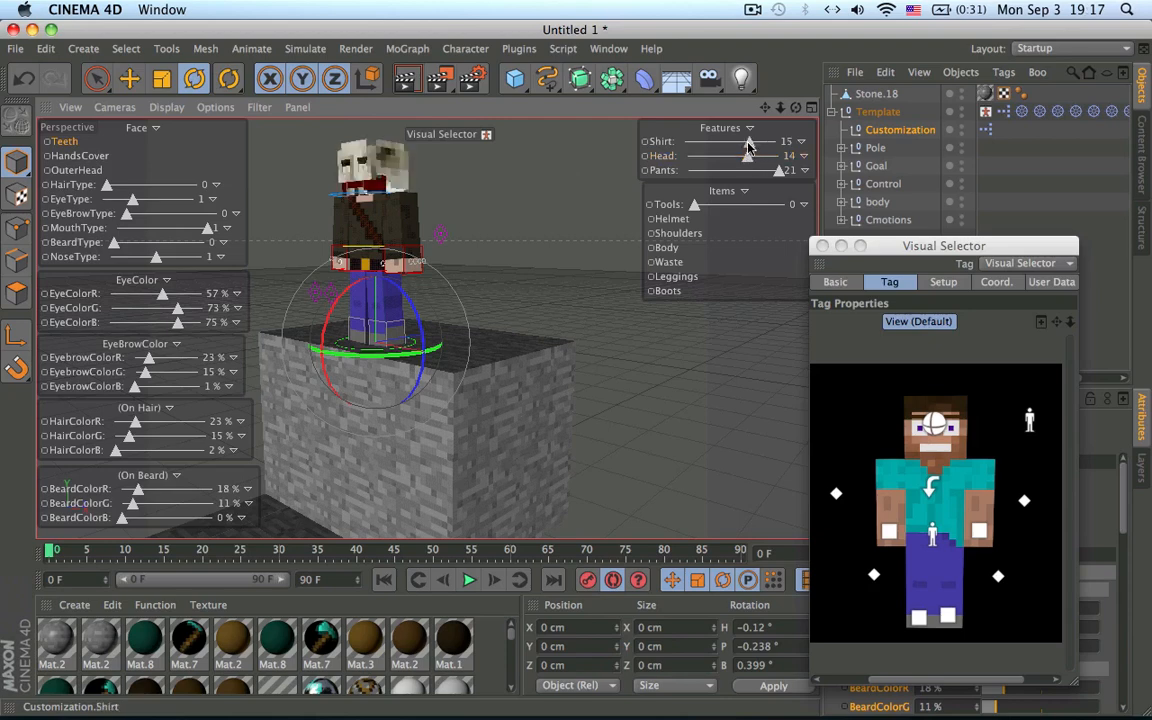
left_click_drag(748, 140, 744, 140)
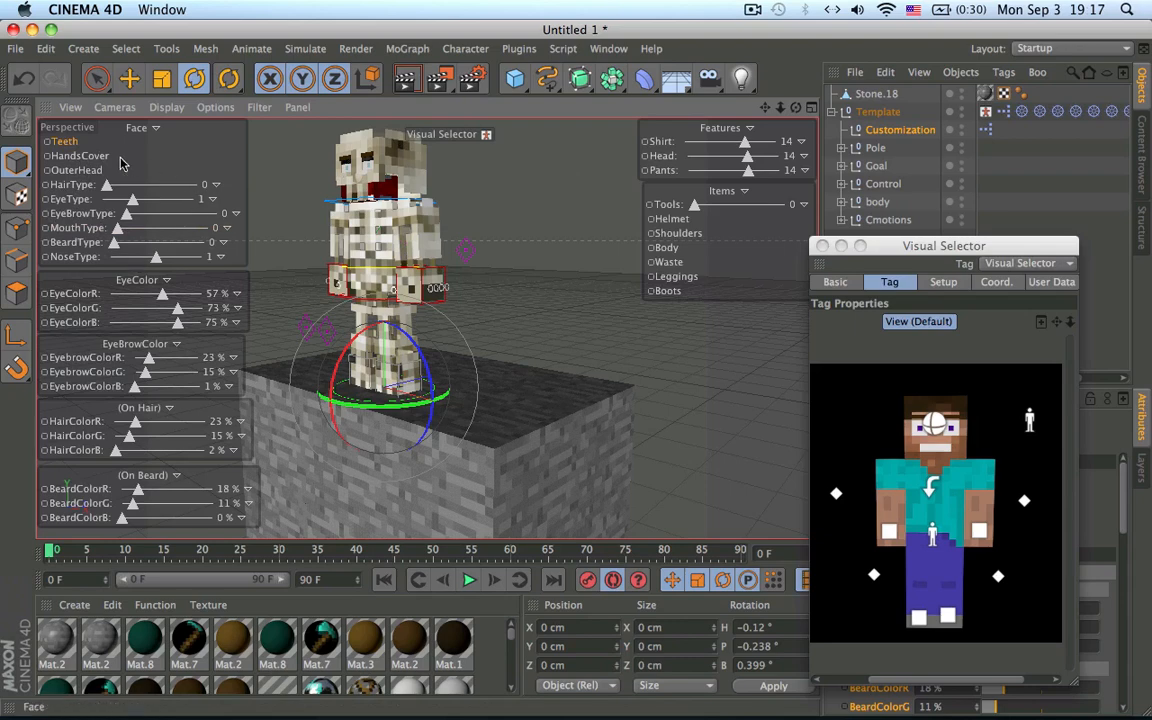
left_click(64, 140)
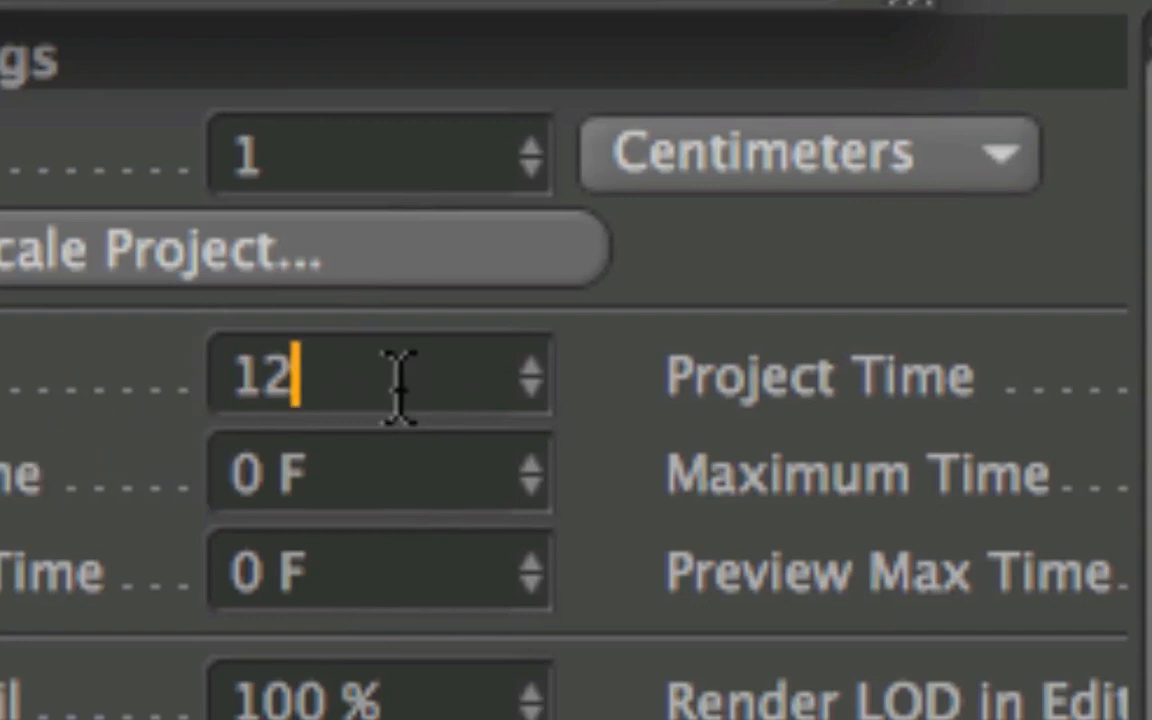
- Change the Project Settings frame rate from 24 to 12 FPS
type("24")
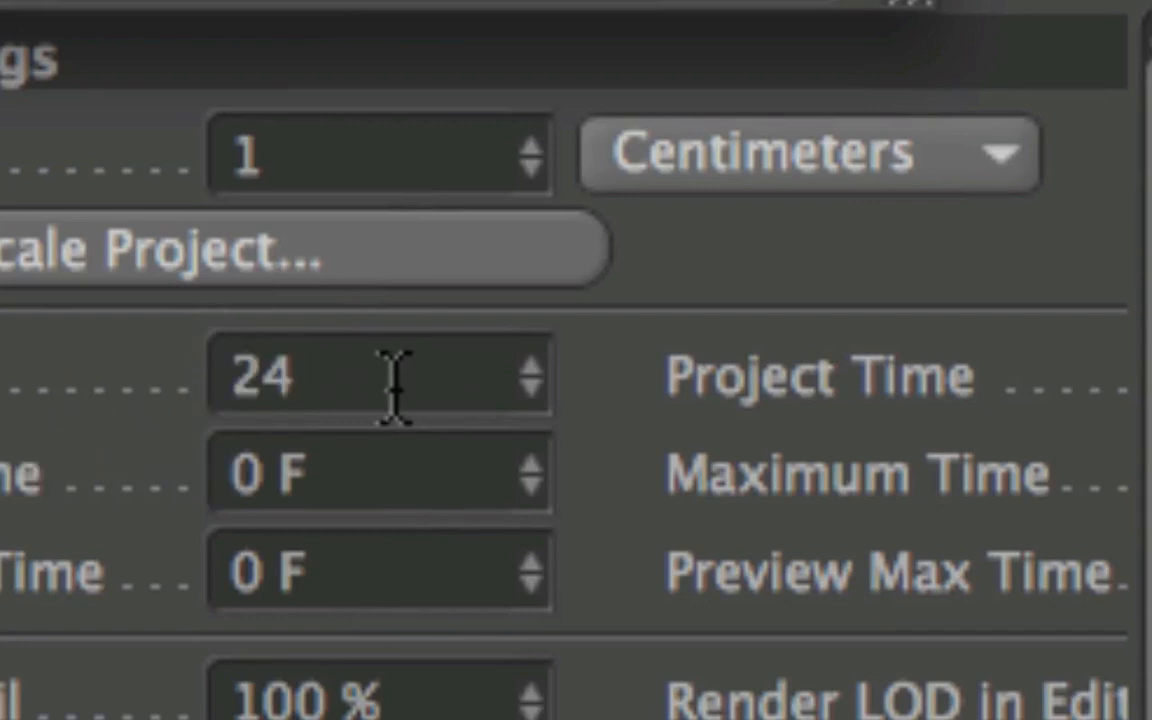
type("12")
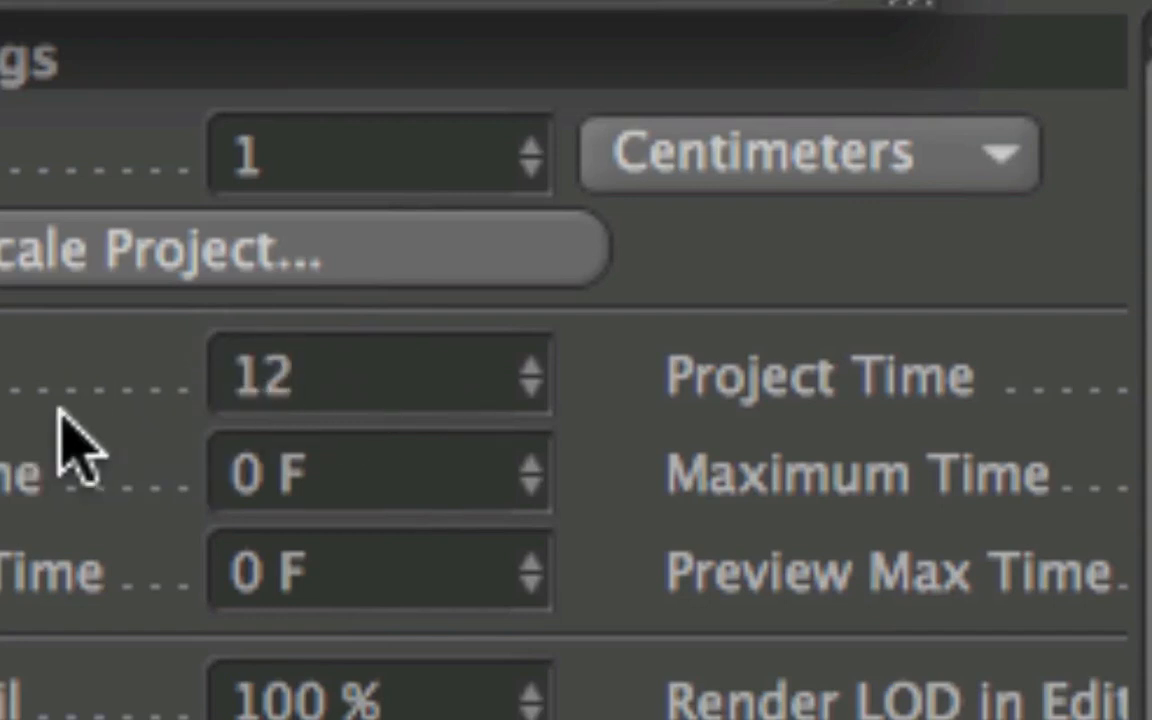
type("15 F")
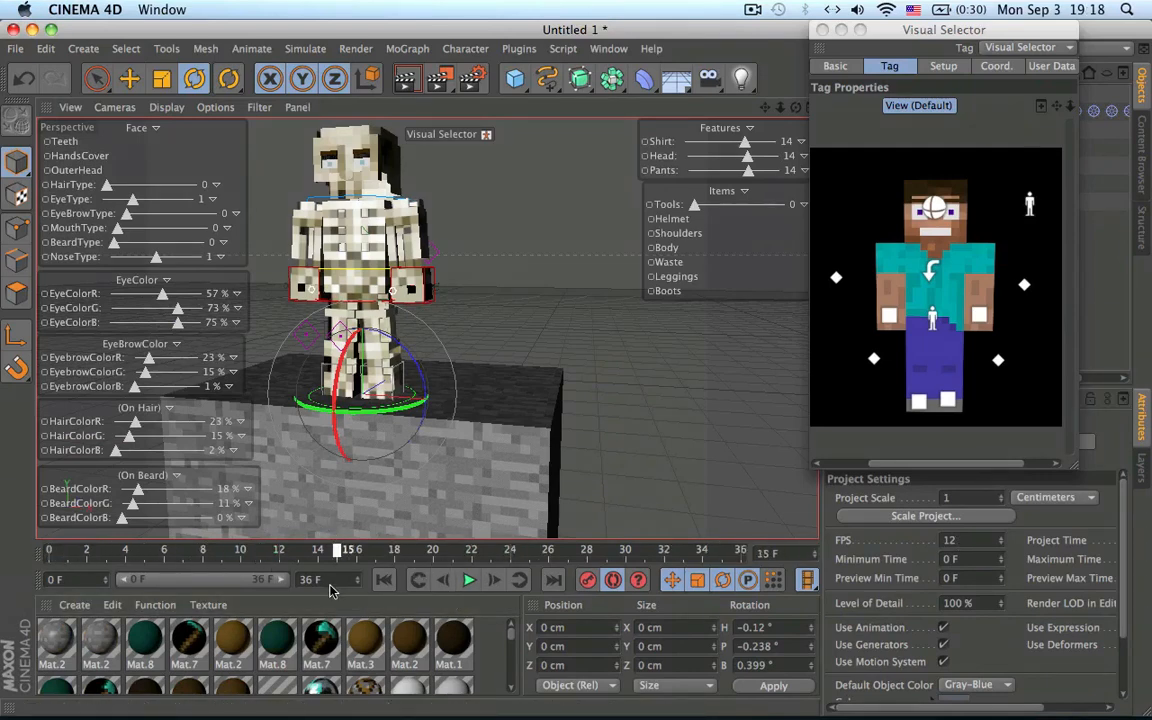
- Extend the preview range to 36 frames and orbit around the skeleton on the block
left_click(468, 580)
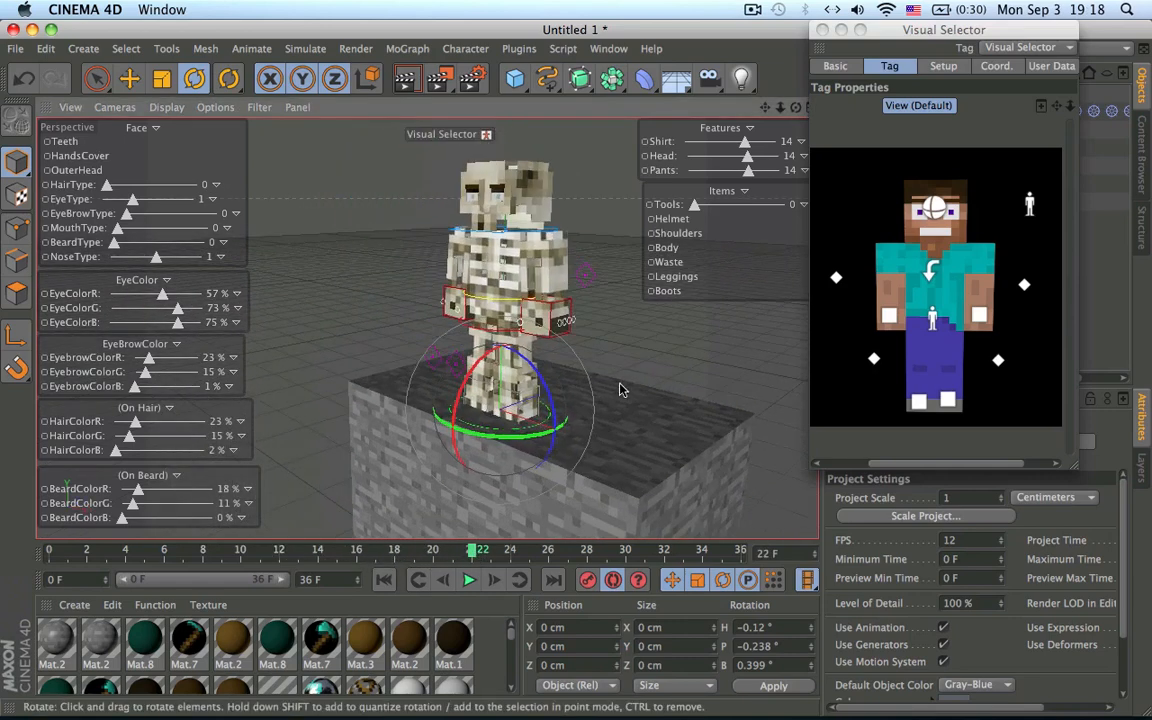
left_click_drag(620, 390, 470, 380)
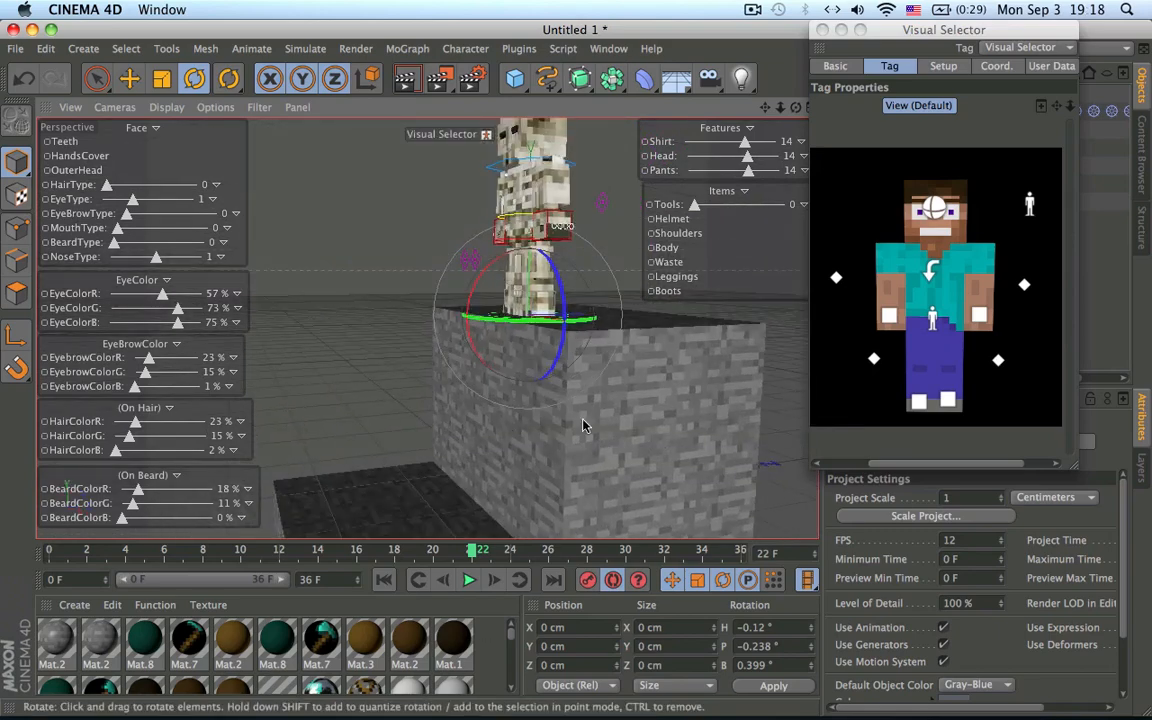
left_click_drag(584, 424, 536, 310)
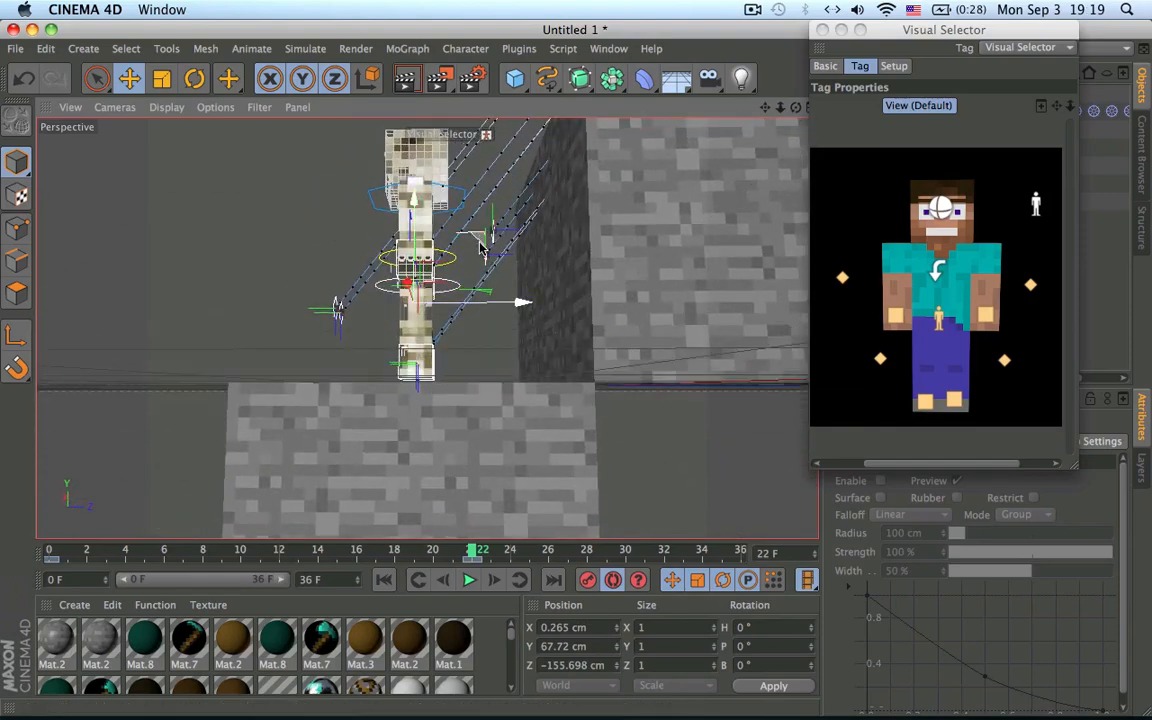
- Lift the skeleton rig above the tall block and keyframe the jump position
left_click_drag(480, 244, 520, 310)
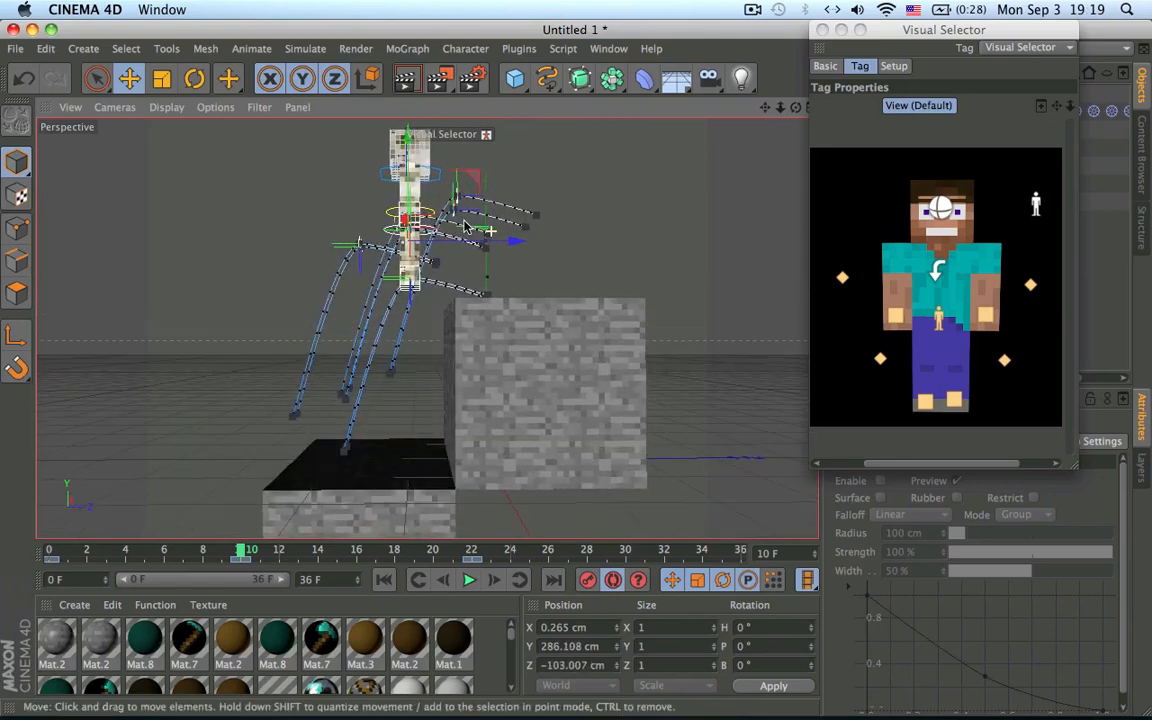
- Step through later frames, reposing the rig to keyframe additional jumps between the blocks
left_click(468, 580)
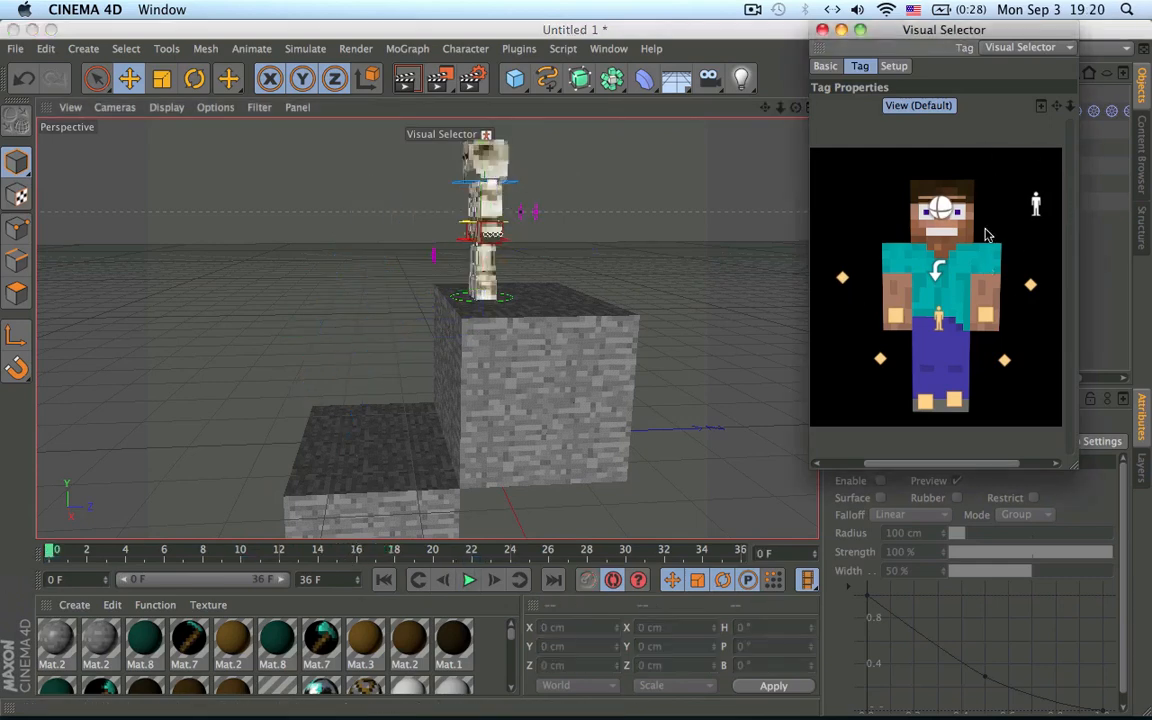
left_click(468, 580)
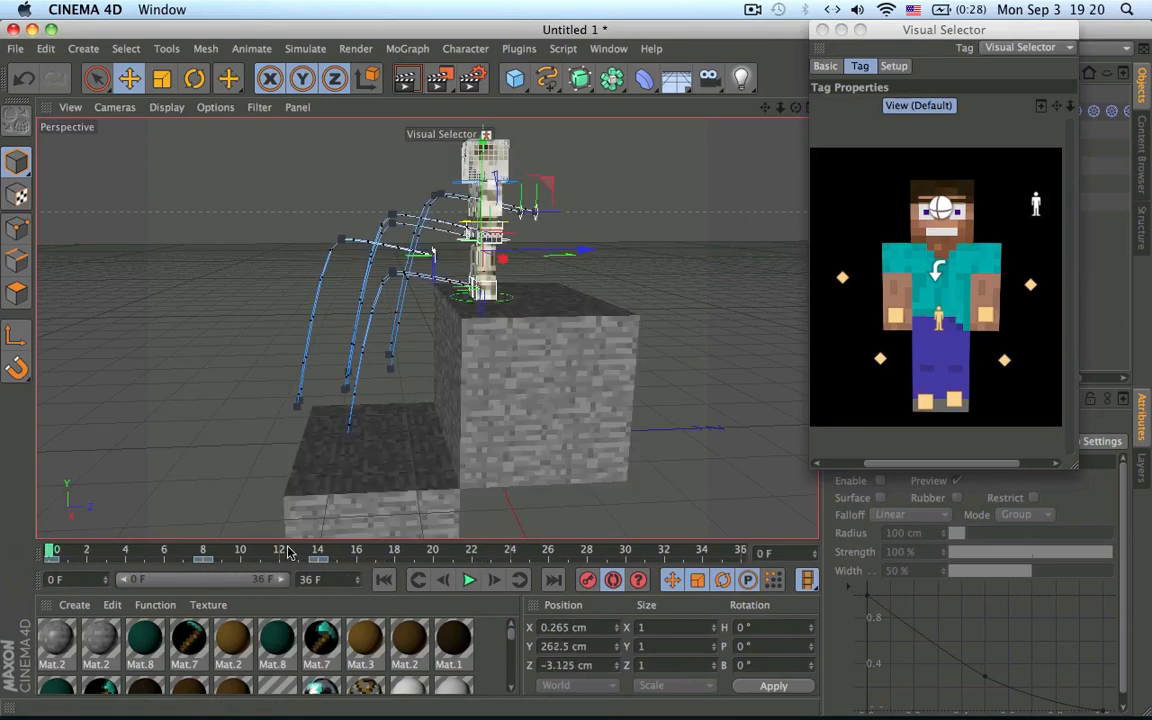
left_click(468, 580)
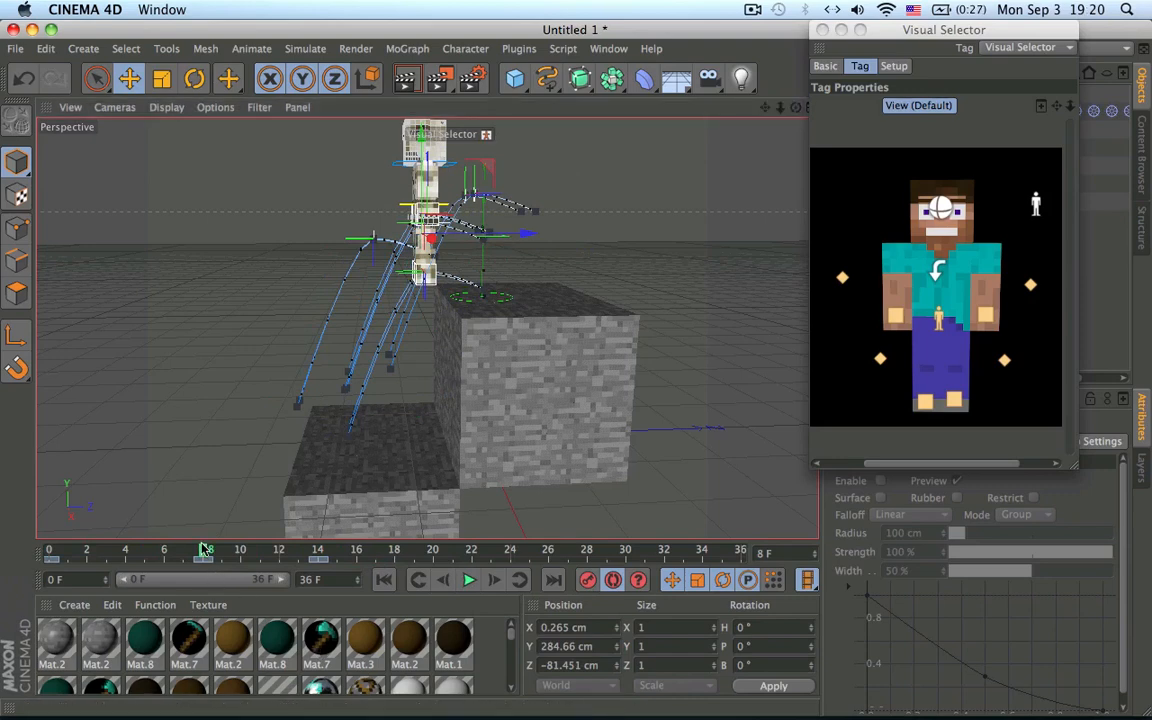
left_click(468, 580)
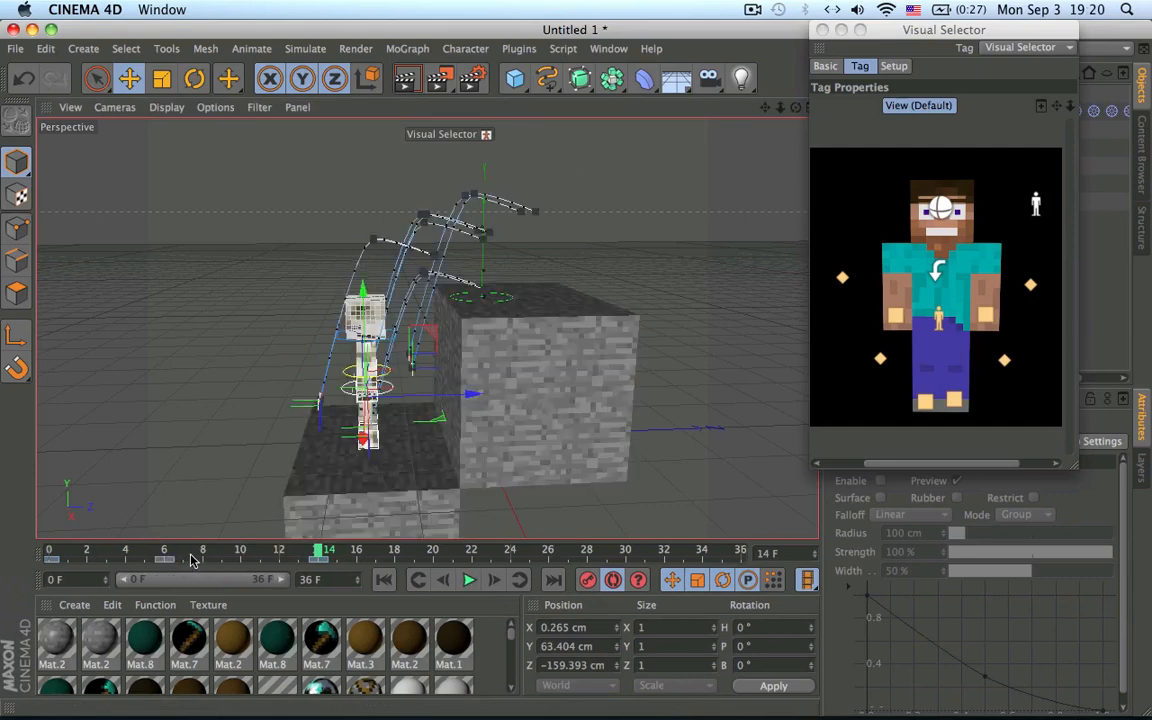
left_click(468, 580)
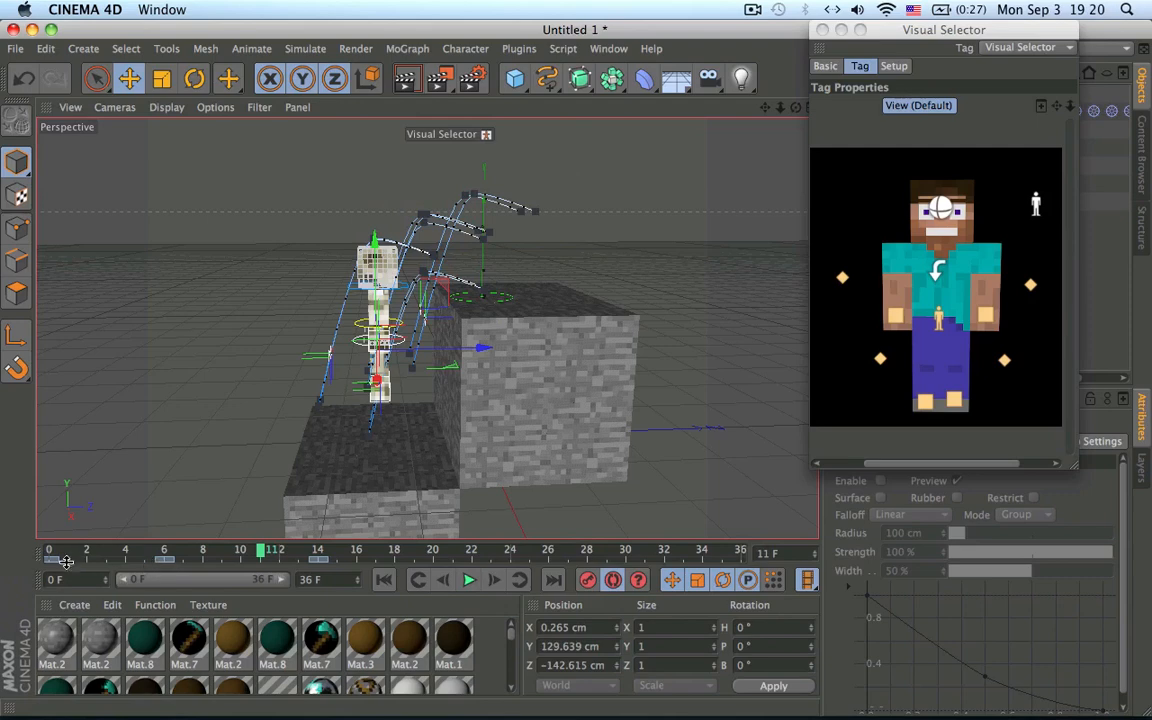
mouse_move(4, 620)
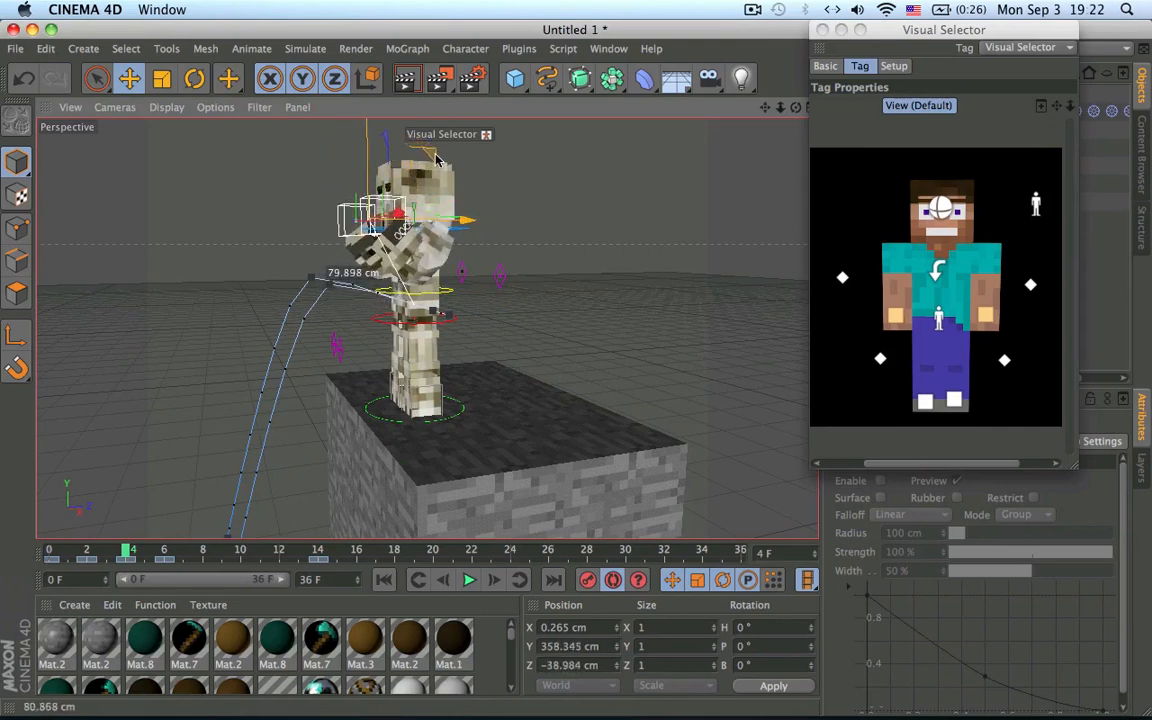
- Pose the skeleton crouching on the block with the rig controls and keyframe it
left_click_drag(436, 160, 390, 230)
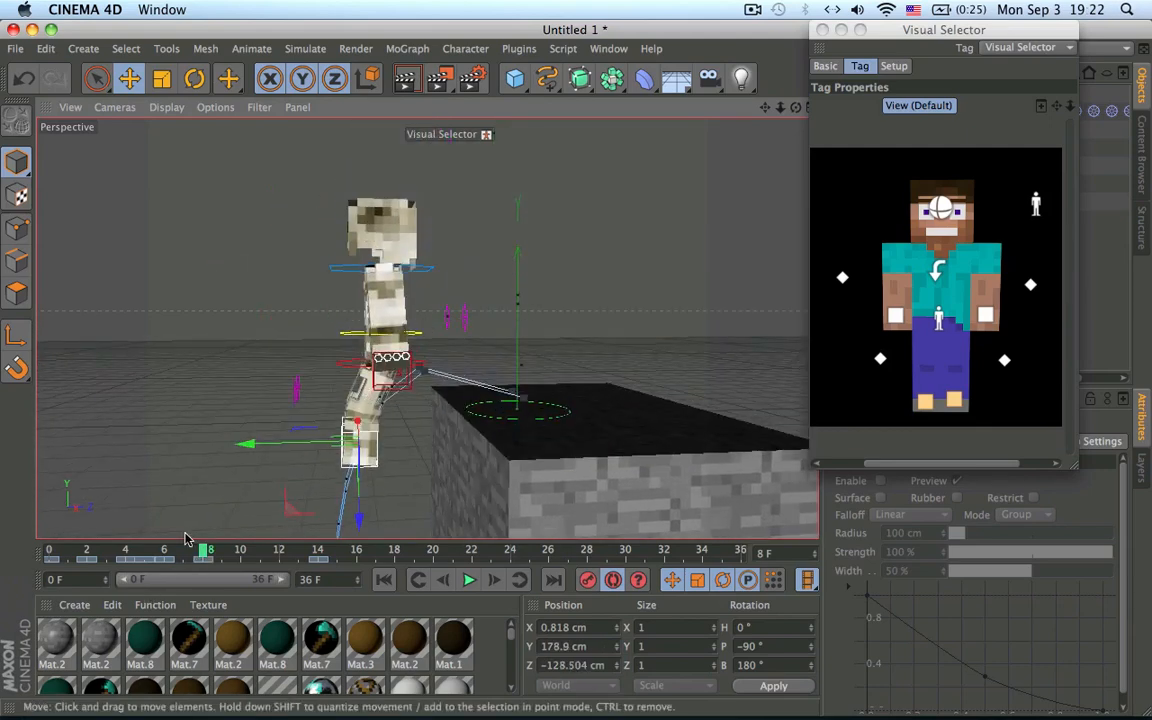
- Scrub to frame 8 and keyframe the skeleton leaning off the block's edge
left_click_drag(204, 550, 186, 550)
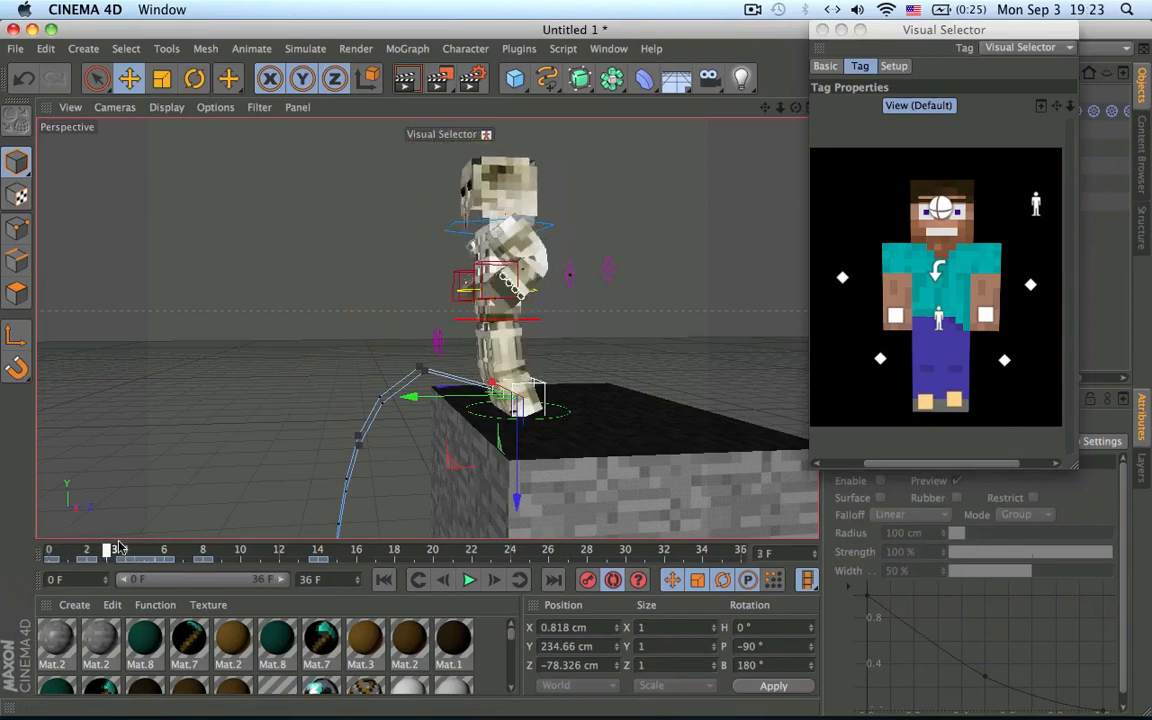
- At frame 7, lower the skeleton's body on Y into a crouch at the block's edge
left_click_drag(108, 548, 190, 548)
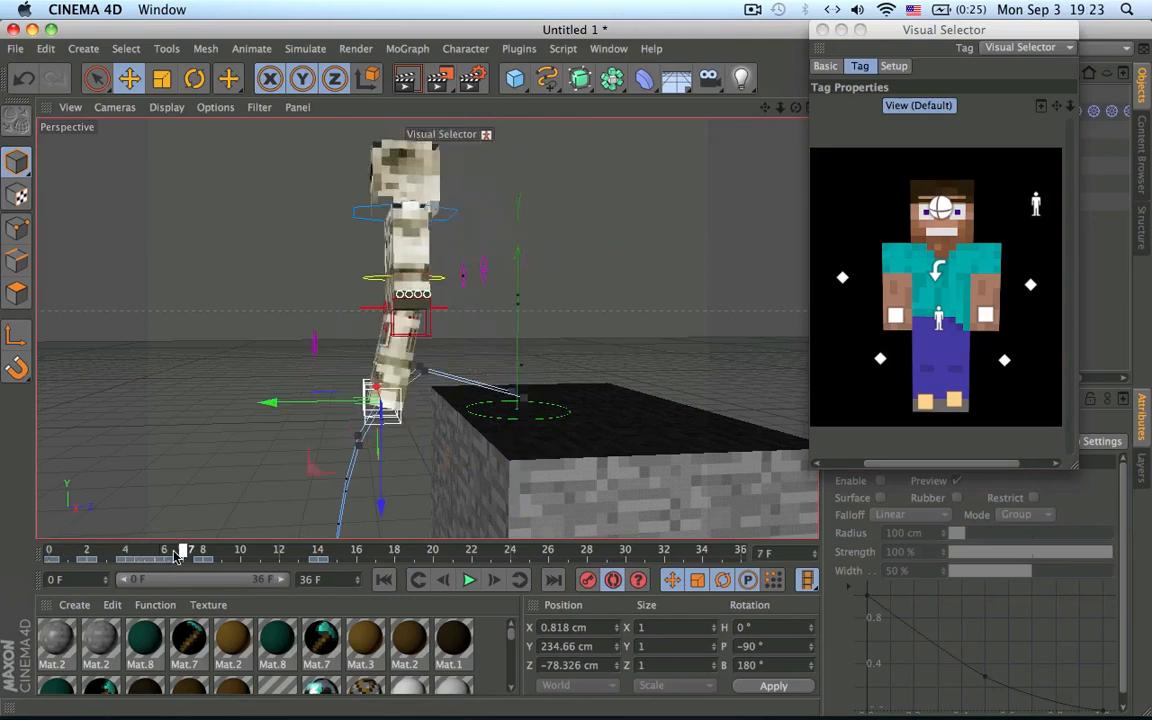
left_click_drag(186, 548, 150, 548)
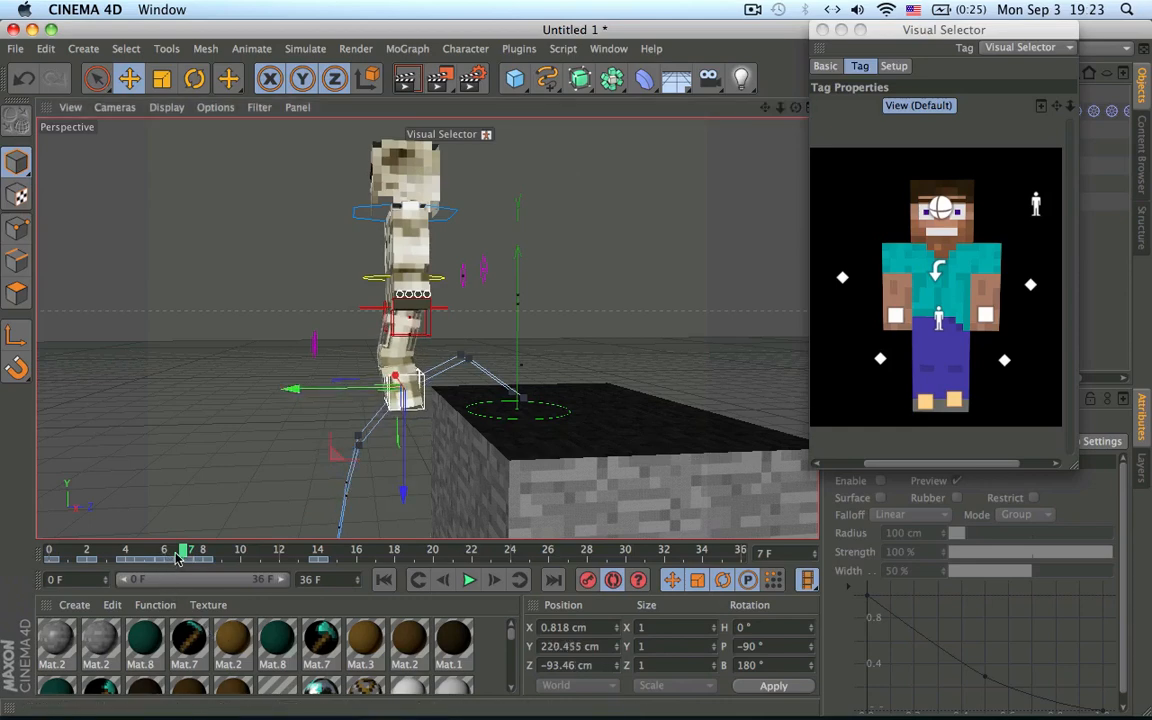
- Raise the skeleton's body high into the air after the crouch and check the pose around frames 7–9
left_click_drag(184, 550, 204, 550)
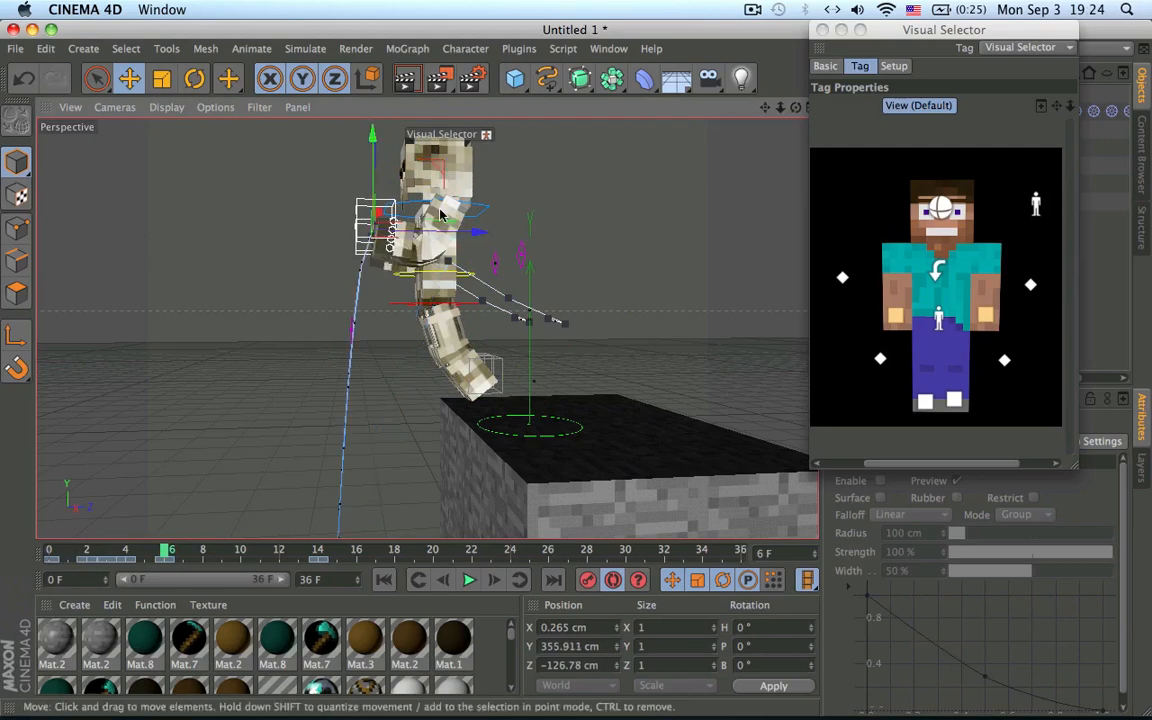
left_click_drag(170, 550, 110, 550)
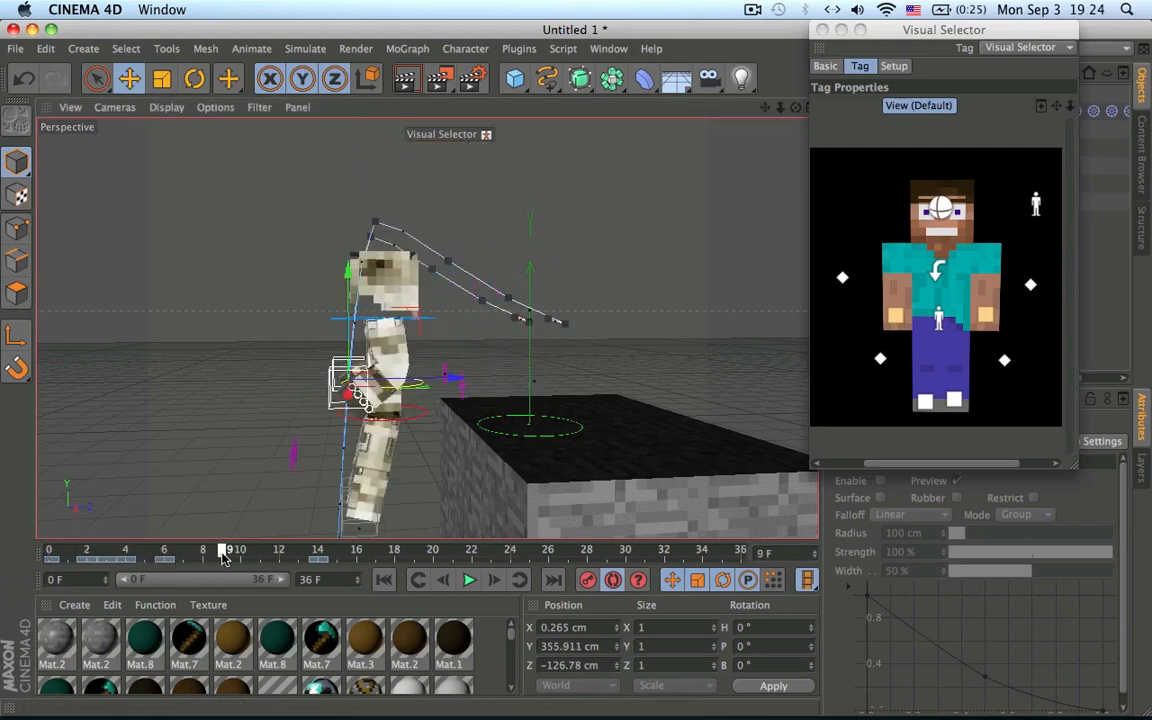
left_click_drag(224, 548, 190, 548)
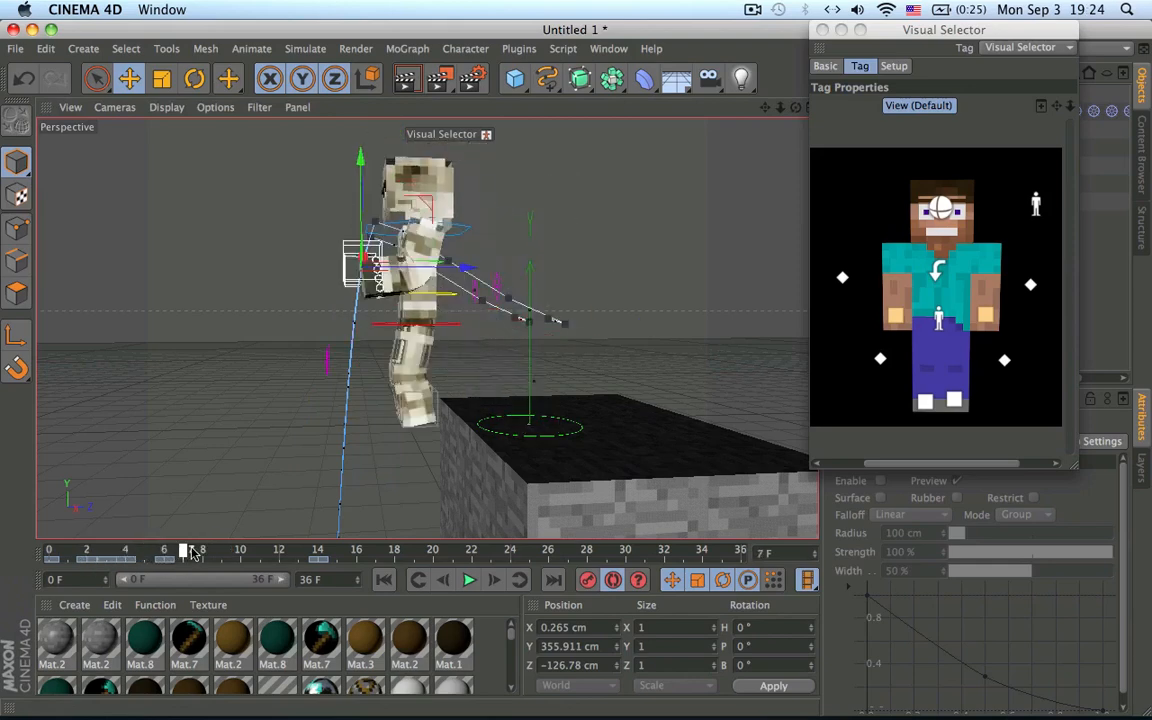
left_click_drag(190, 550, 328, 550)
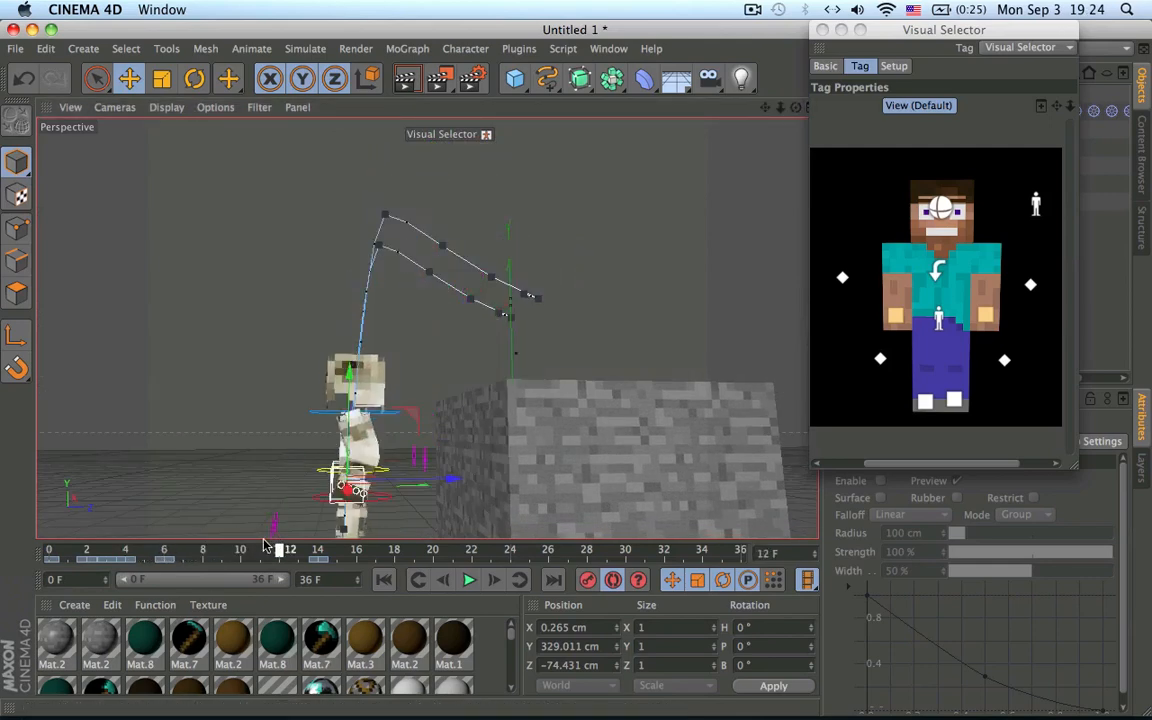
- Play back the jump animation and stop it again
left_click(468, 580)
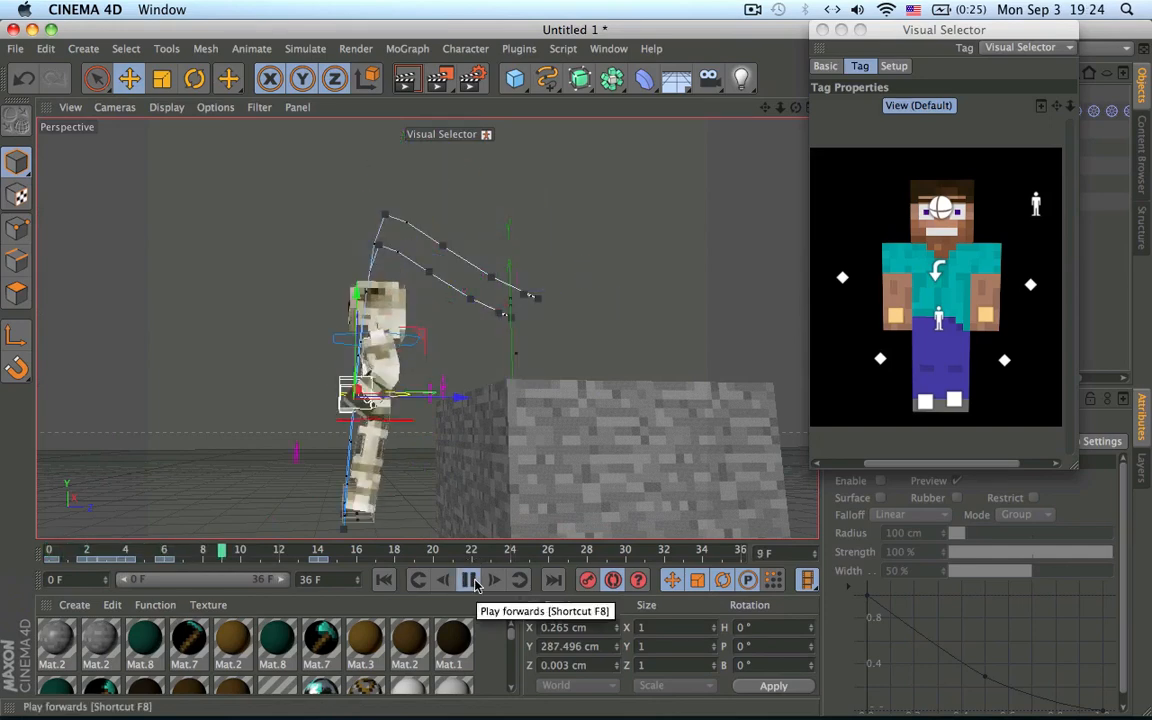
left_click(468, 580)
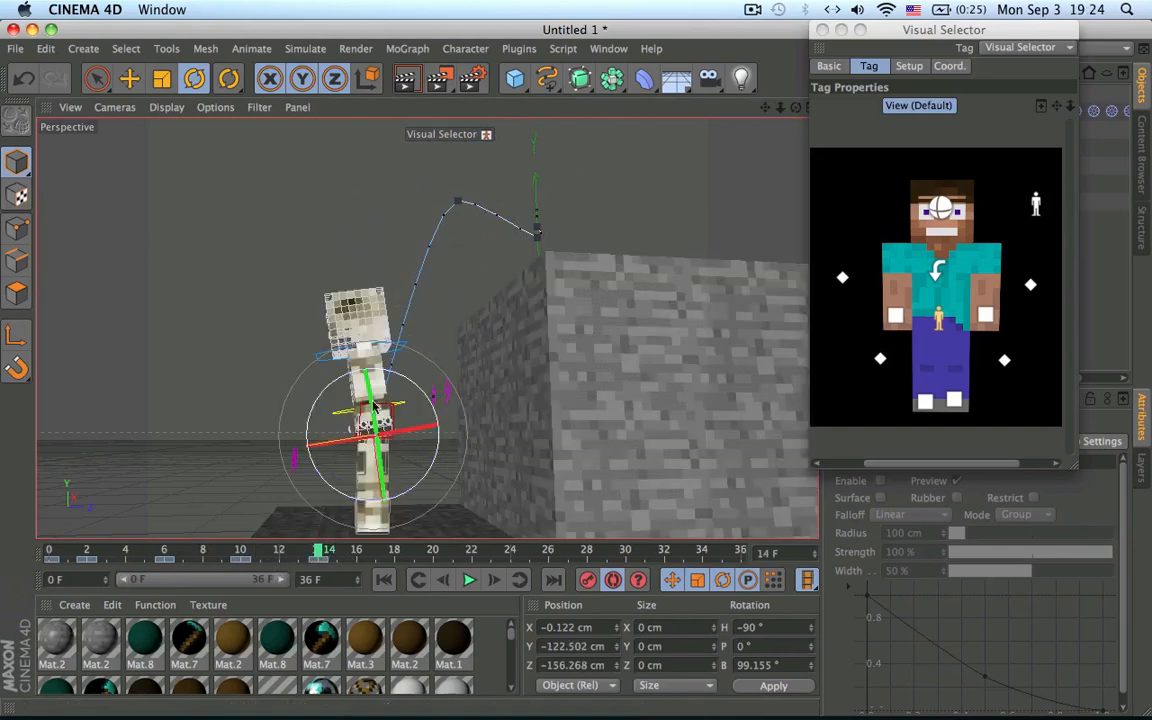
mouse_move(436, 412)
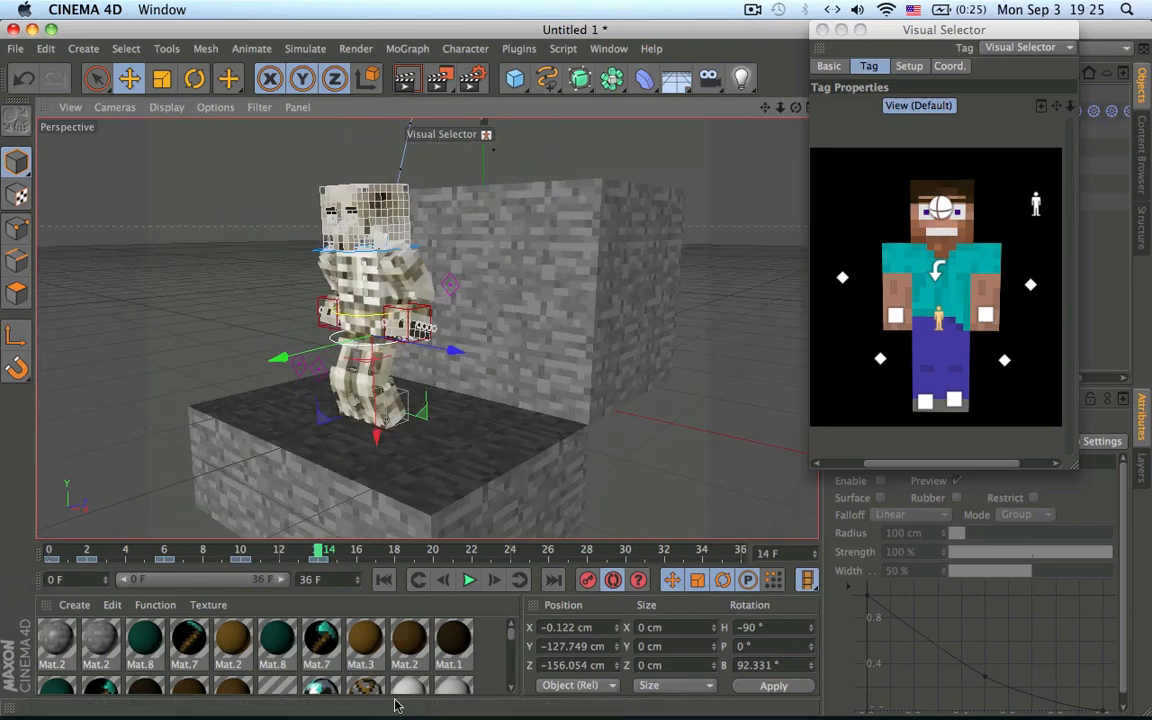
mouse_move(360, 558)
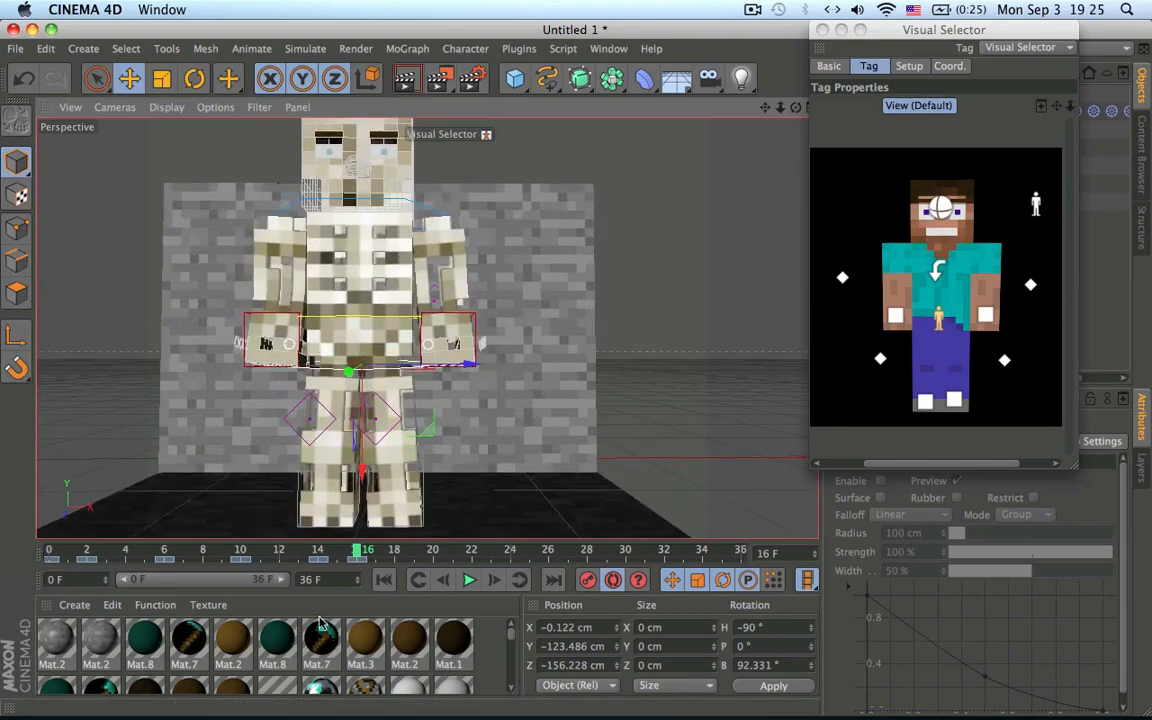
- Play the jump with the landing on the block, stop, and go to frame 17
left_click(468, 580)
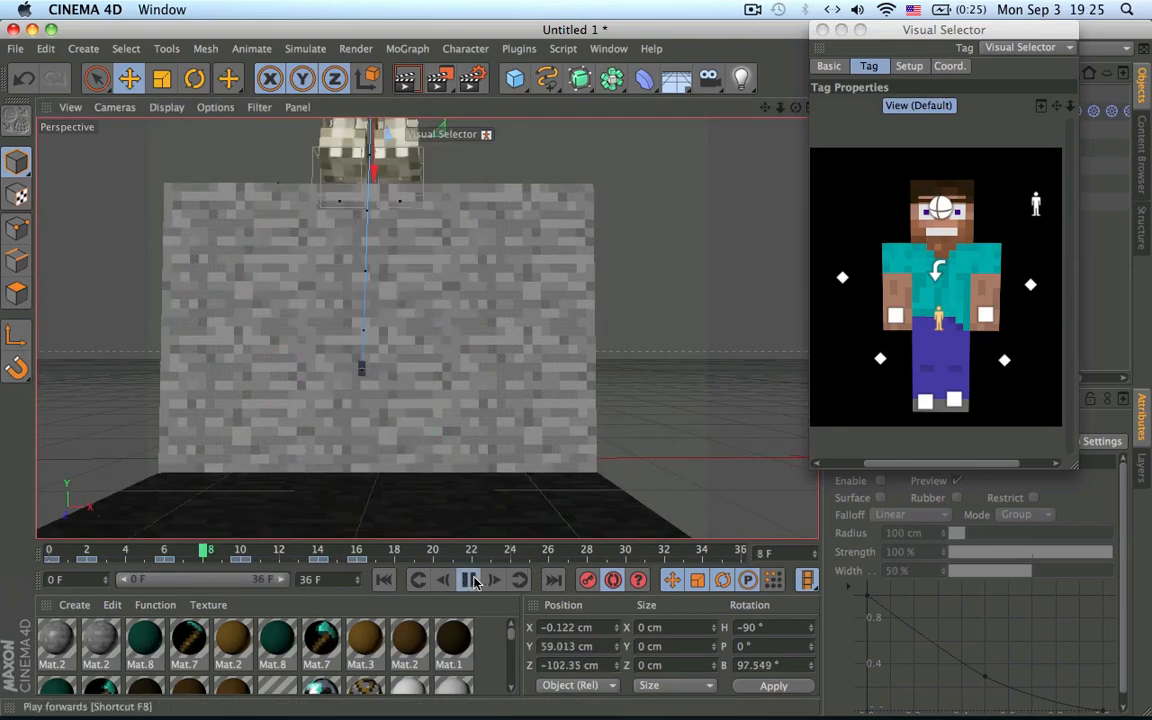
left_click(468, 580)
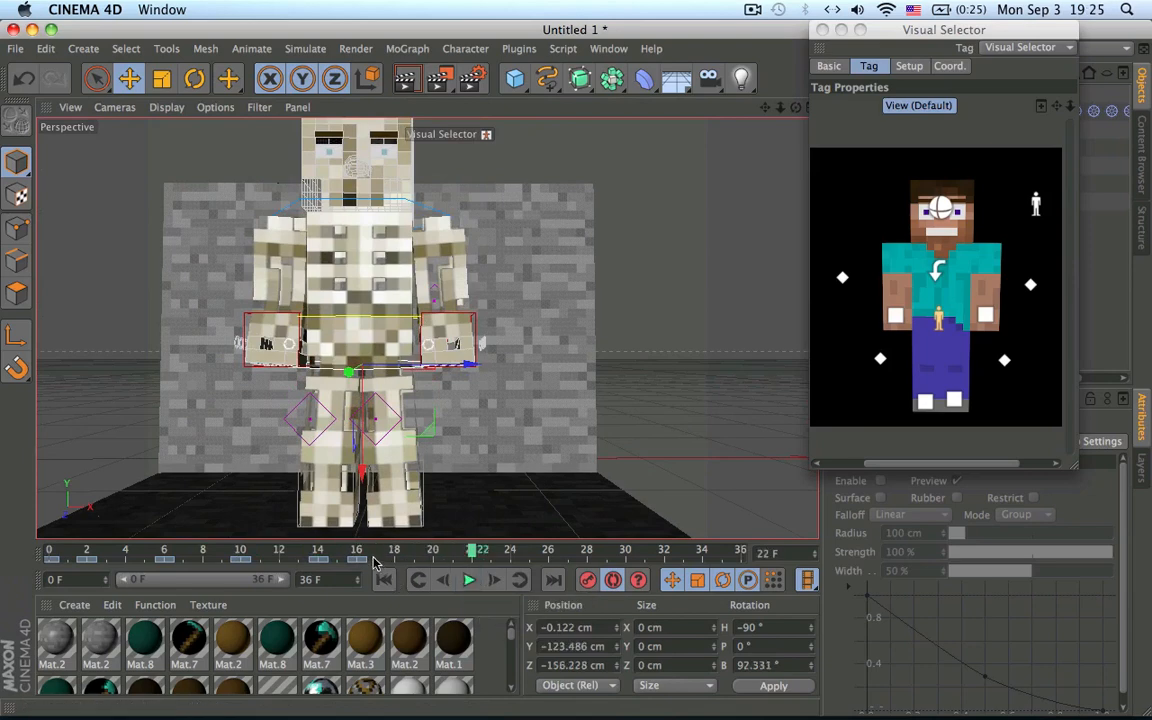
left_click(376, 550)
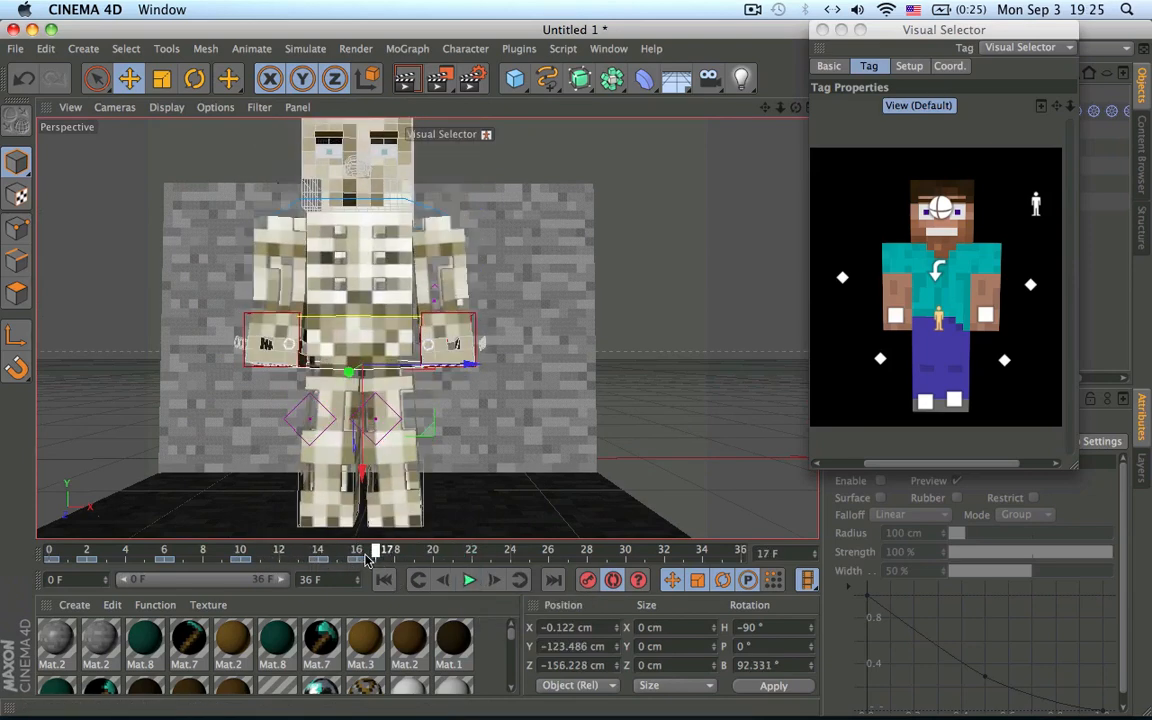
left_click(364, 548)
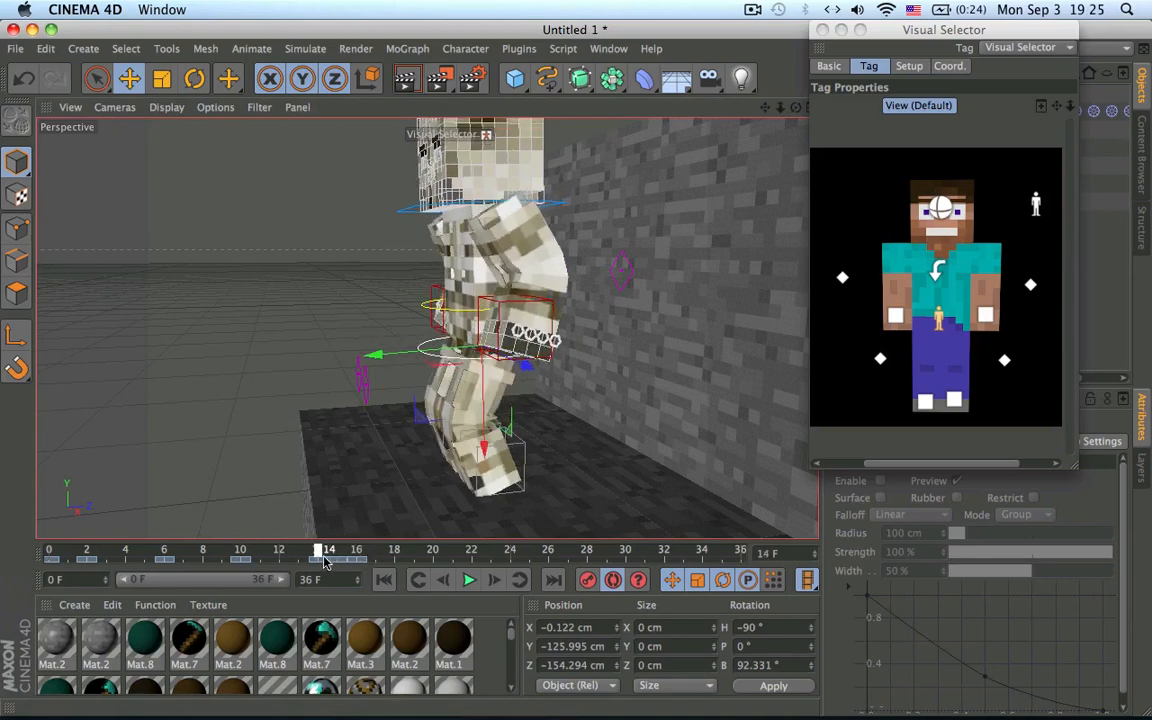
left_click(468, 580)
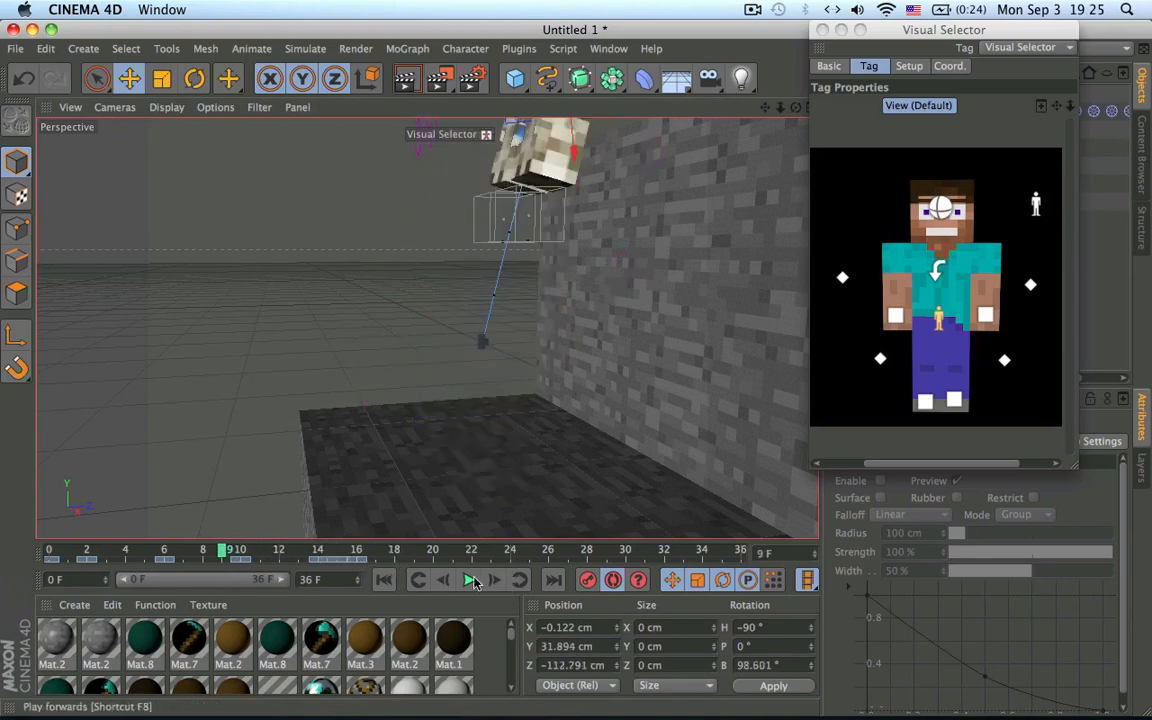
left_click(470, 580)
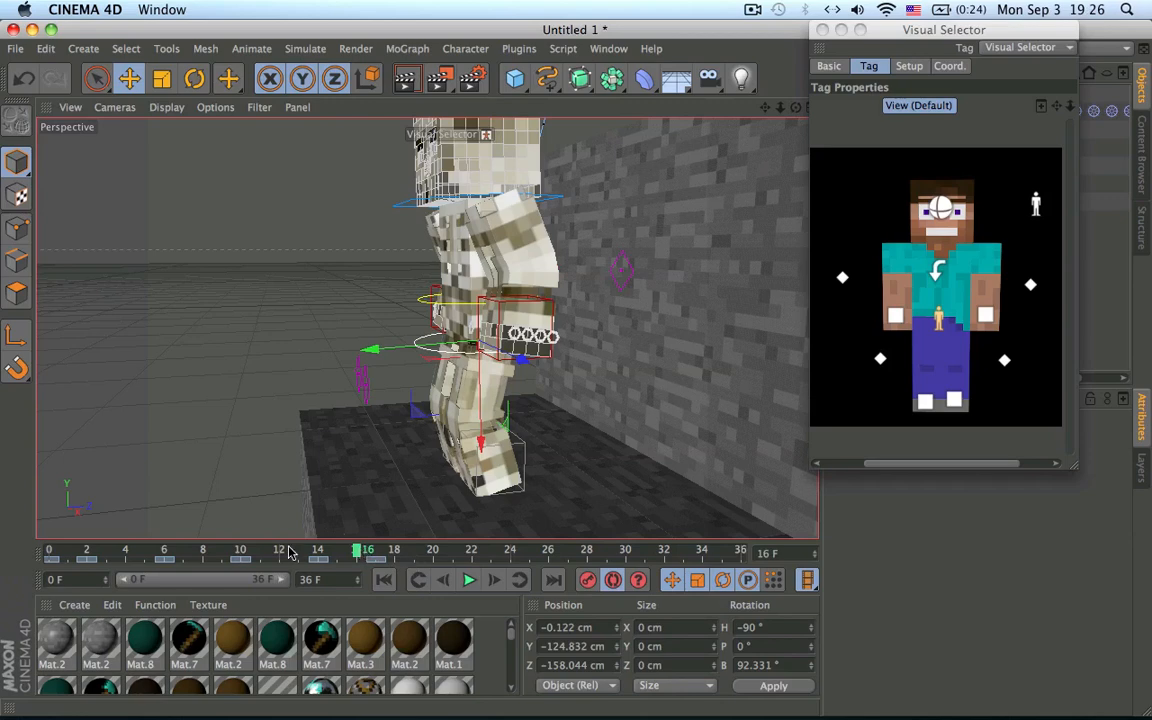
left_click_drag(368, 550, 300, 550)
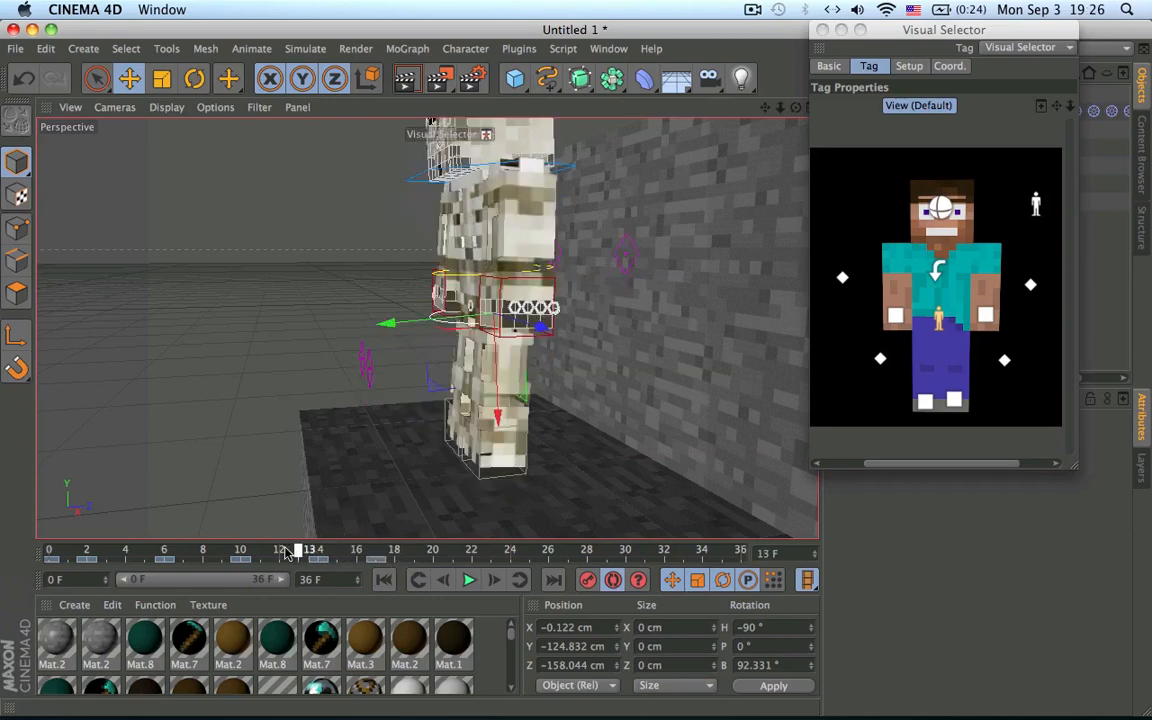
mouse_move(342, 568)
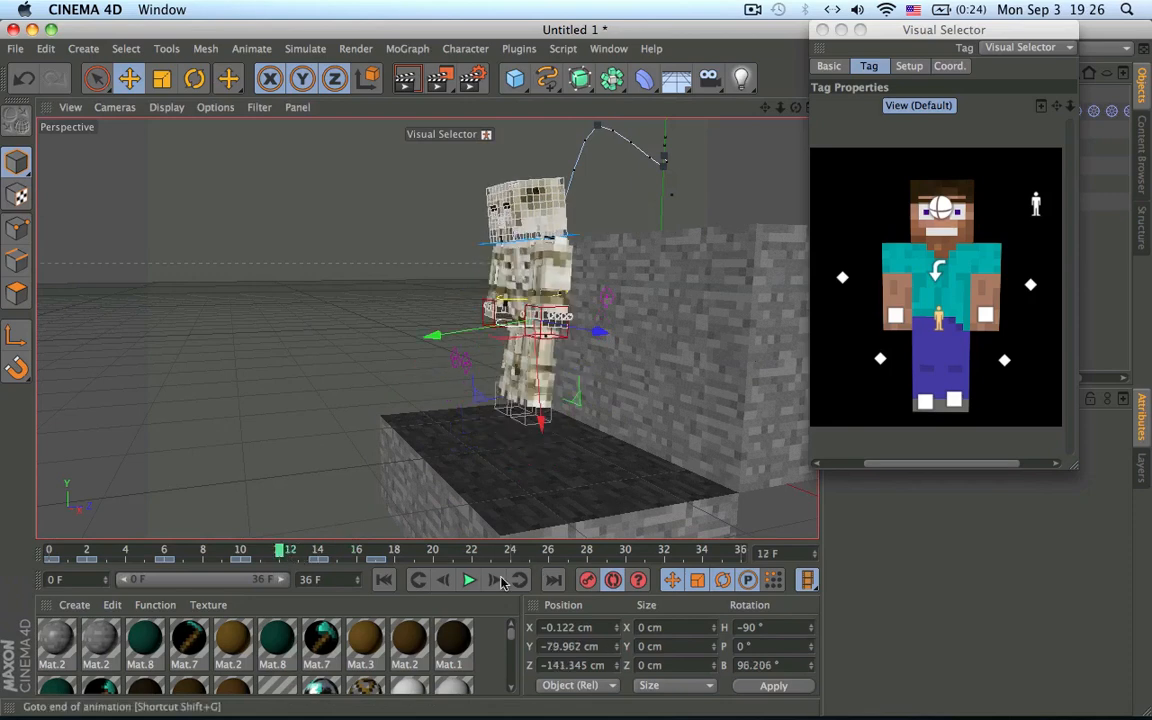
left_click_drag(288, 548, 480, 548)
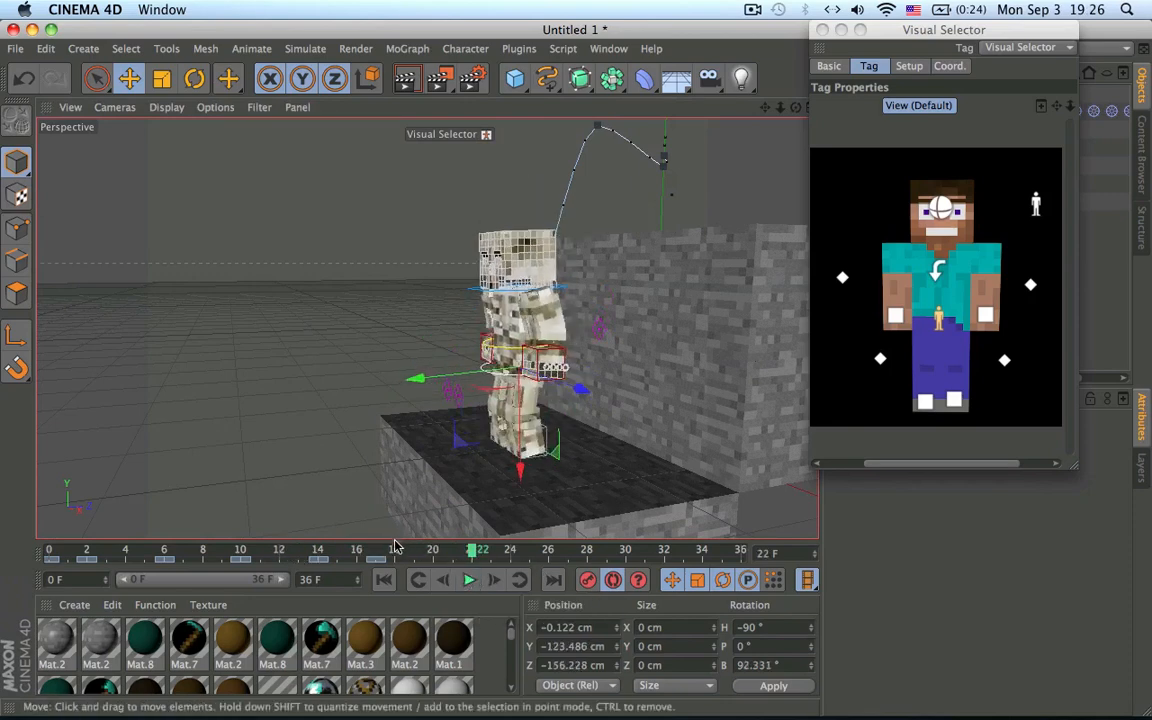
left_click_drag(480, 548, 384, 548)
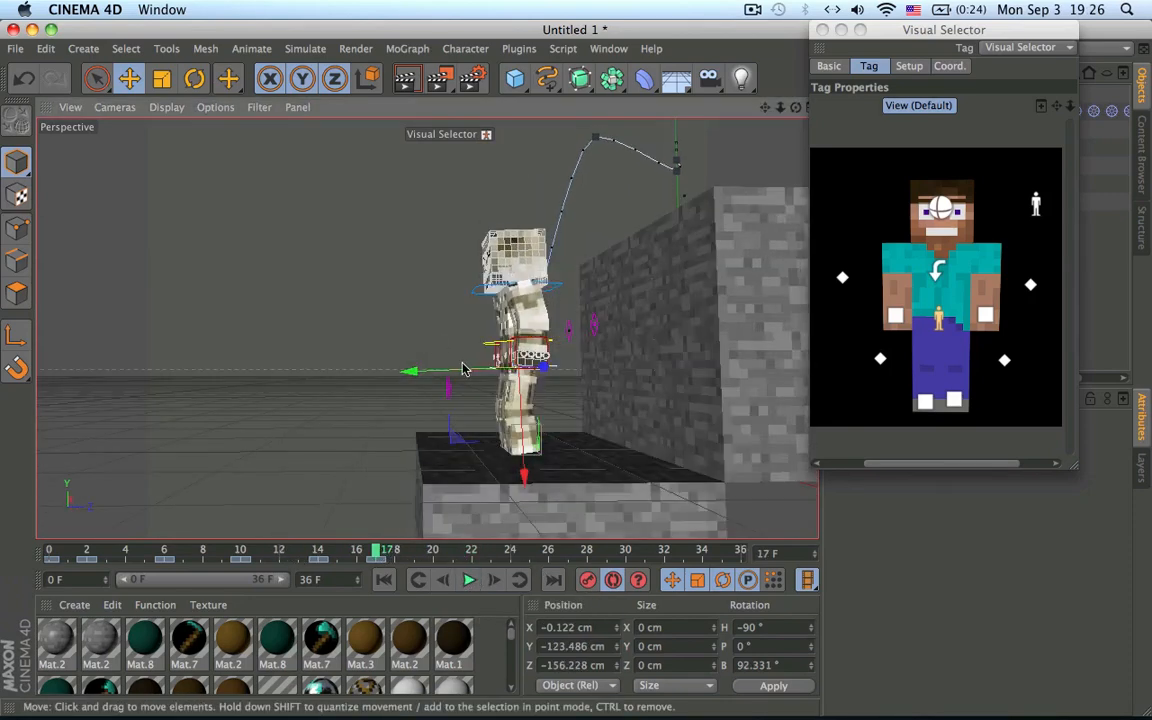
left_click_drag(416, 370, 416, 370)
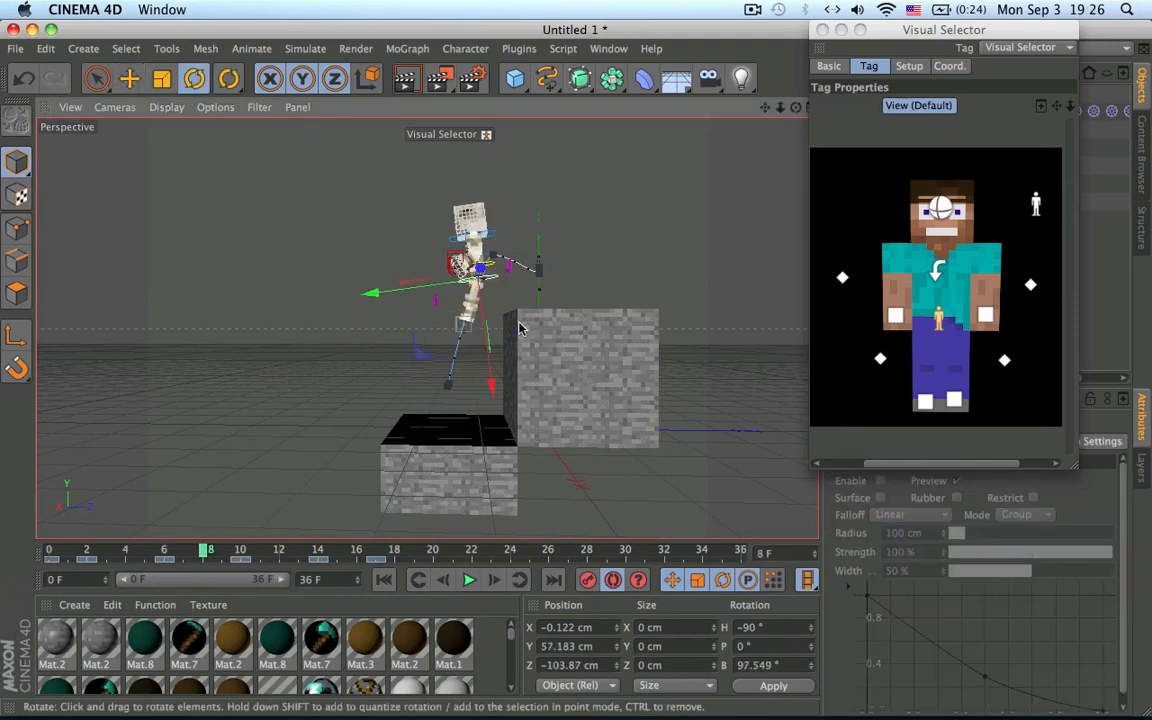
- Rotate the body and move the cube controller so the skeleton stands straight by frame 19
left_click_drag(520, 330, 536, 252)
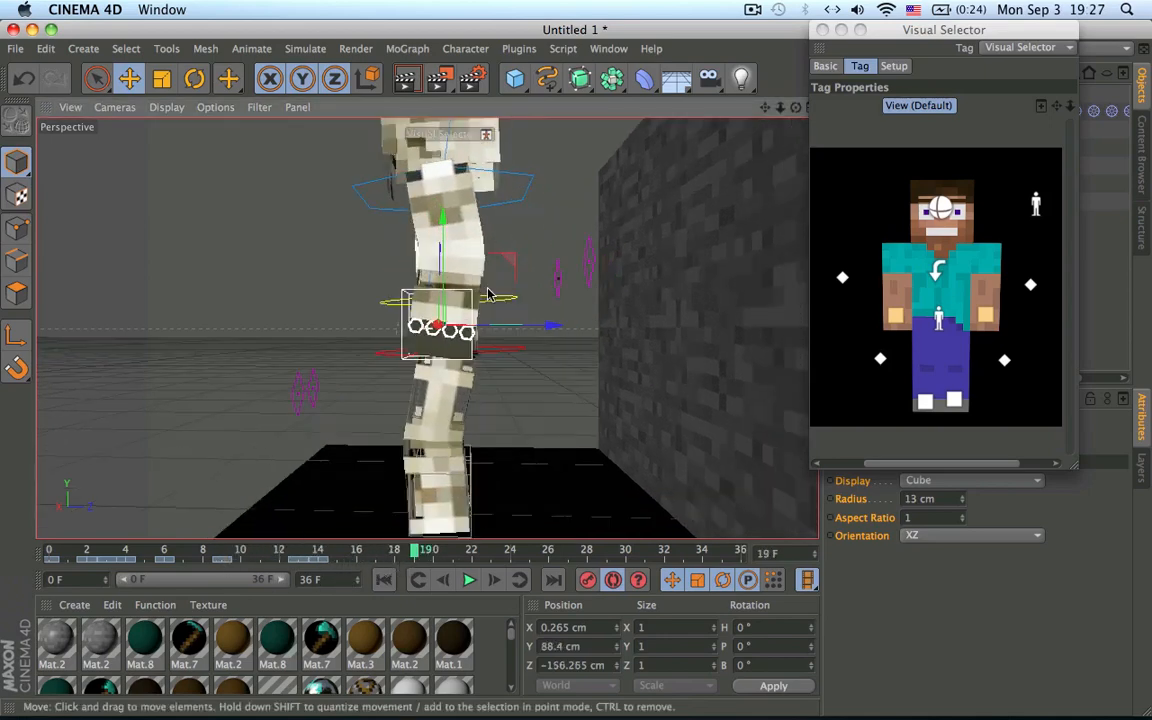
left_click_drag(490, 296, 448, 250)
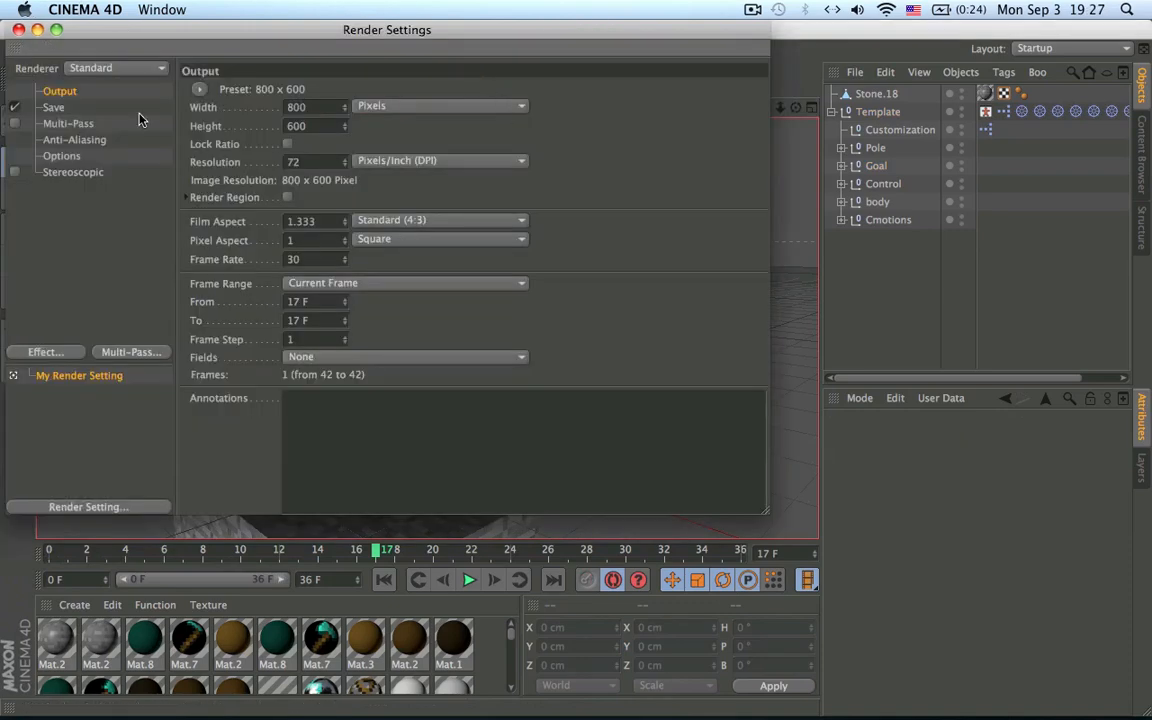
mouse_move(42, 340)
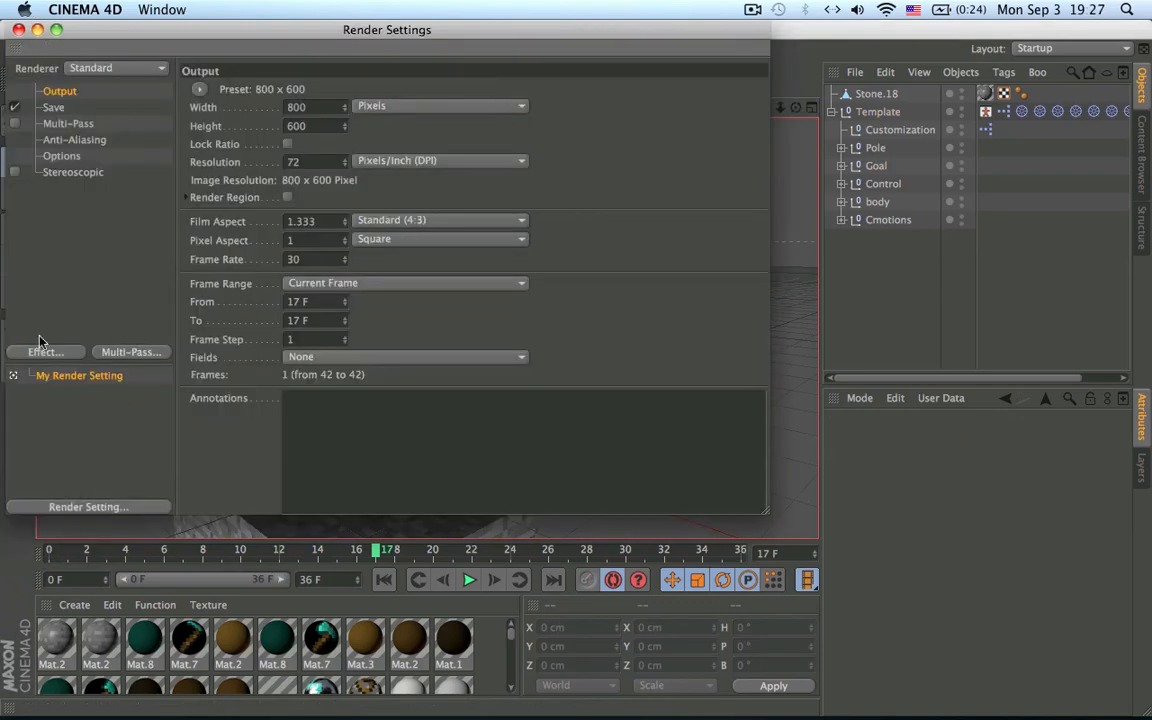
- Choose the renderer and set the output resolution to 1280×720 HDTV
left_click(116, 68)
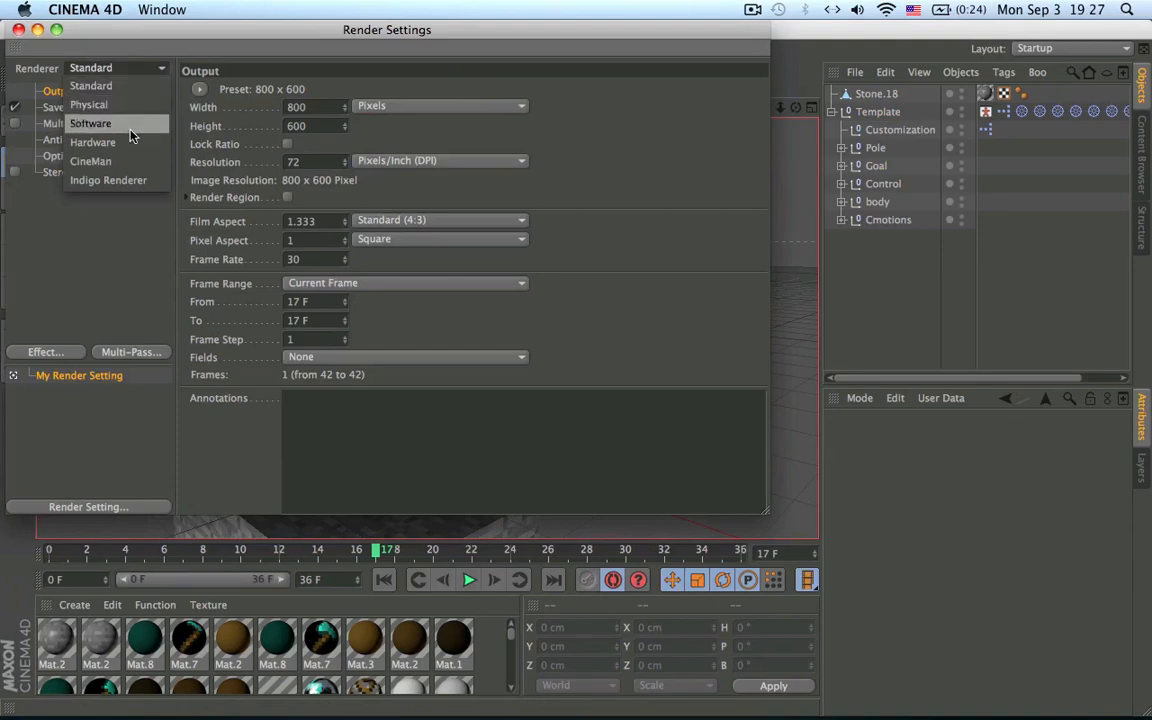
left_click(92, 142)
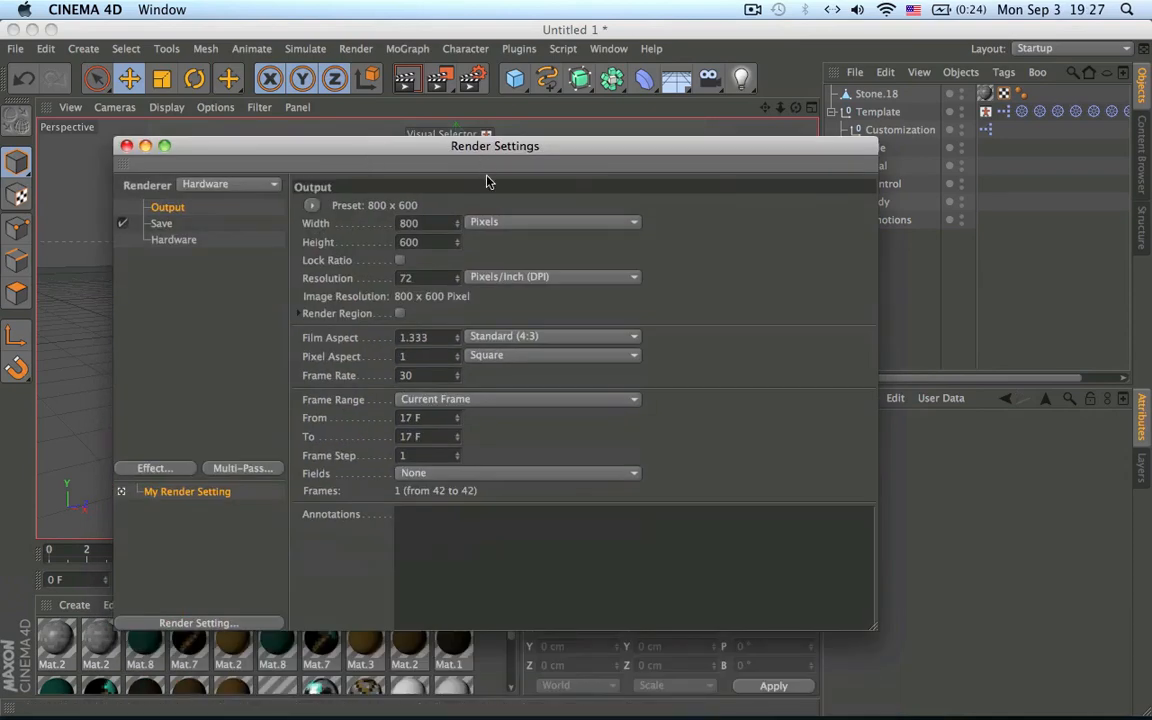
left_click_drag(496, 144, 492, 52)
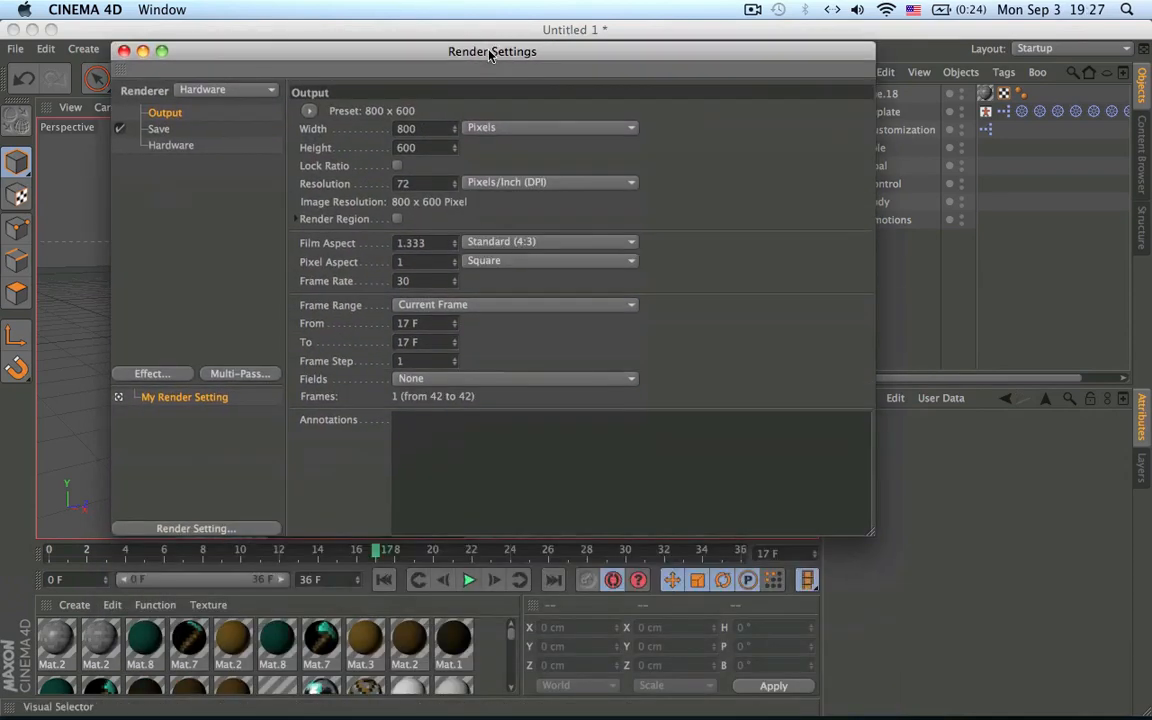
type("1280")
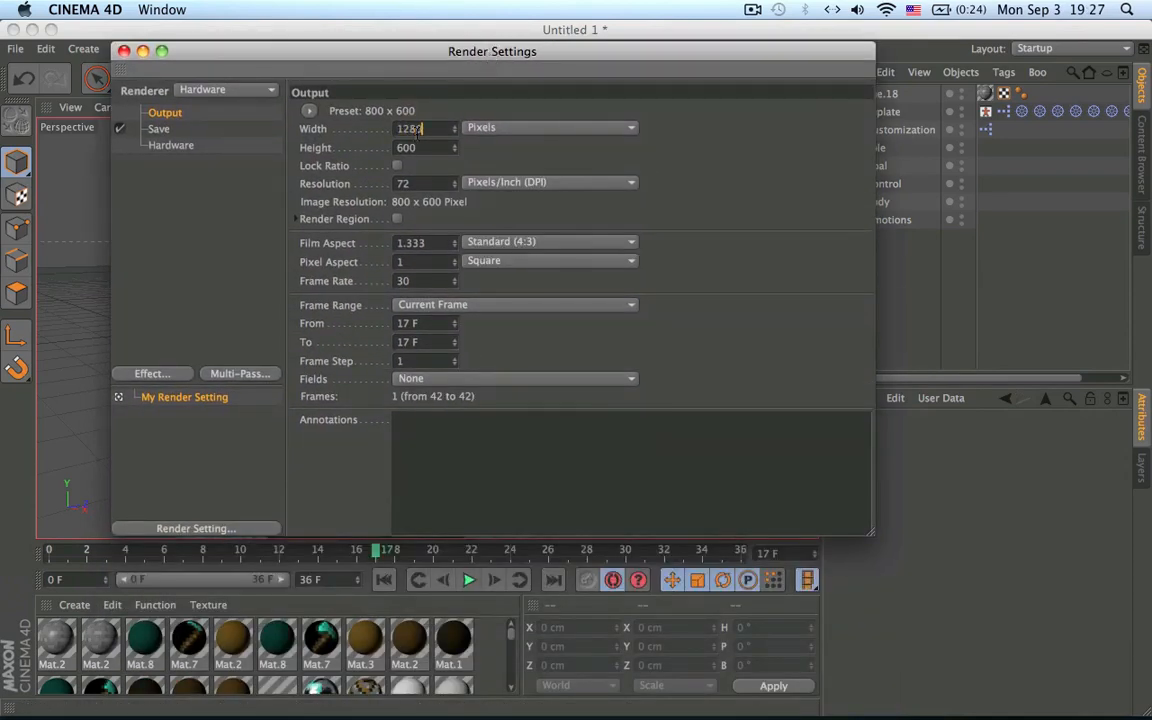
type("1280")
left_click(426, 146)
type("720")
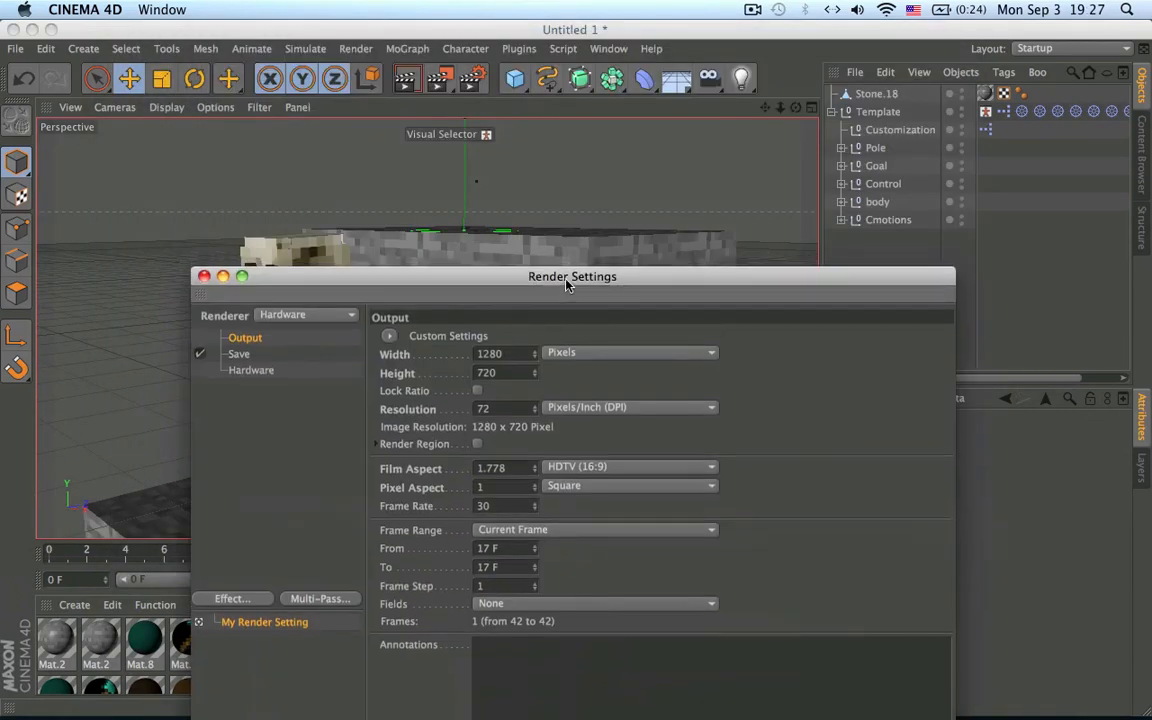
left_click_drag(572, 276, 656, 30)
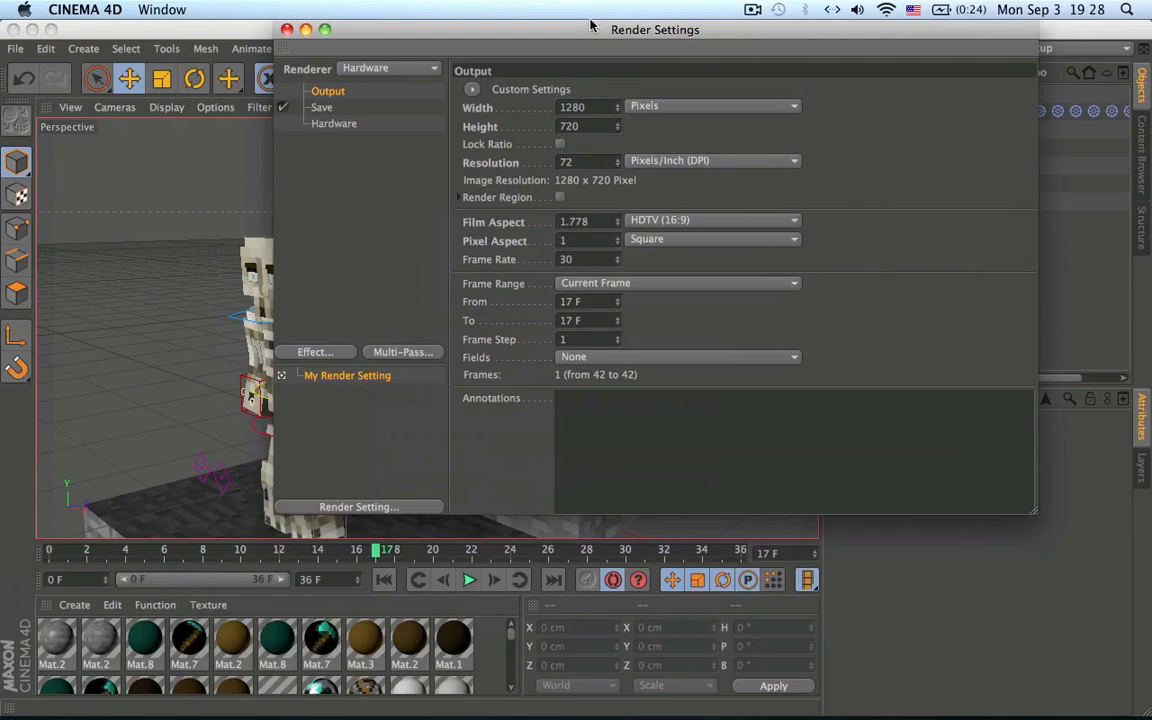
left_click_drag(656, 30, 1020, 392)
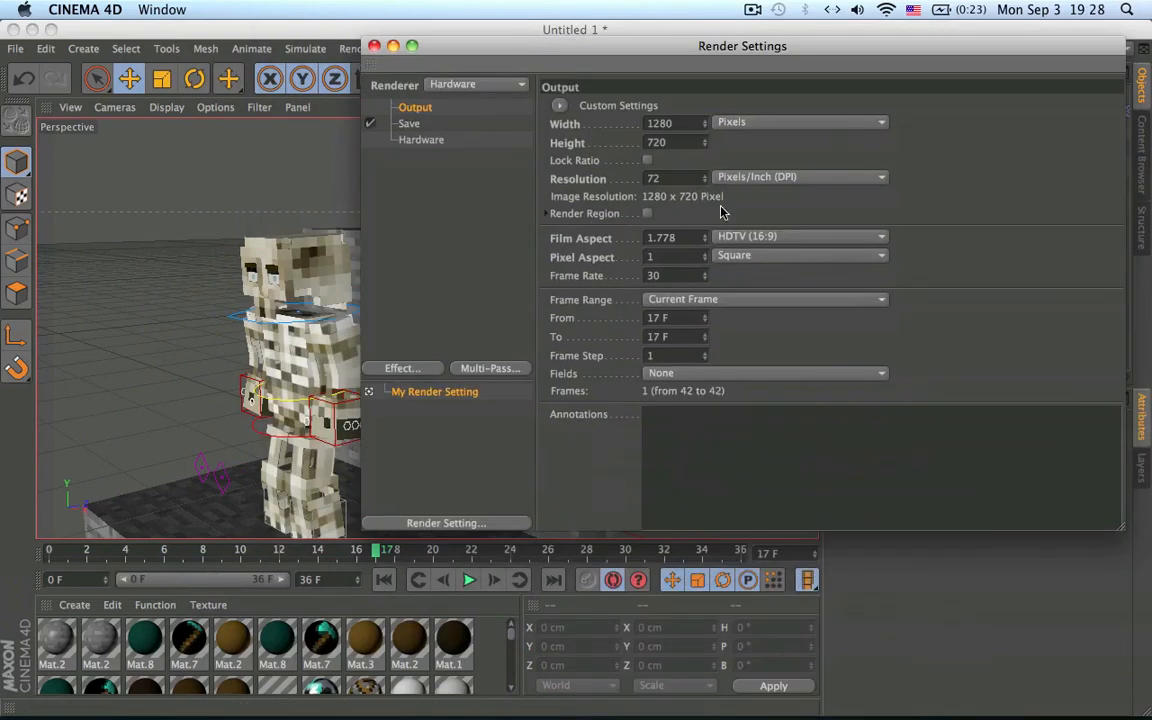
- Set the frame range to All Frames at a frame rate of 24
left_click(764, 300)
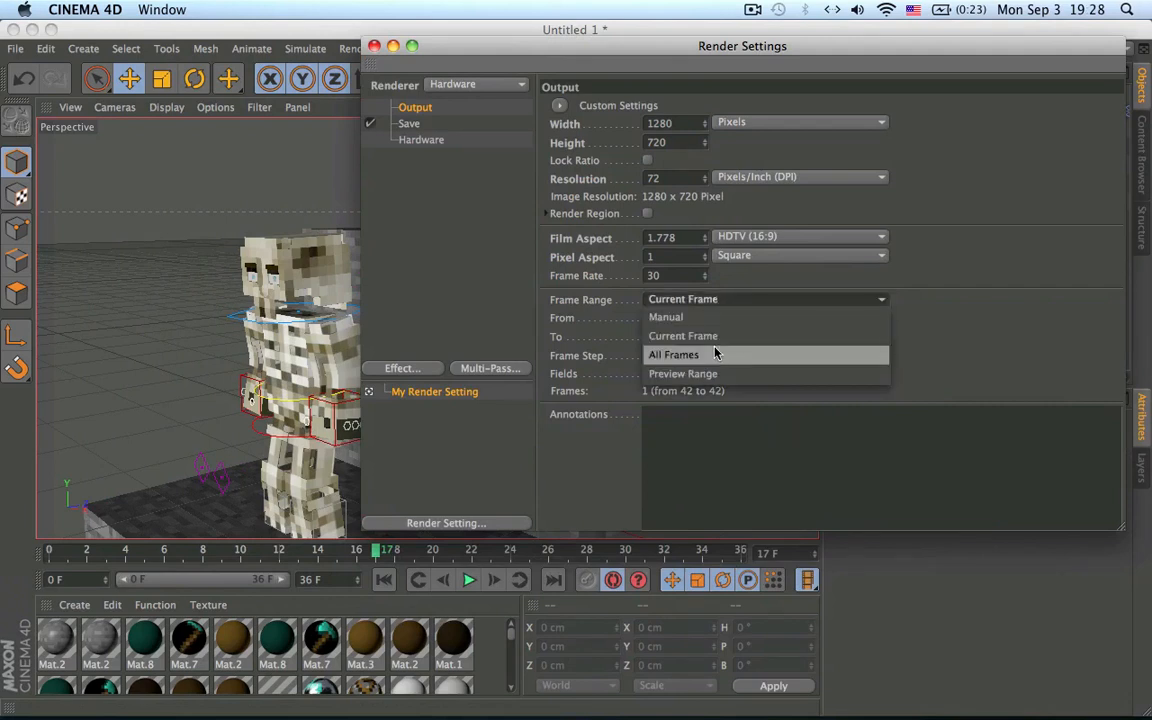
left_click(672, 354)
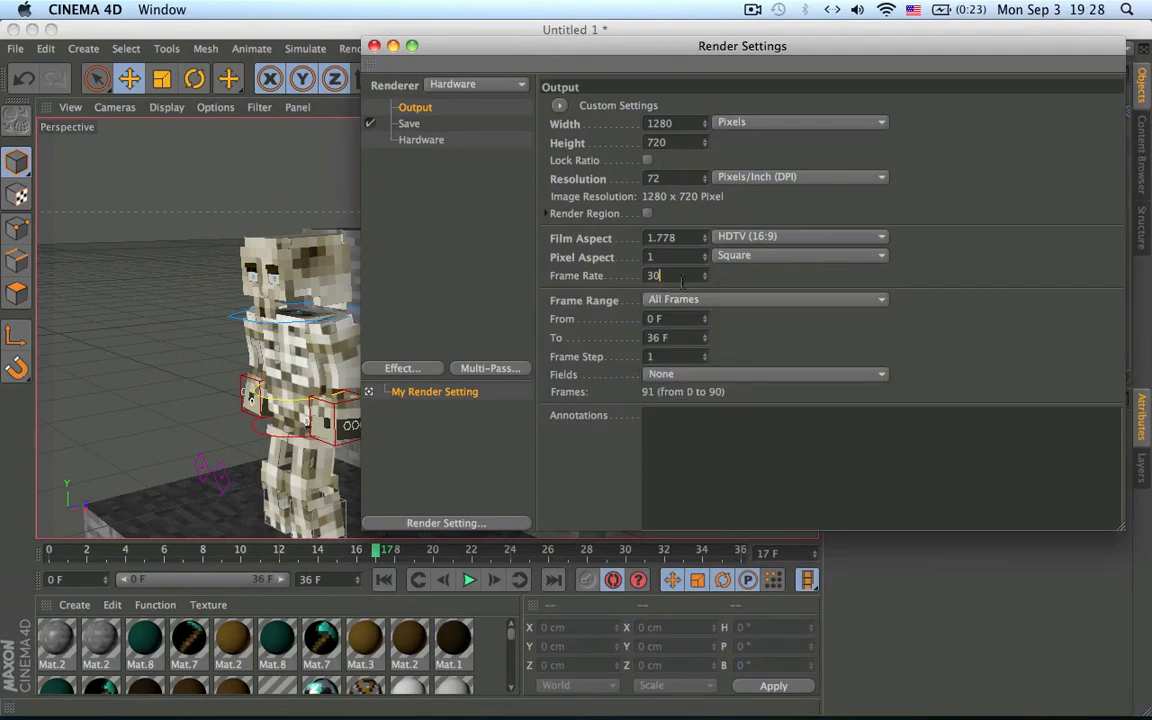
type("24")
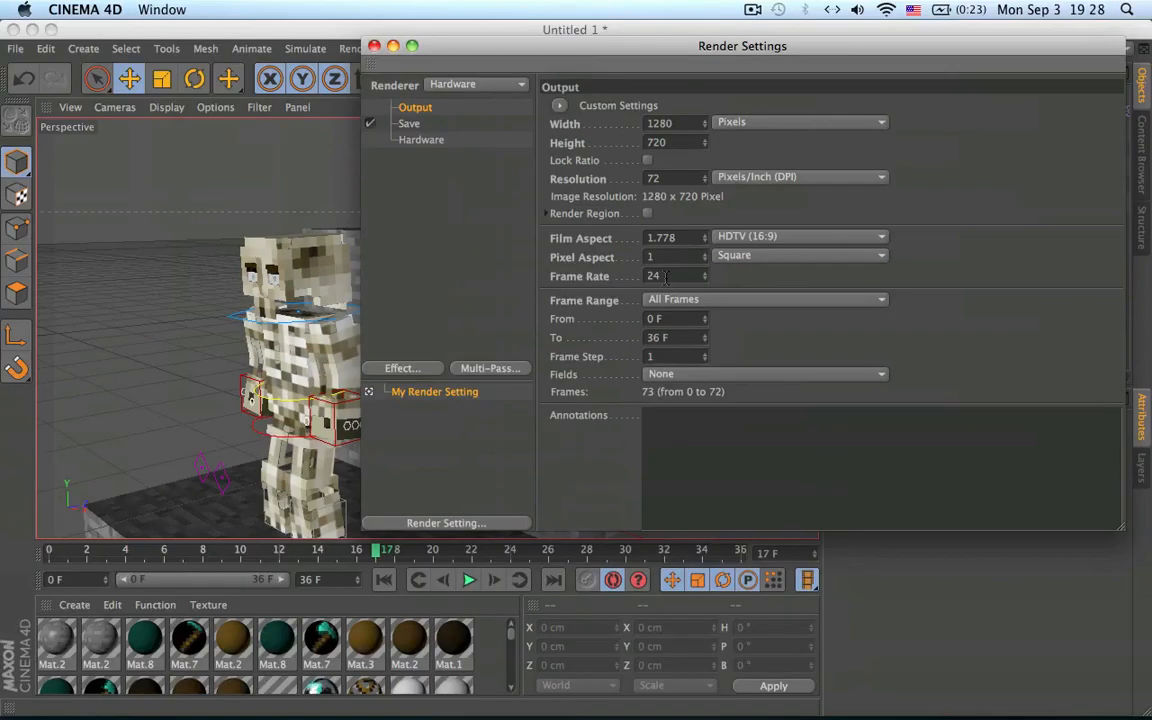
- Set the render to save as a QuickTime Movie named Test on the Desktop
left_click(408, 122)
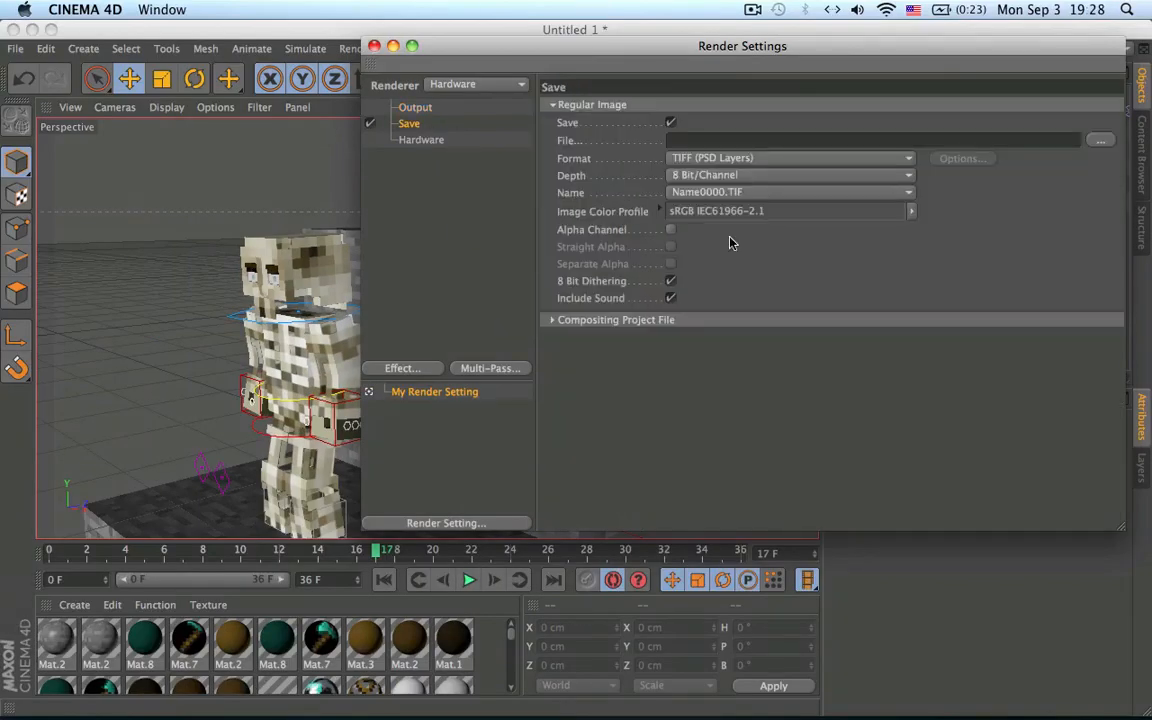
left_click(790, 156)
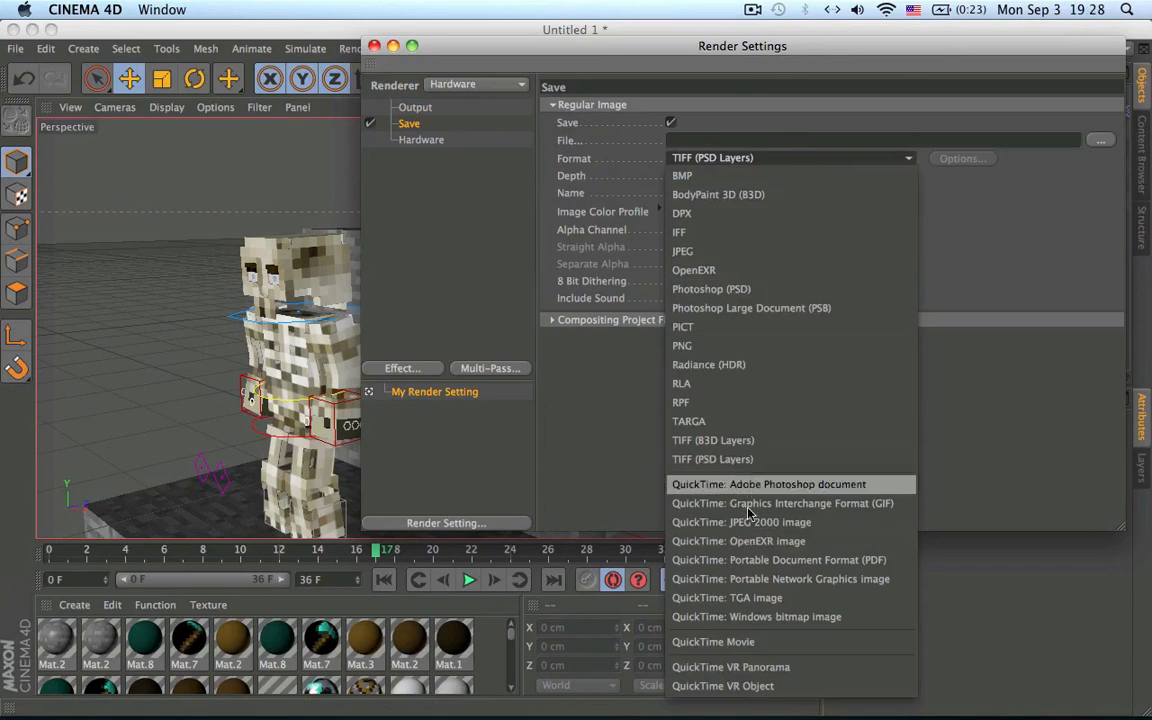
left_click(712, 640)
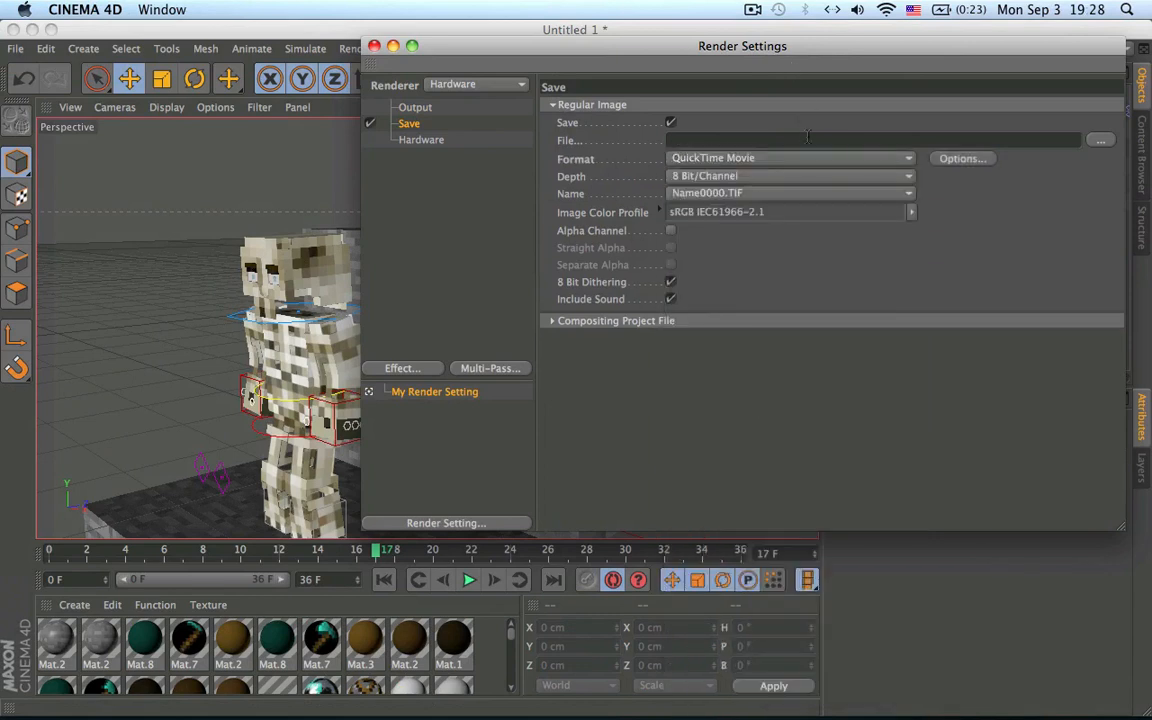
type("Test")
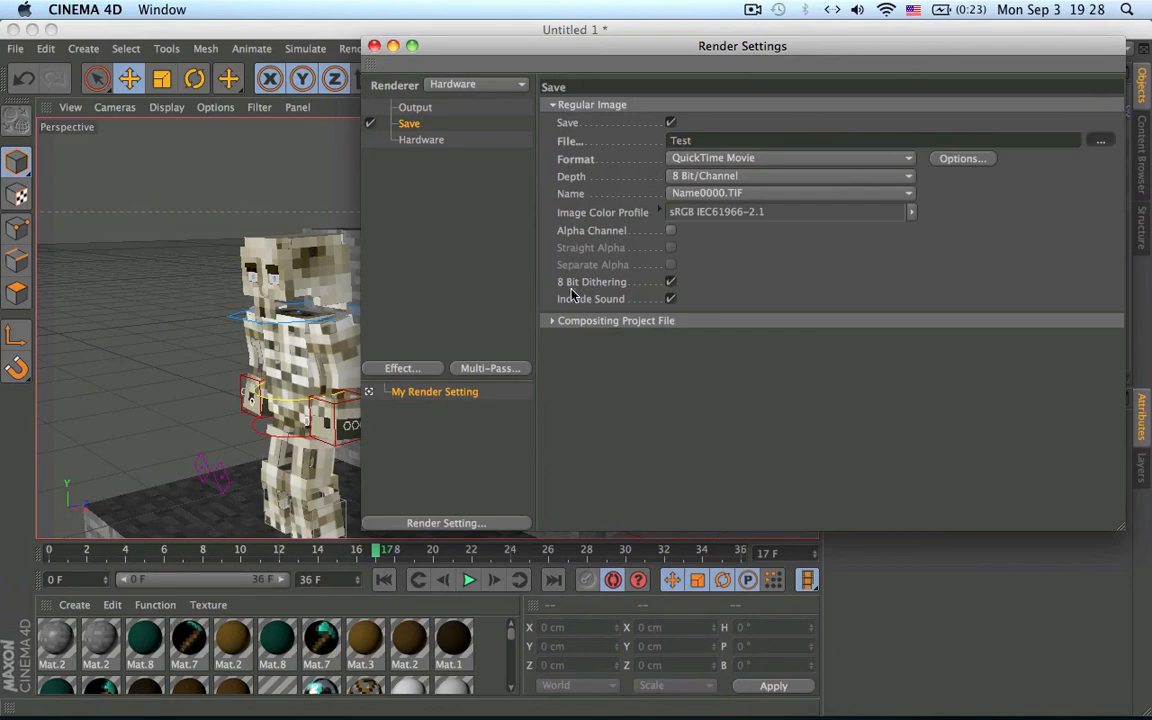
left_click(1100, 140)
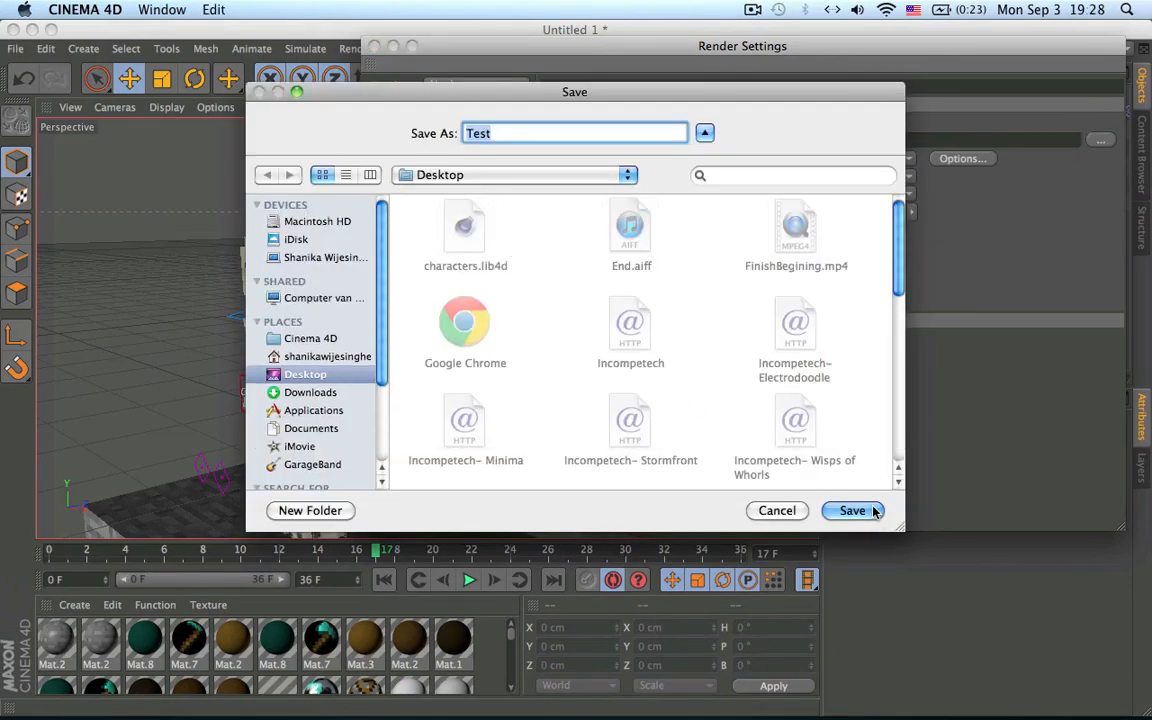
left_click(852, 510)
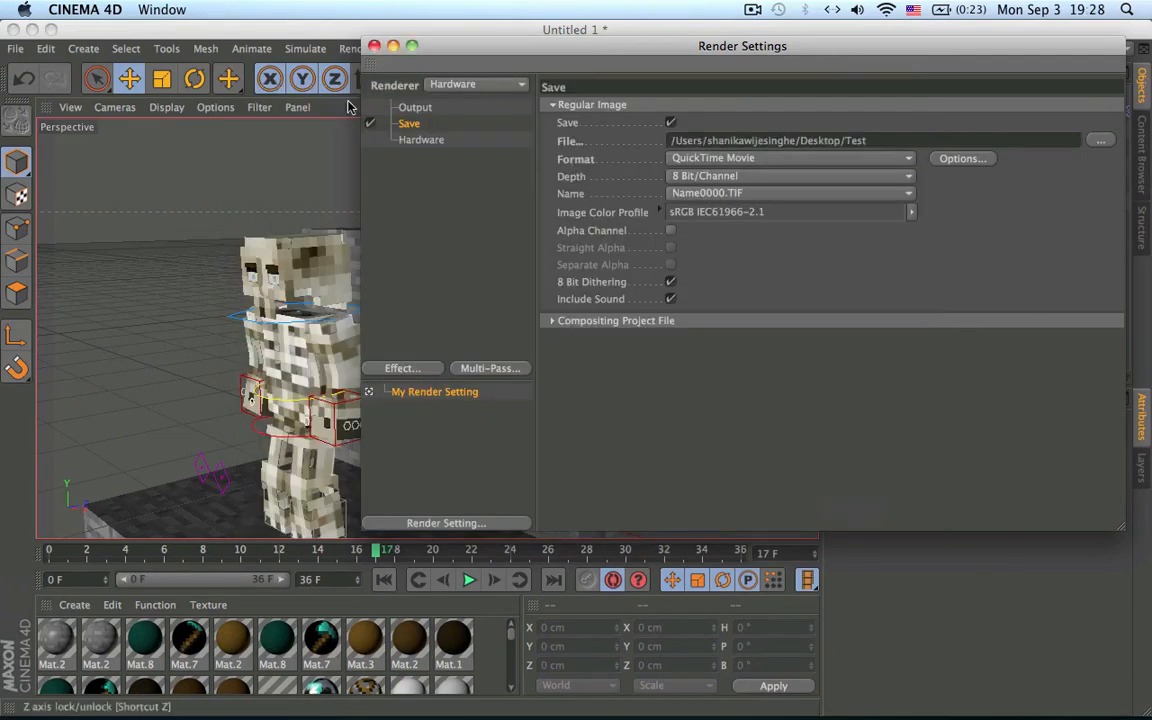
left_click(420, 140)
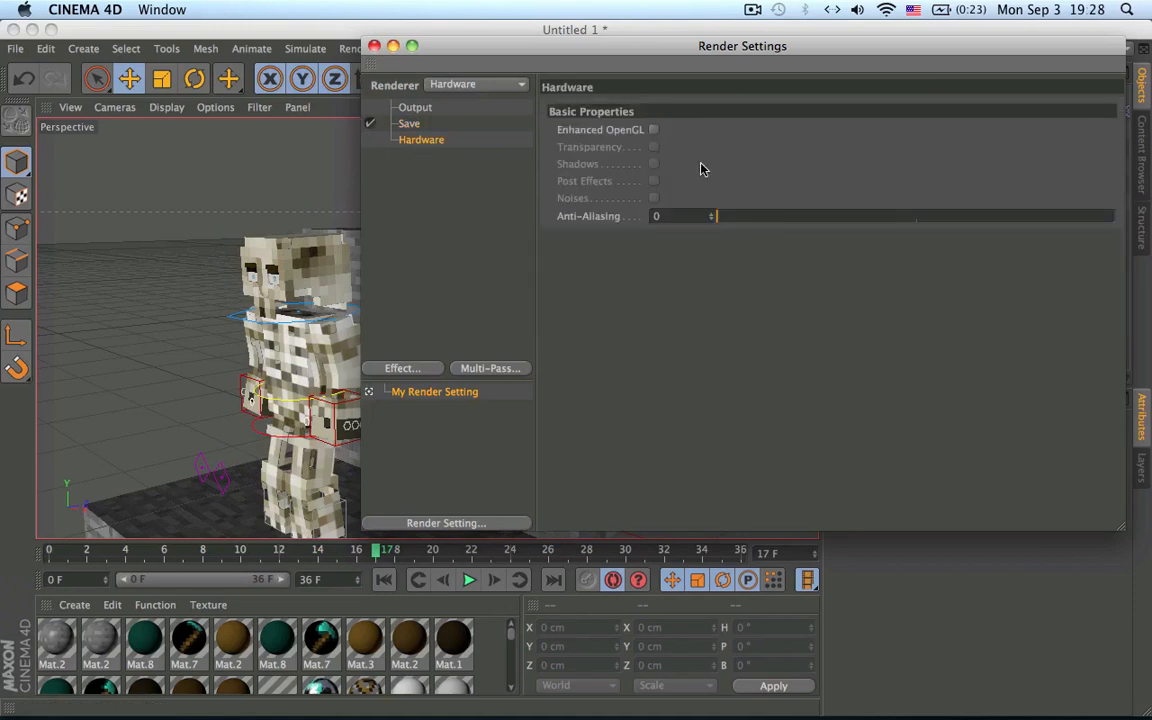
mouse_move(790, 238)
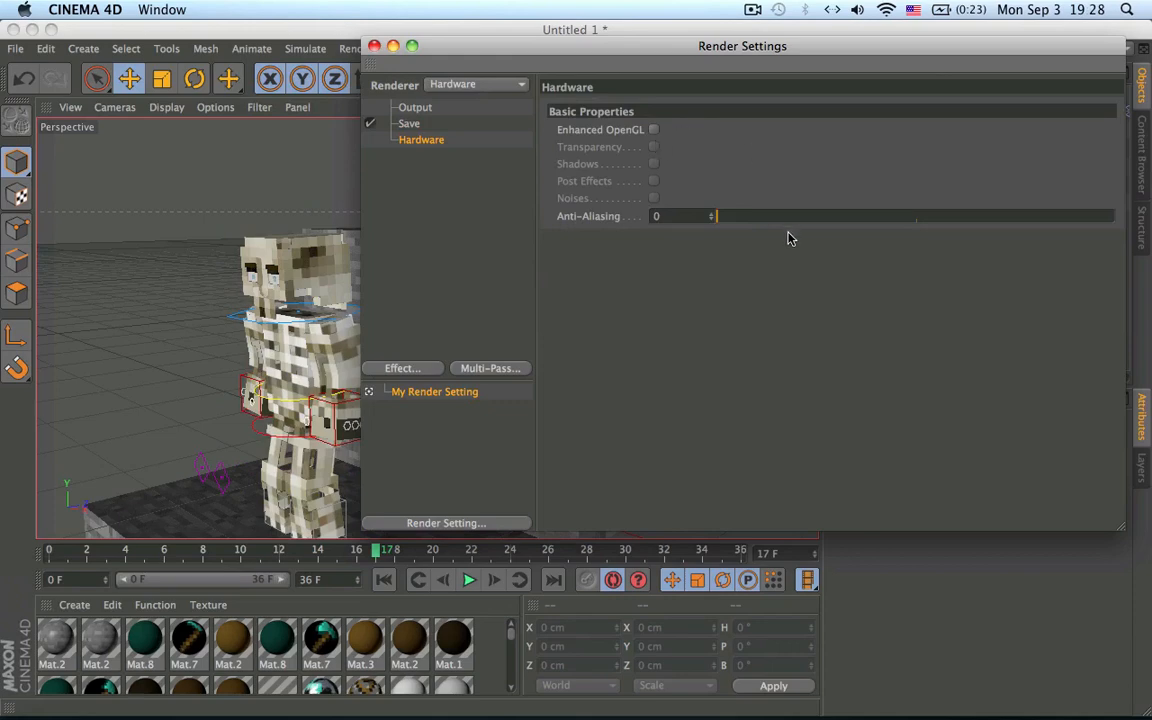
mouse_move(336, 78)
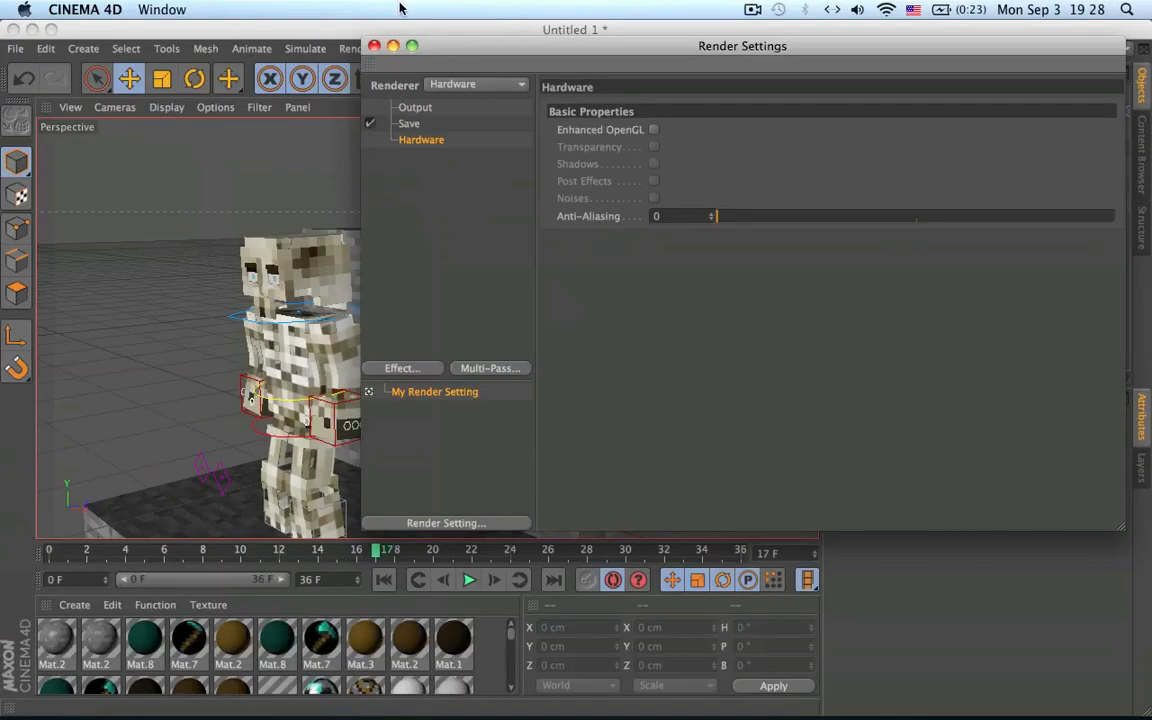
- Close the Render Settings after adjusting the hardware renderer's anti-aliasing
left_click(374, 46)
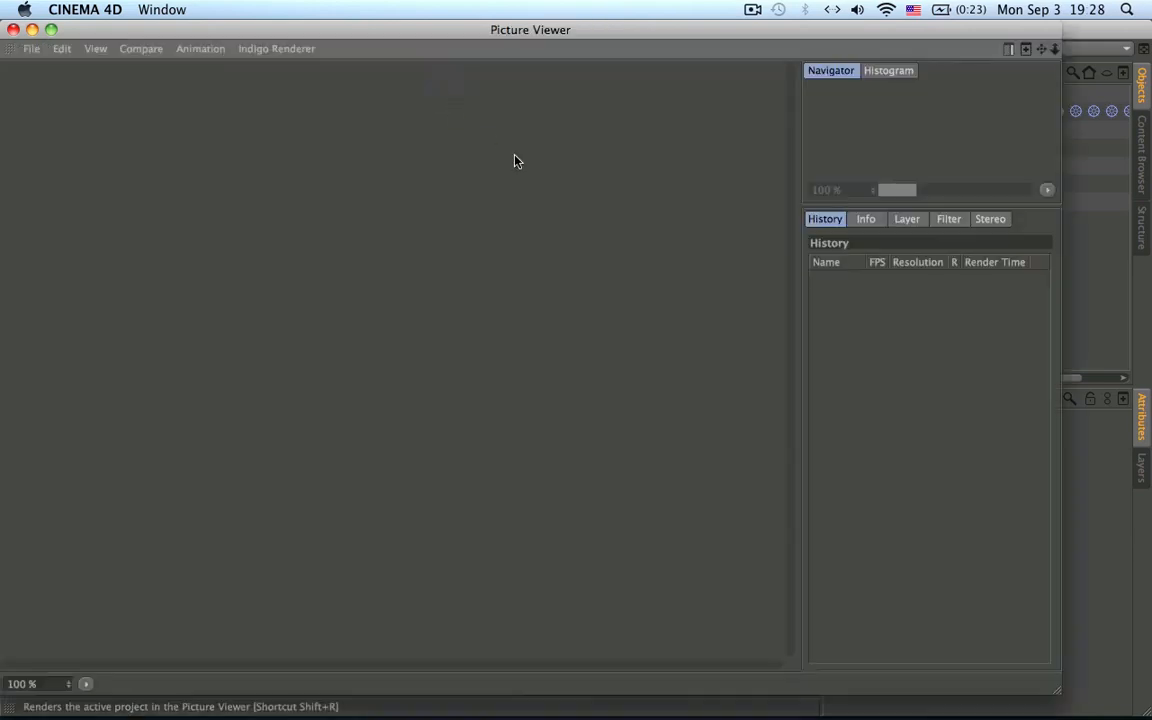
mouse_move(1058, 692)
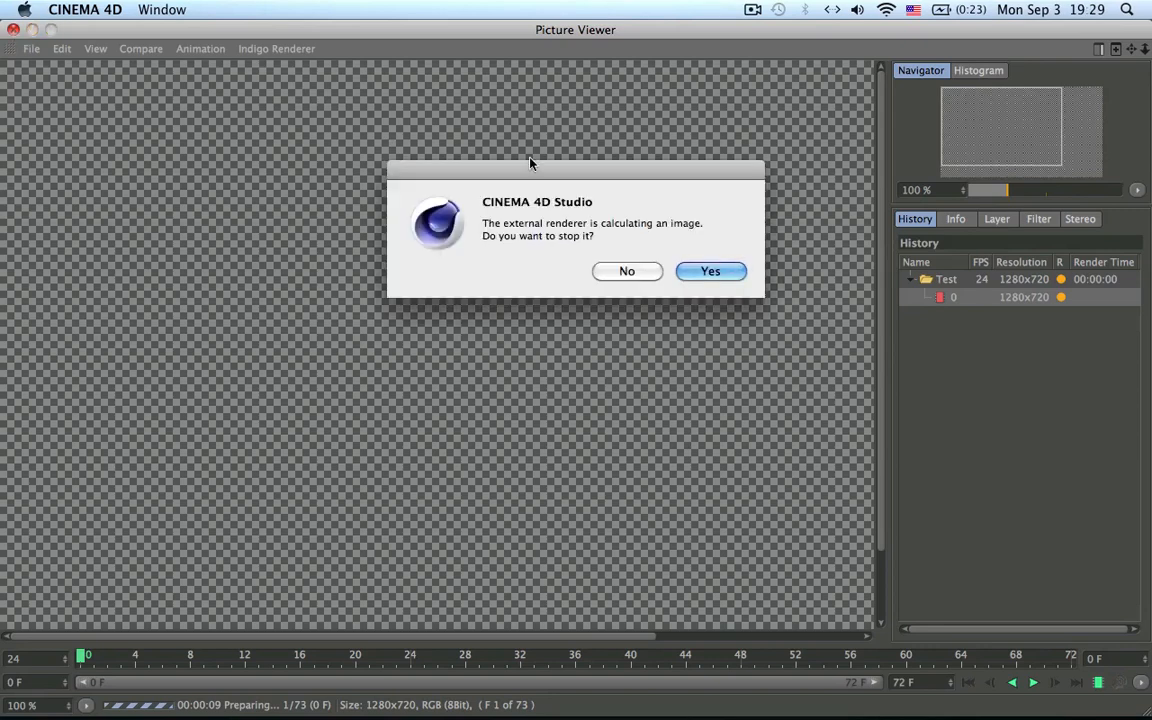
- Answer No to stopping the external renderer so all 73 frames render in the Picture Viewer
left_click(710, 272)
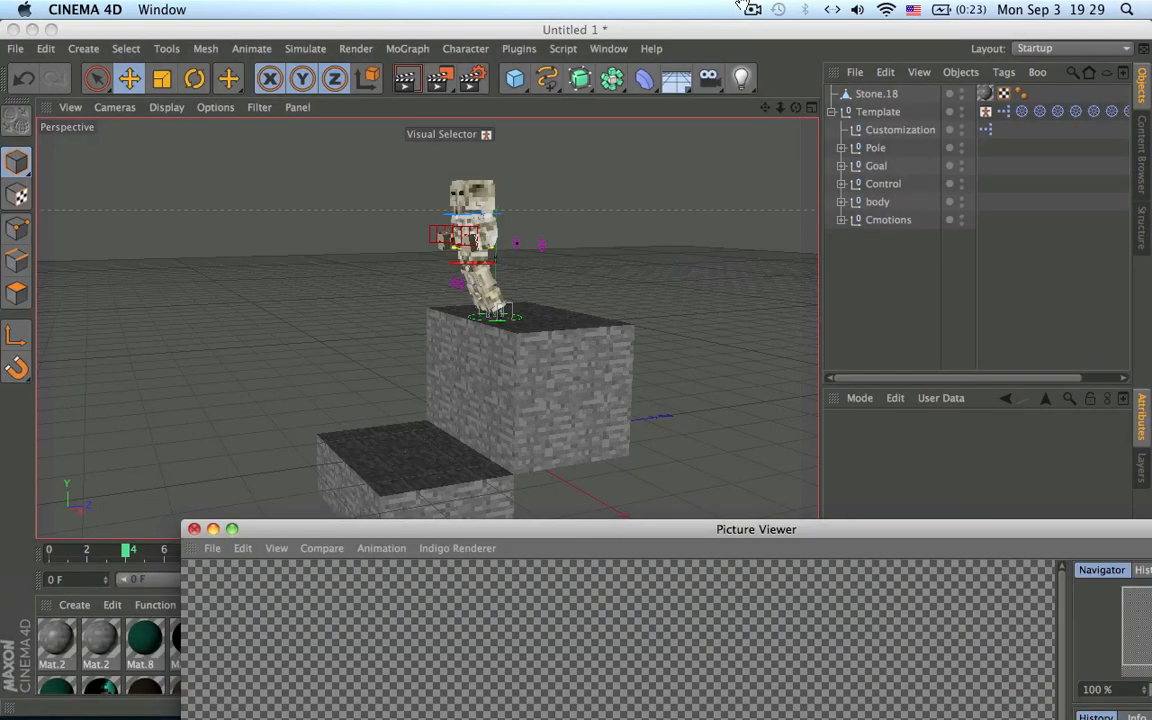
mouse_move(760, 36)
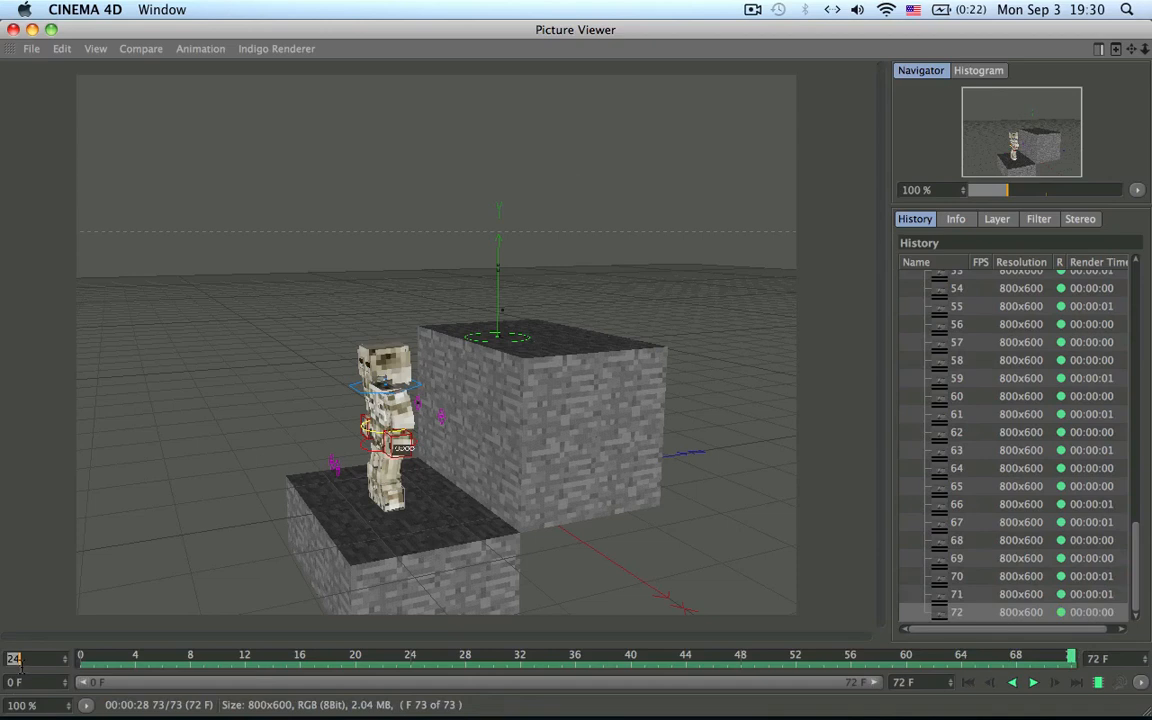
mouse_move(132, 676)
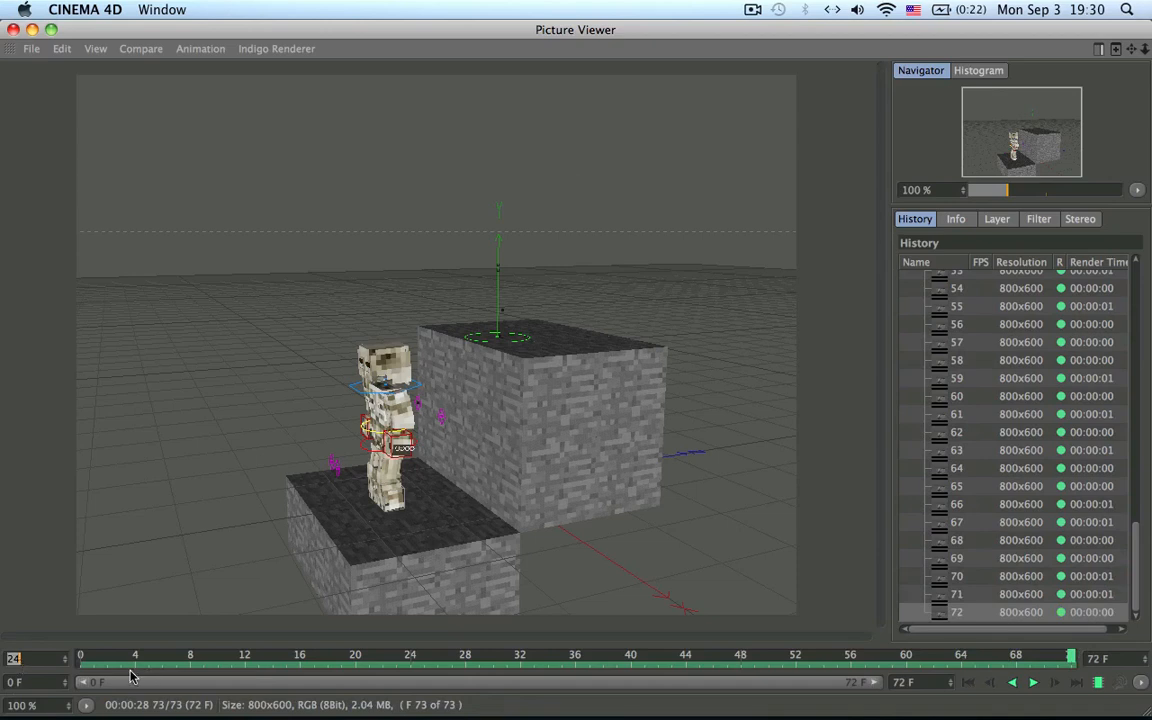
- Scrub through the rendered frames in the Picture Viewer to review the animation
left_click_drag(1070, 658, 280, 658)
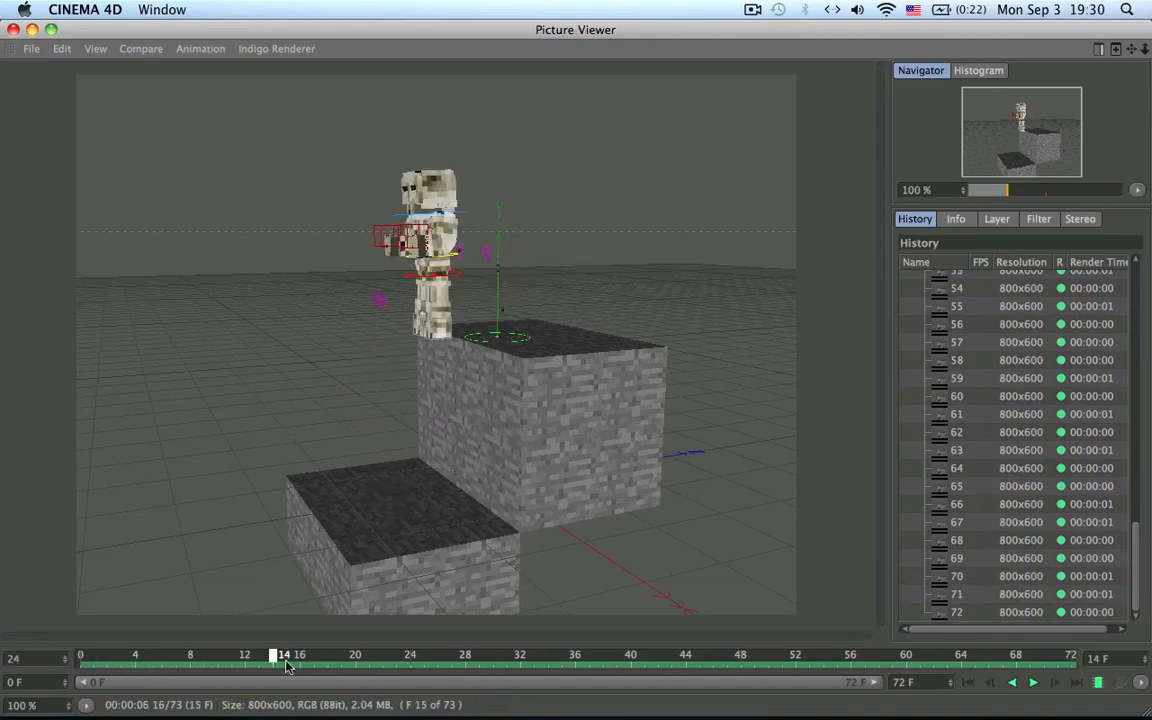
left_click_drag(284, 654, 564, 654)
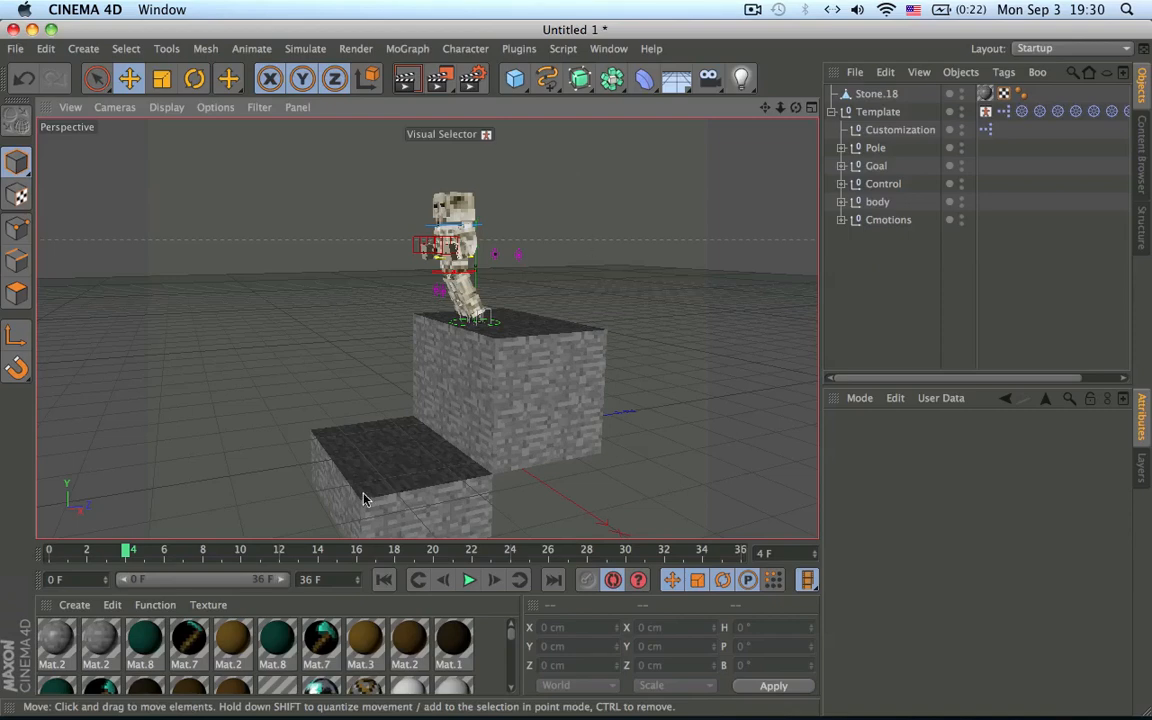
left_click_drag(124, 548, 644, 548)
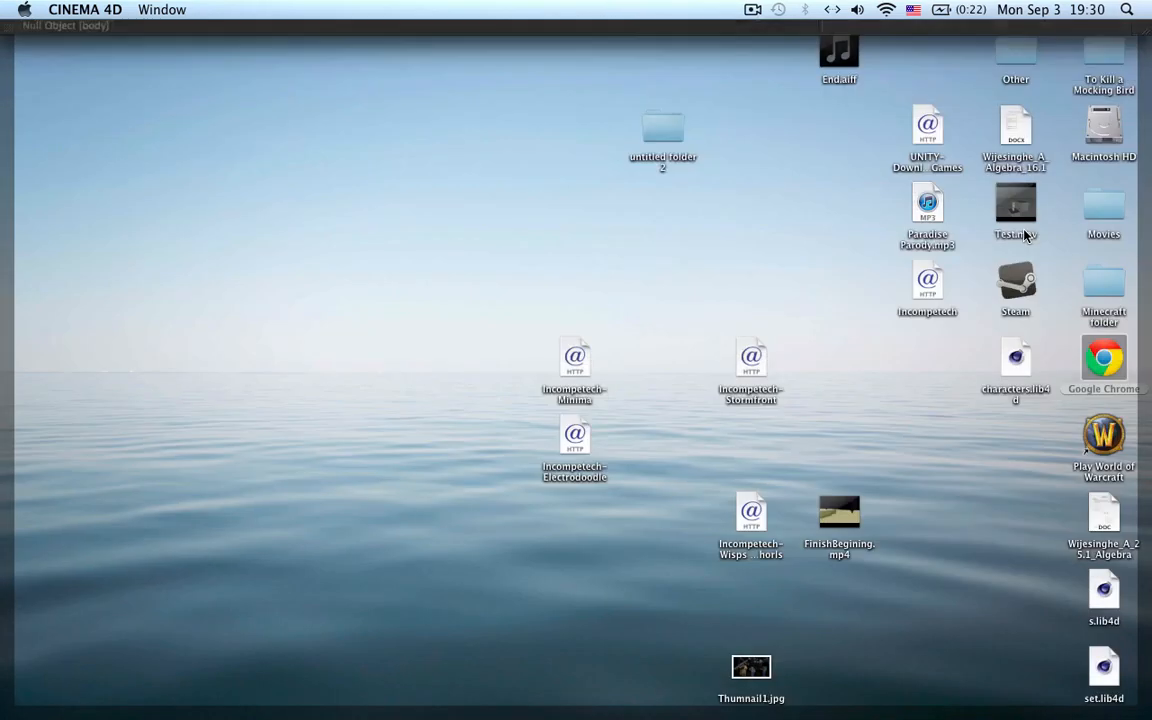
- Open Test.mov in QuickTime Player and replay the rendered jump clip a few times
left_click(1016, 210)
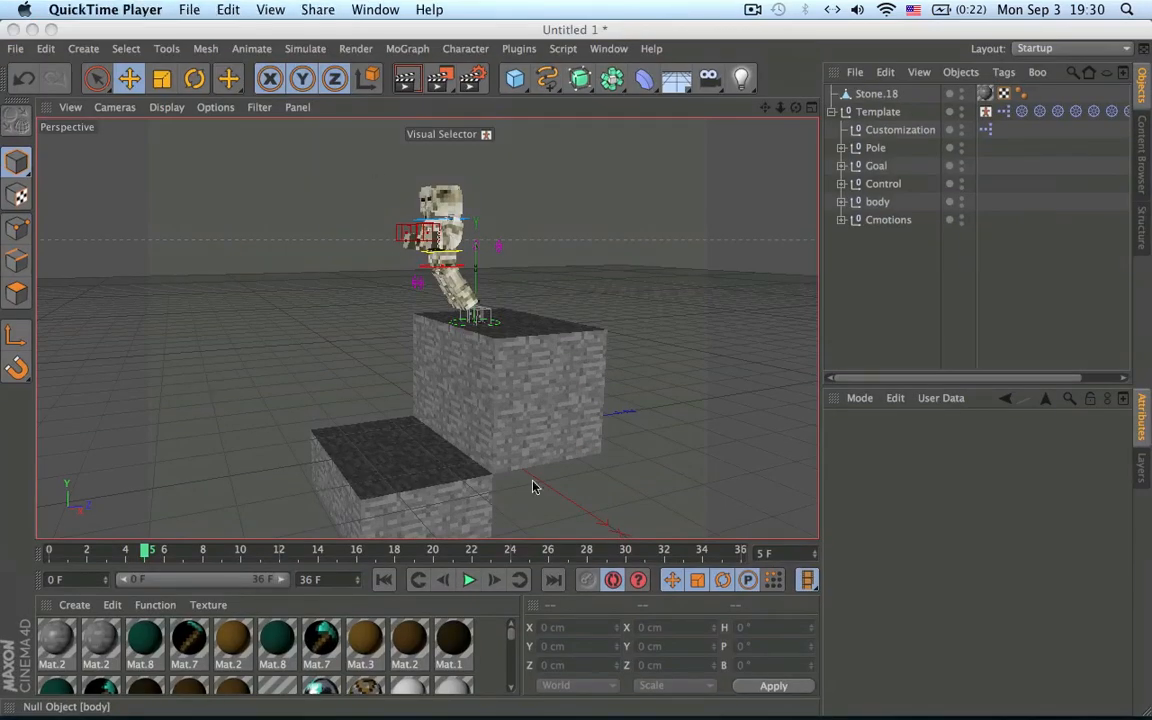
mouse_move(220, 404)
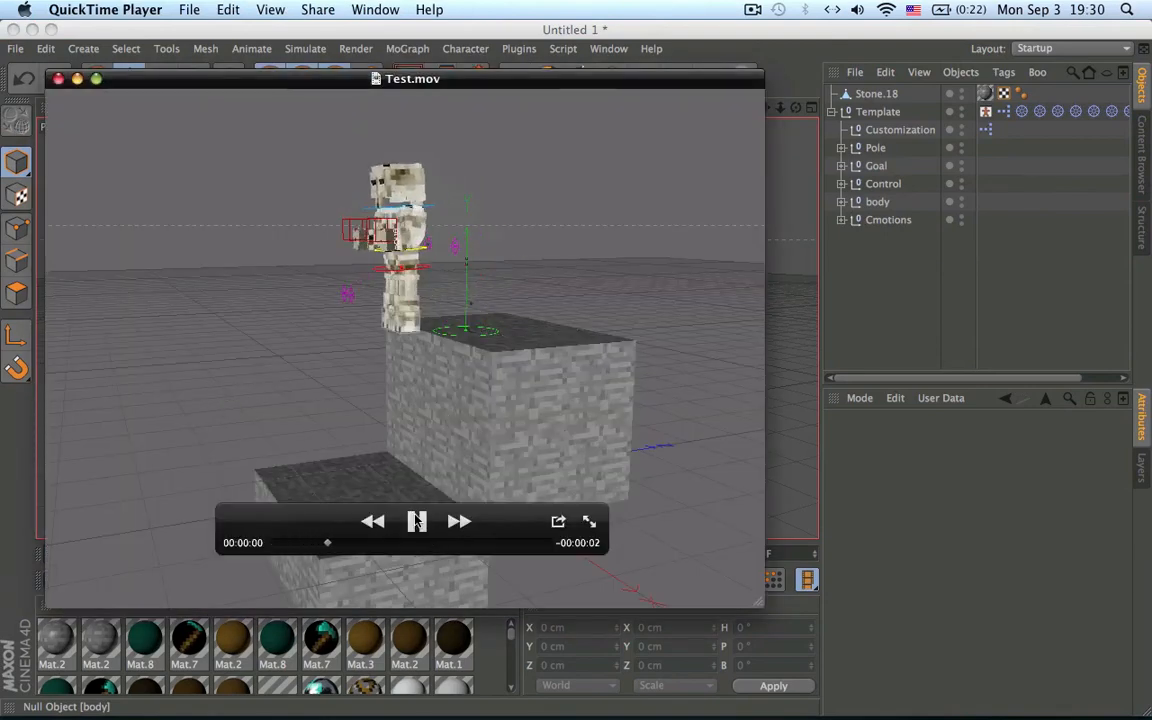
left_click(416, 520)
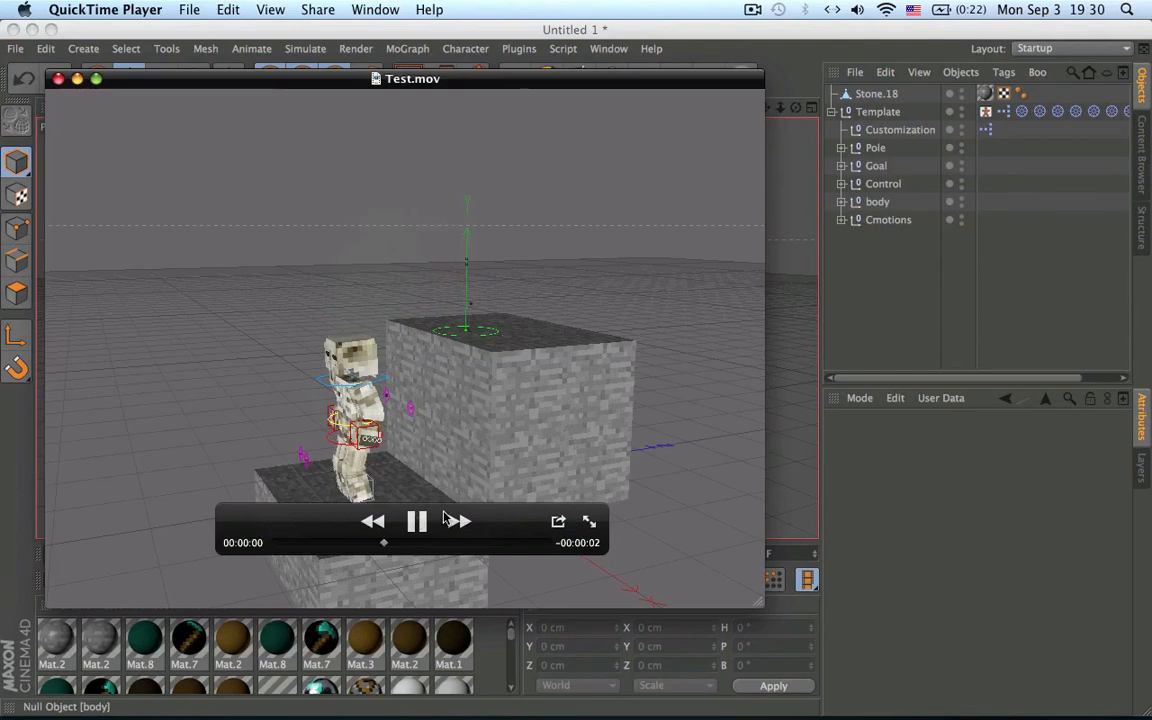
left_click(416, 520)
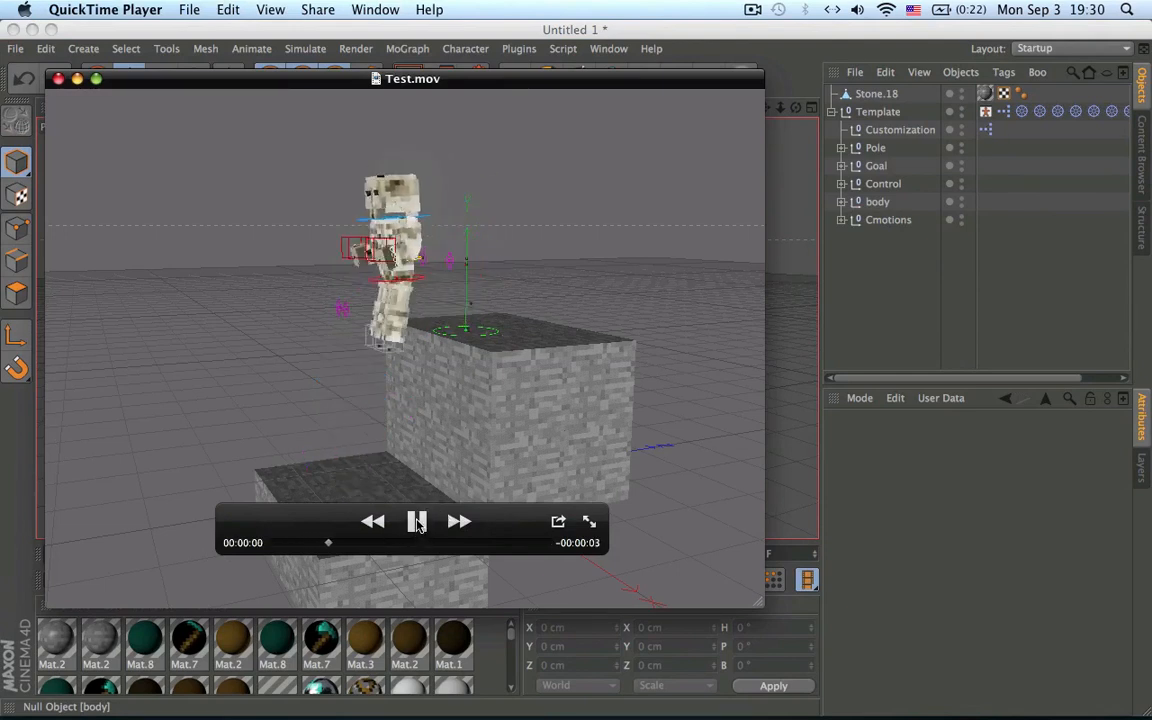
left_click(416, 520)
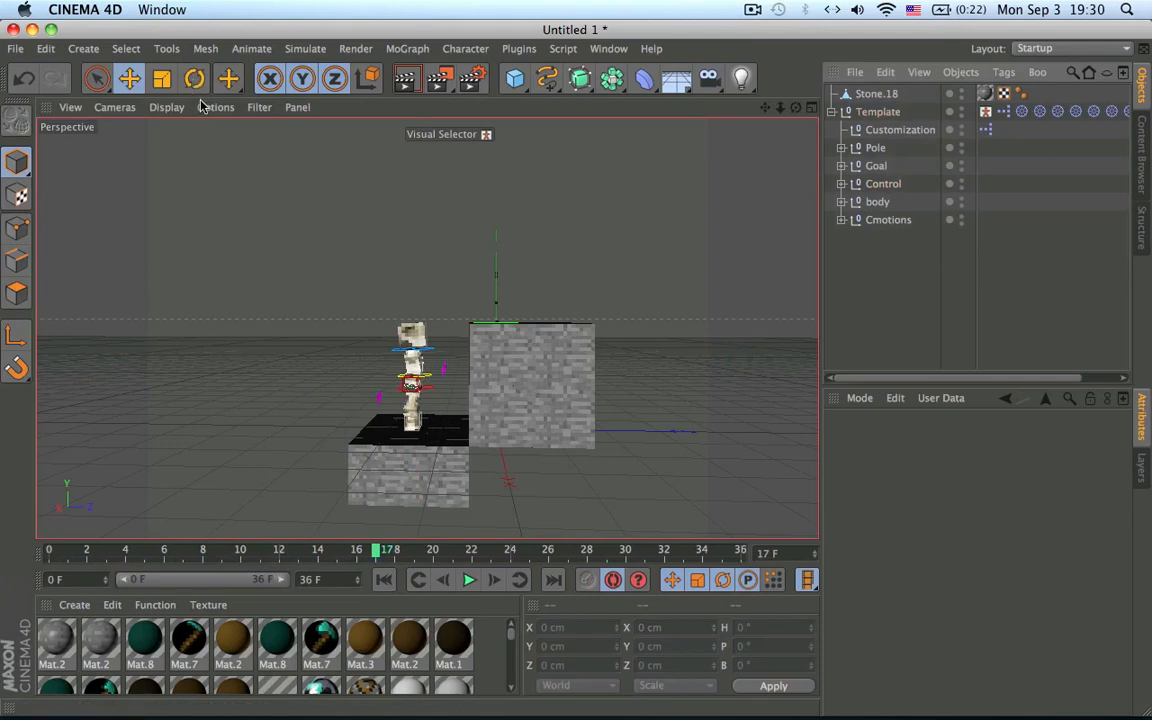
- Enable Sel.: Wireframe in the viewport's Configure display settings and reopen Configure to check
left_click(216, 108)
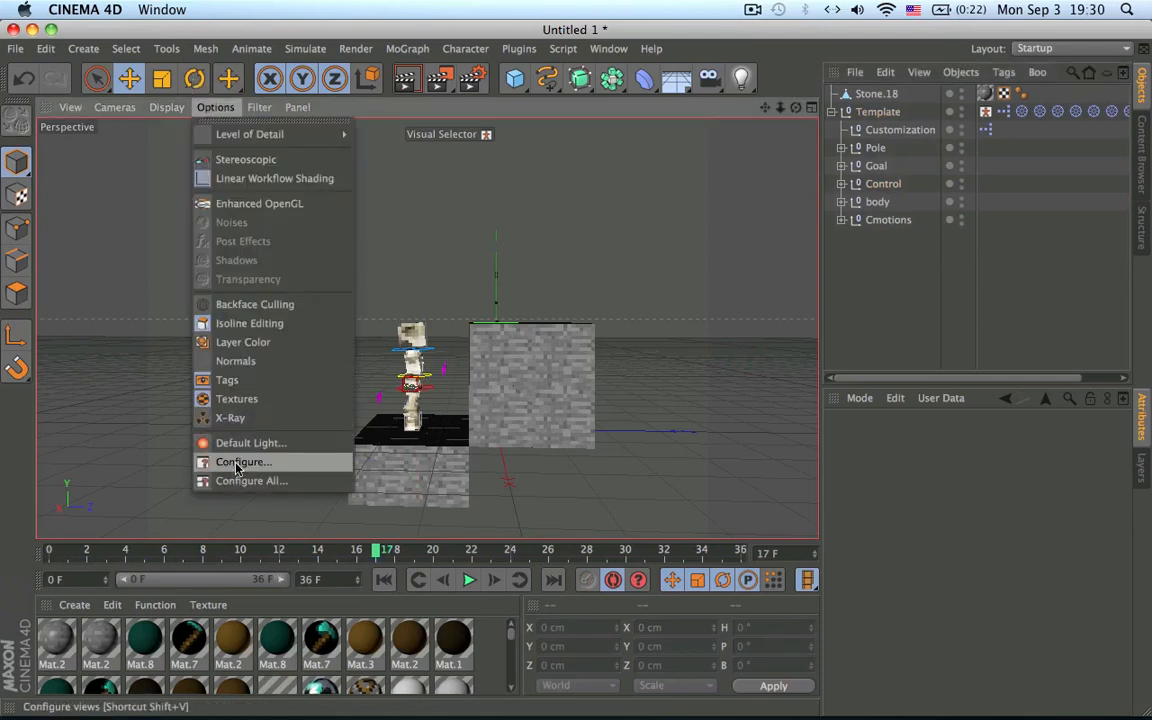
left_click(244, 460)
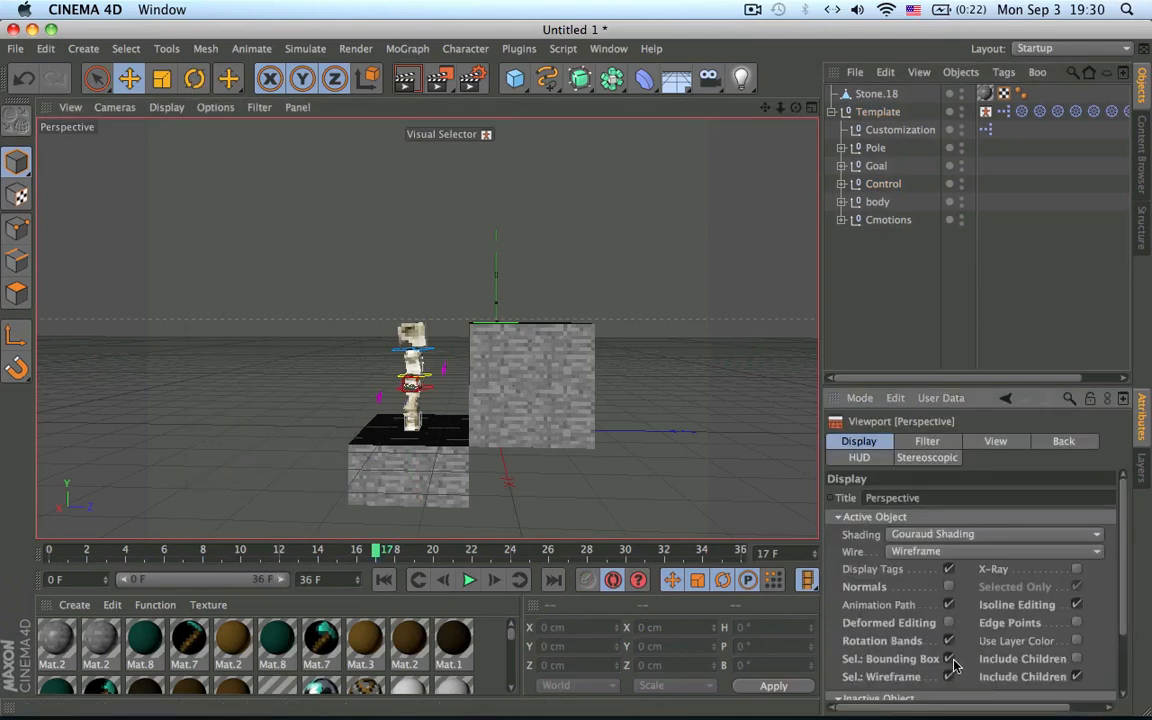
left_click(530, 384)
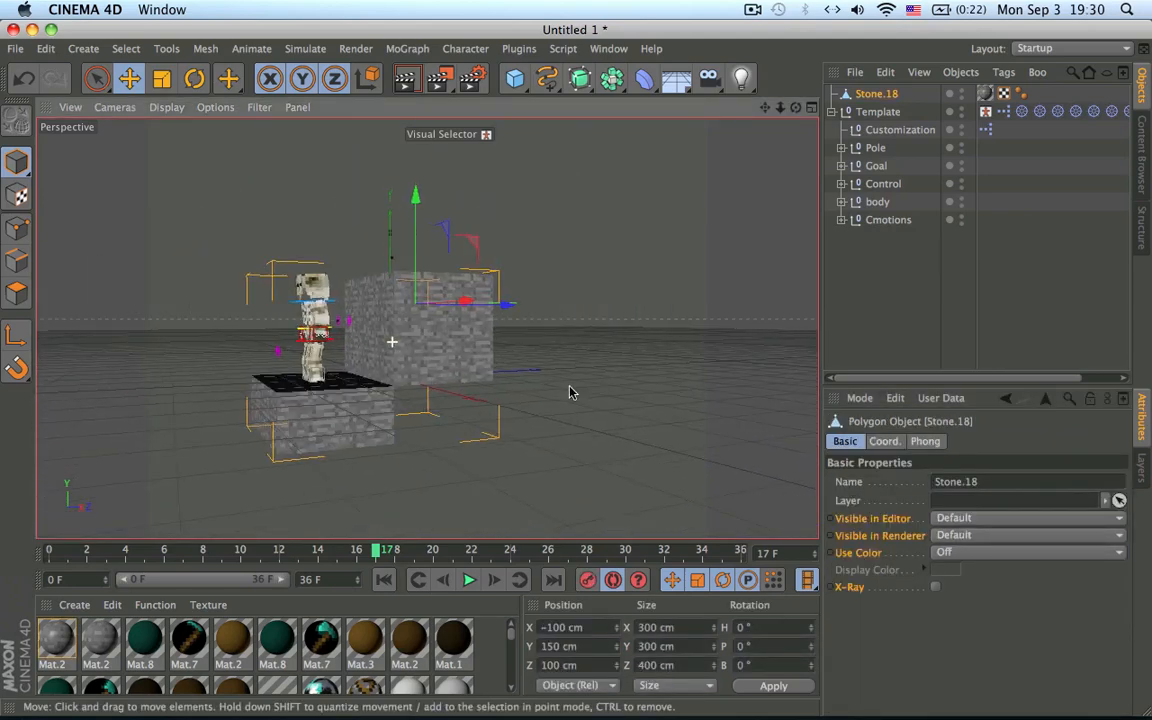
left_click(216, 108)
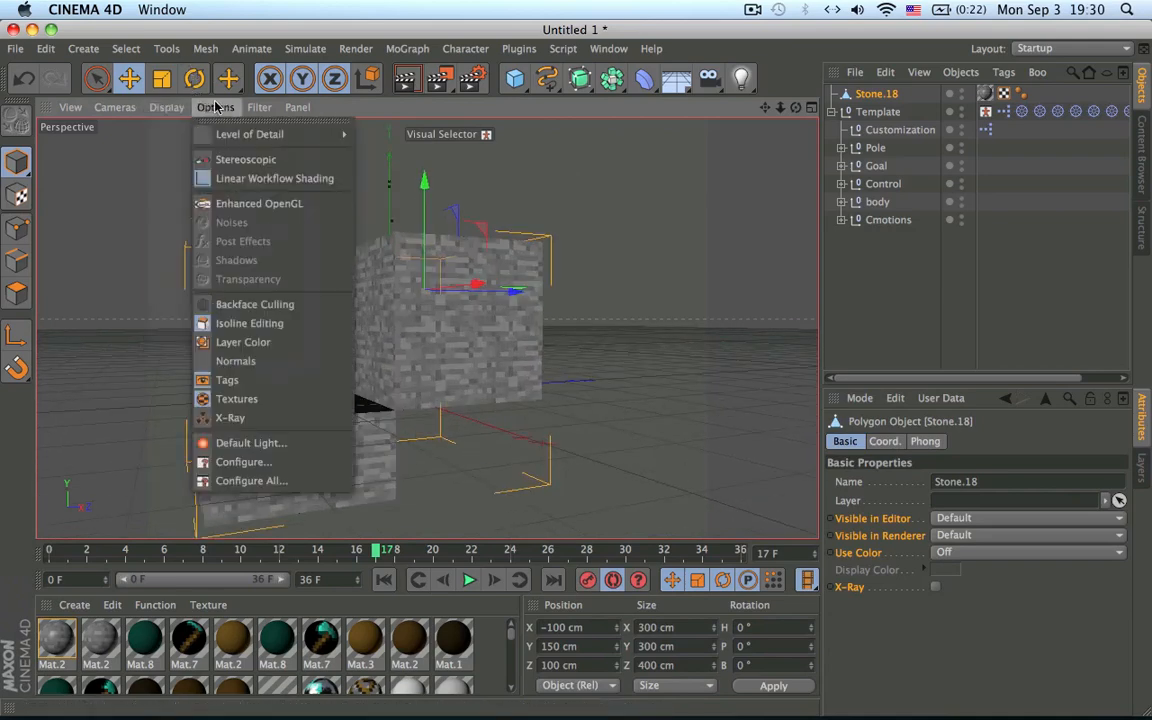
left_click(244, 462)
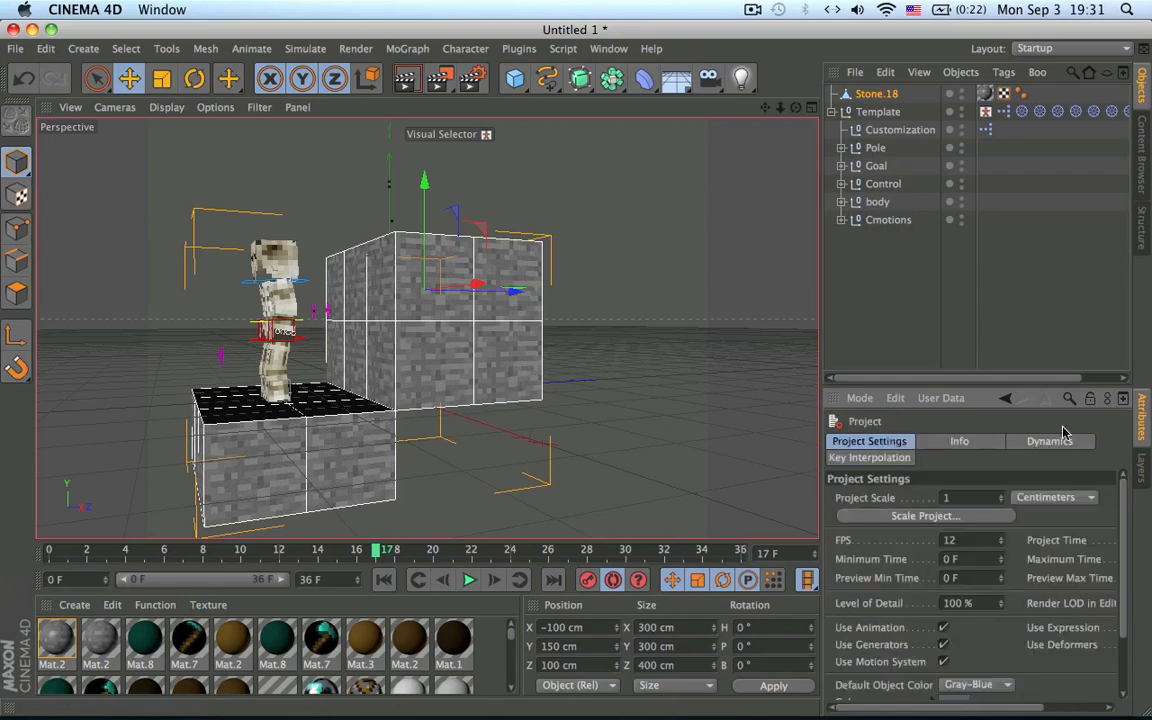
- Show the project's Dynamics settings and its Cache options, nothing baked yet
left_click(1048, 442)
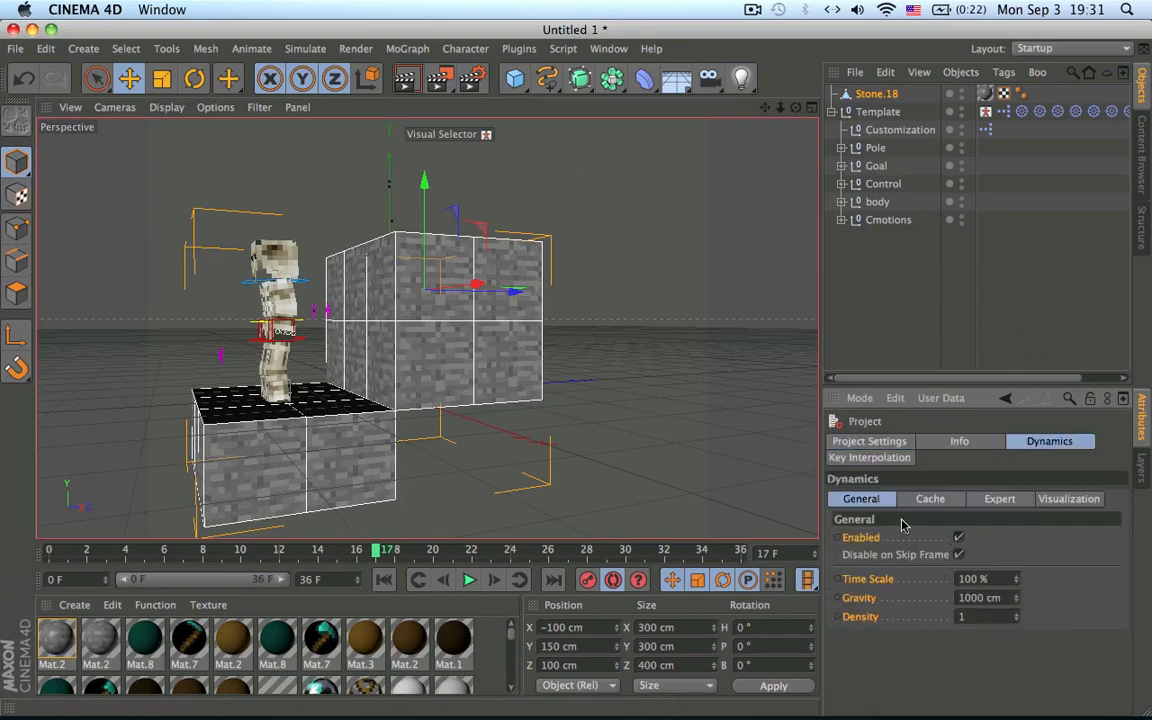
left_click(928, 498)
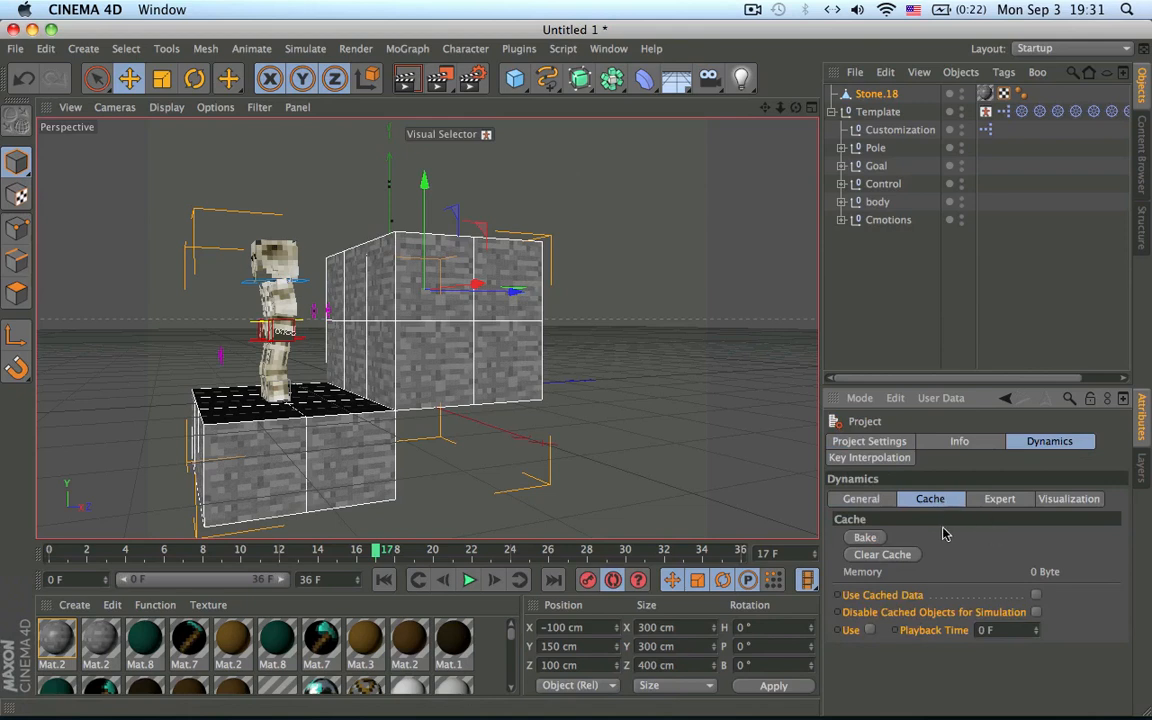
mouse_move(880, 538)
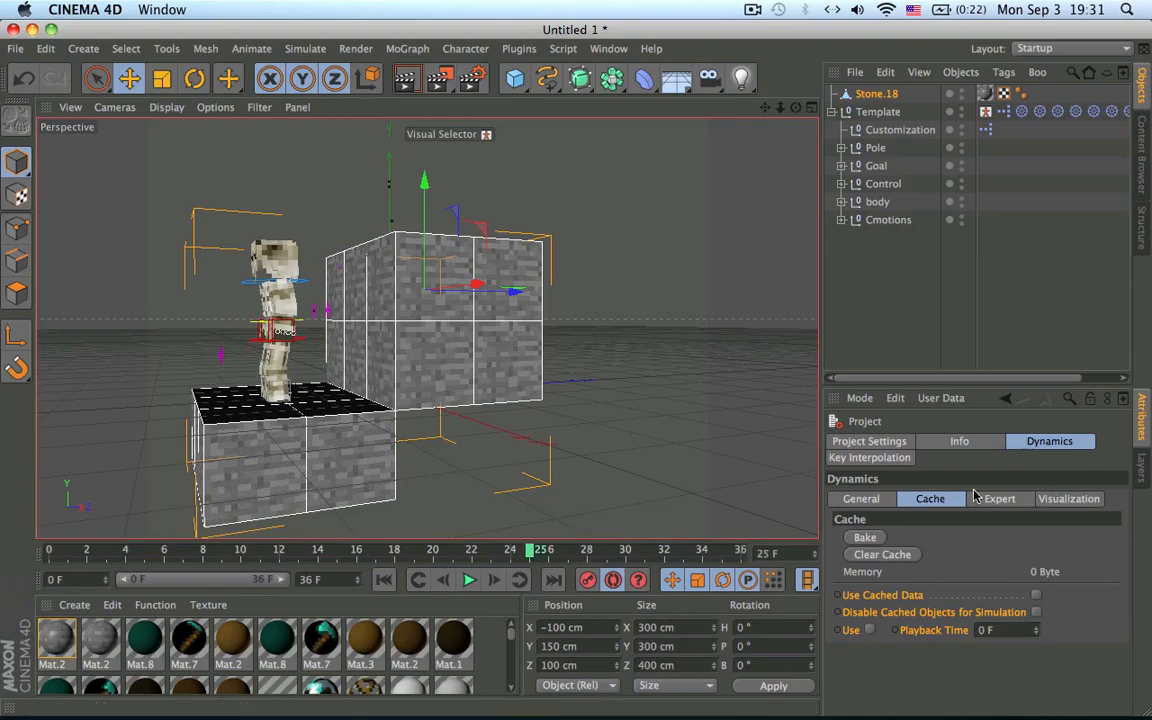
mouse_move(388, 196)
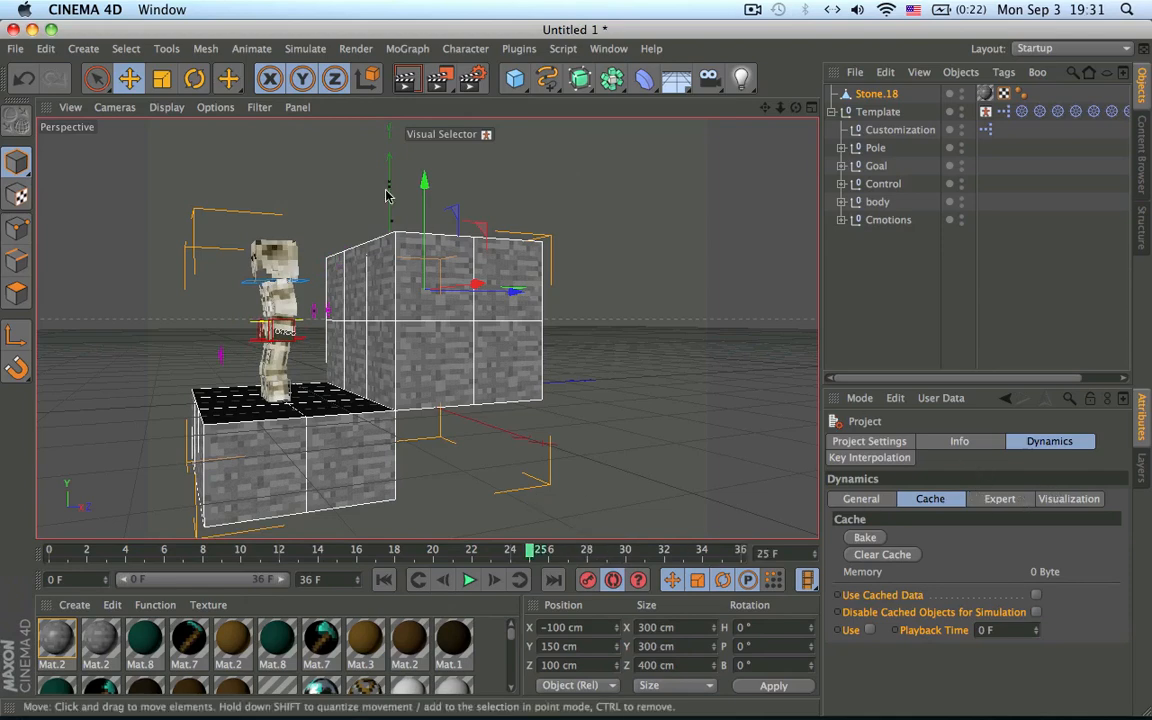
left_click(166, 108)
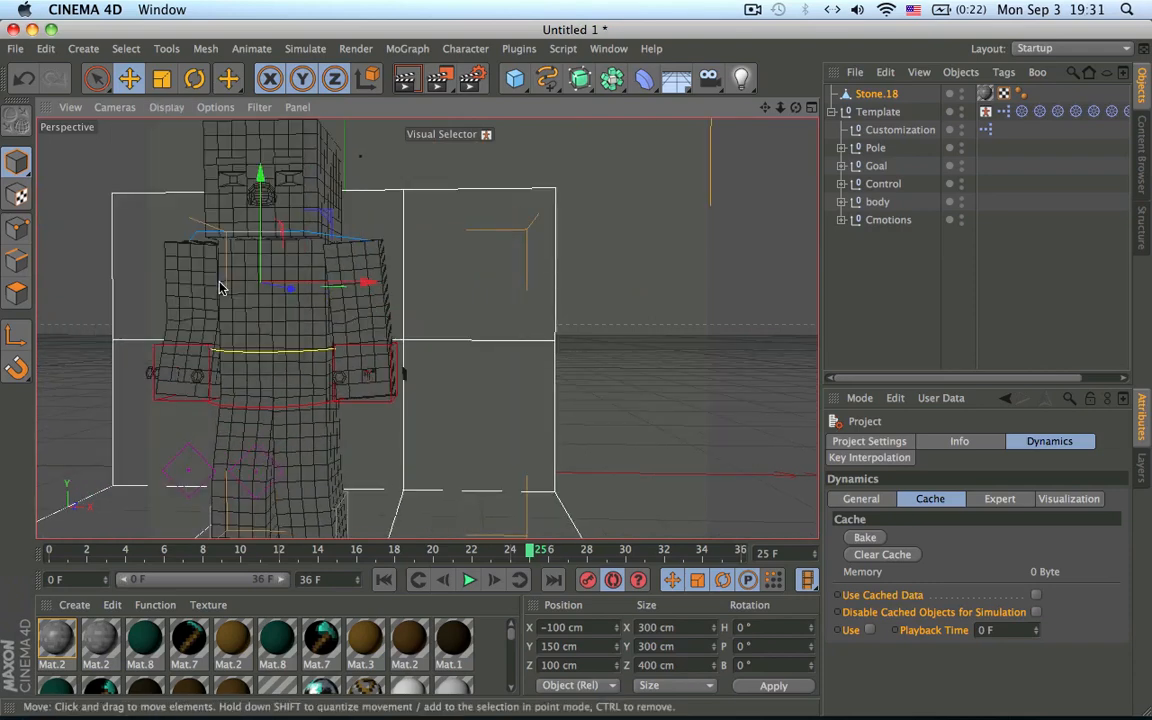
- Preview the viewport as boxes, return to textured shading, and create new material Mat.13
left_click(166, 108)
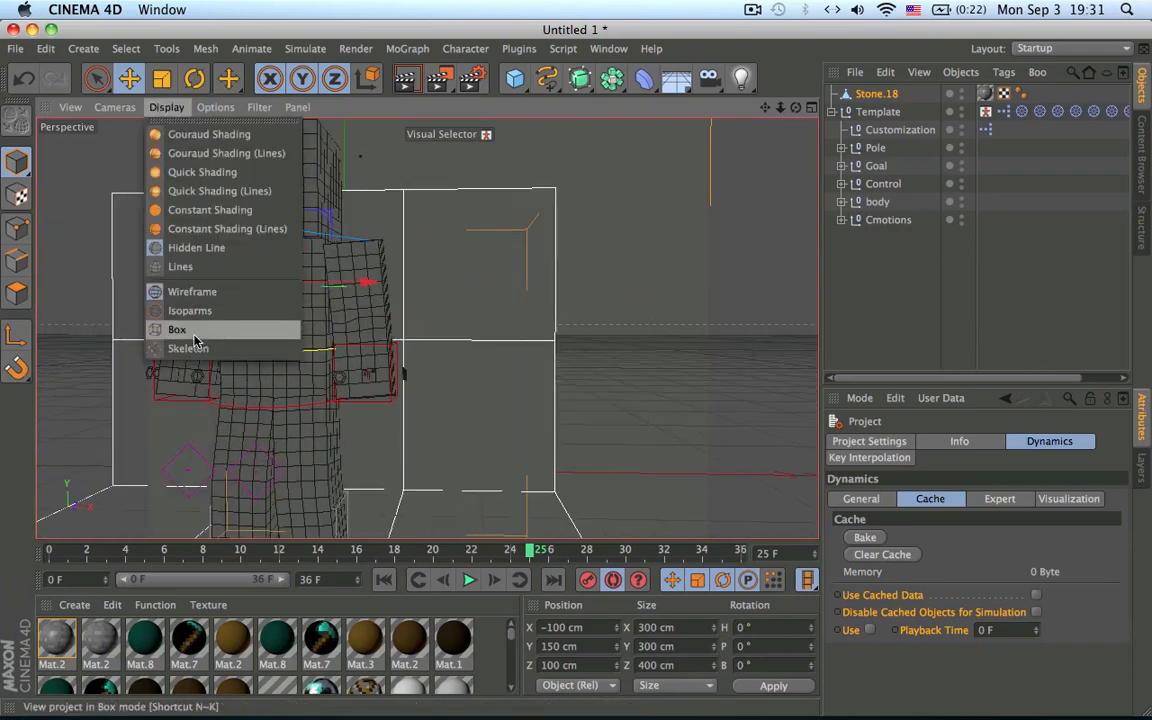
mouse_move(196, 248)
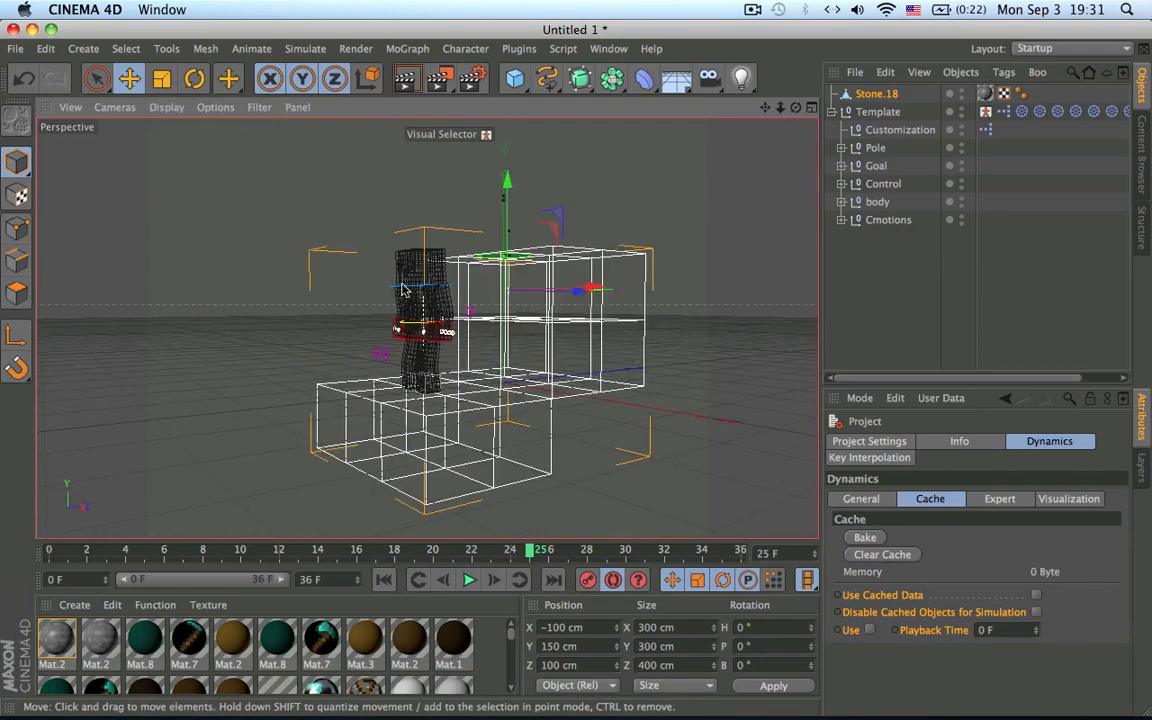
left_click(166, 108)
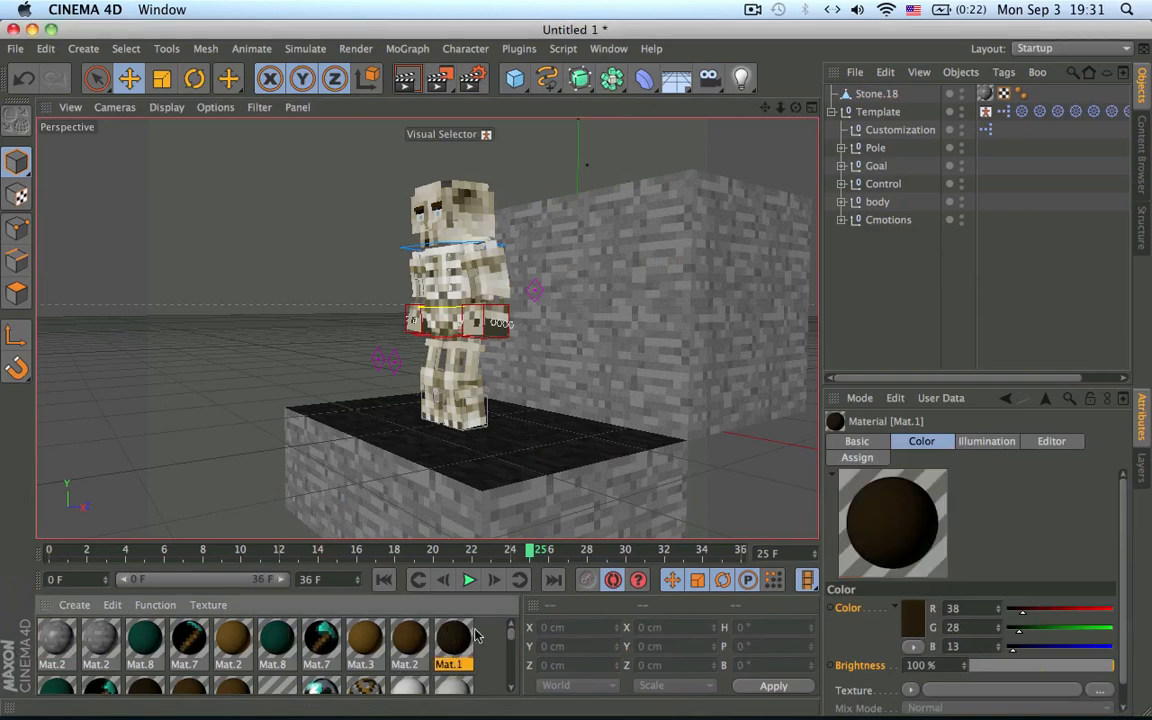
left_click(56, 640)
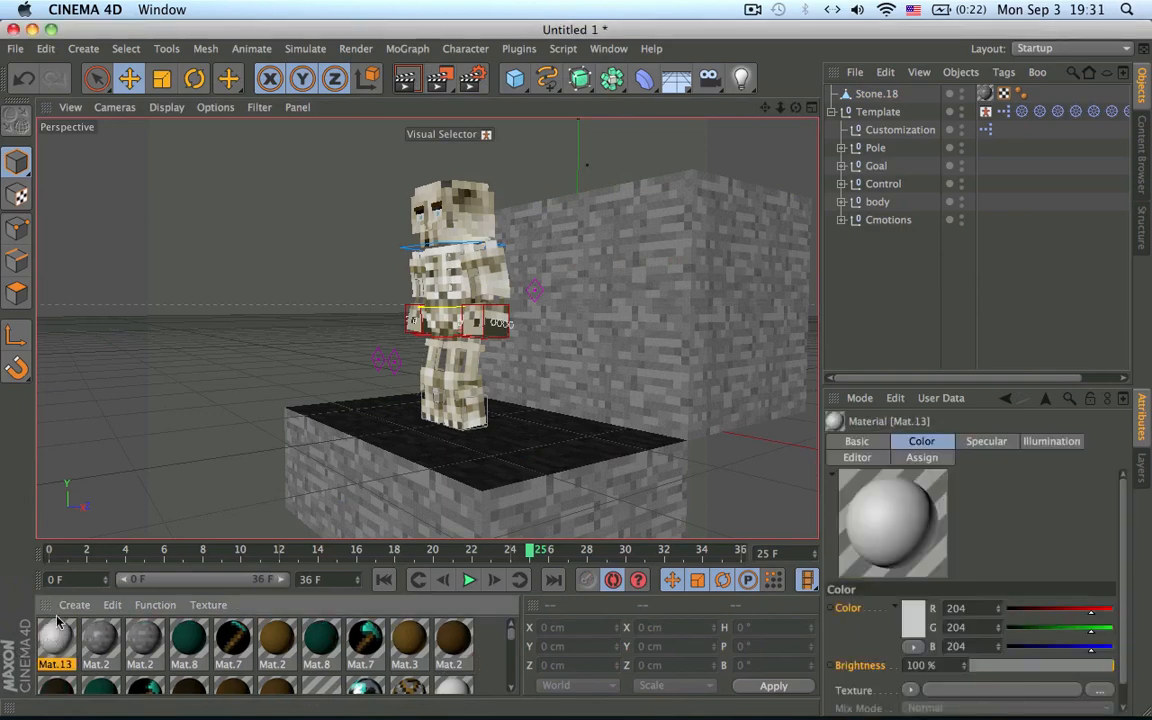
- Add a Sketch material from the Create > Shader menu and test-render the cartoon look
left_click(74, 604)
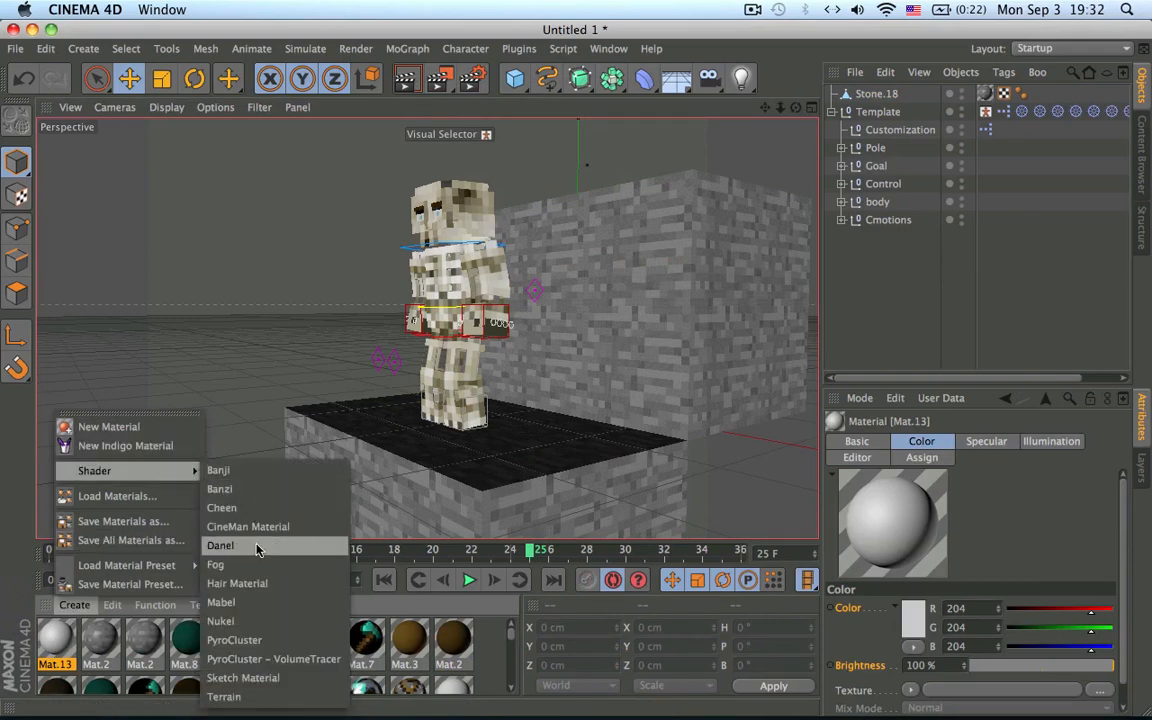
mouse_move(244, 678)
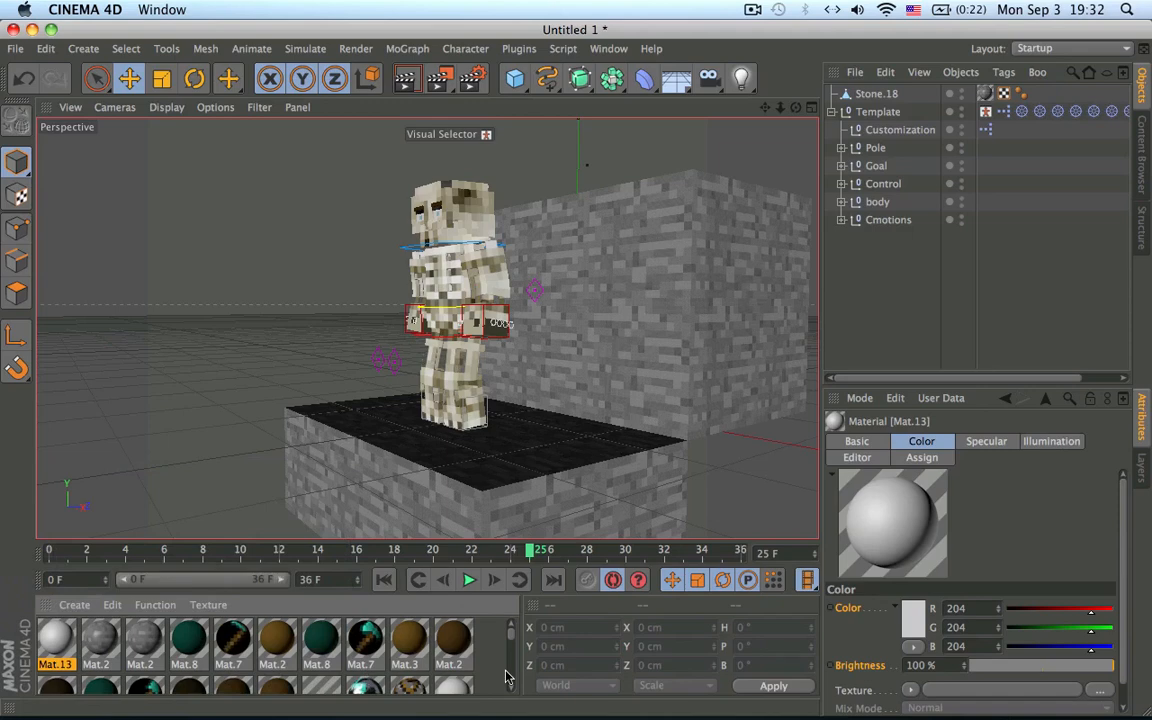
left_click(56, 640)
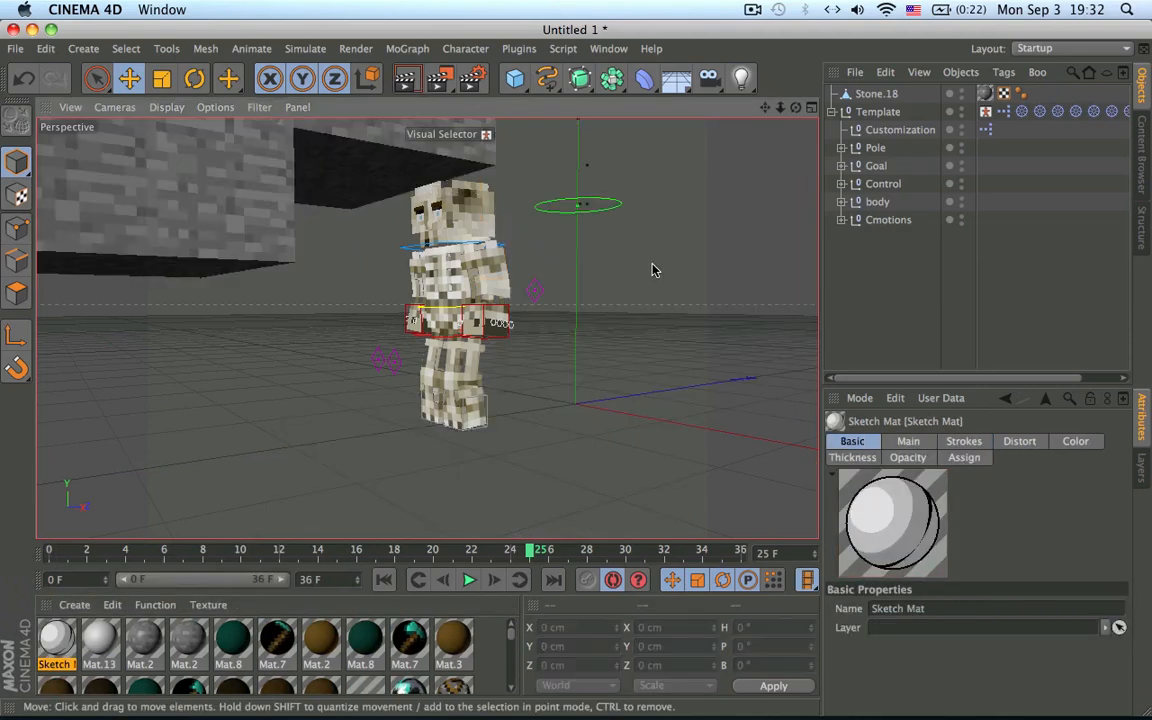
mouse_move(688, 310)
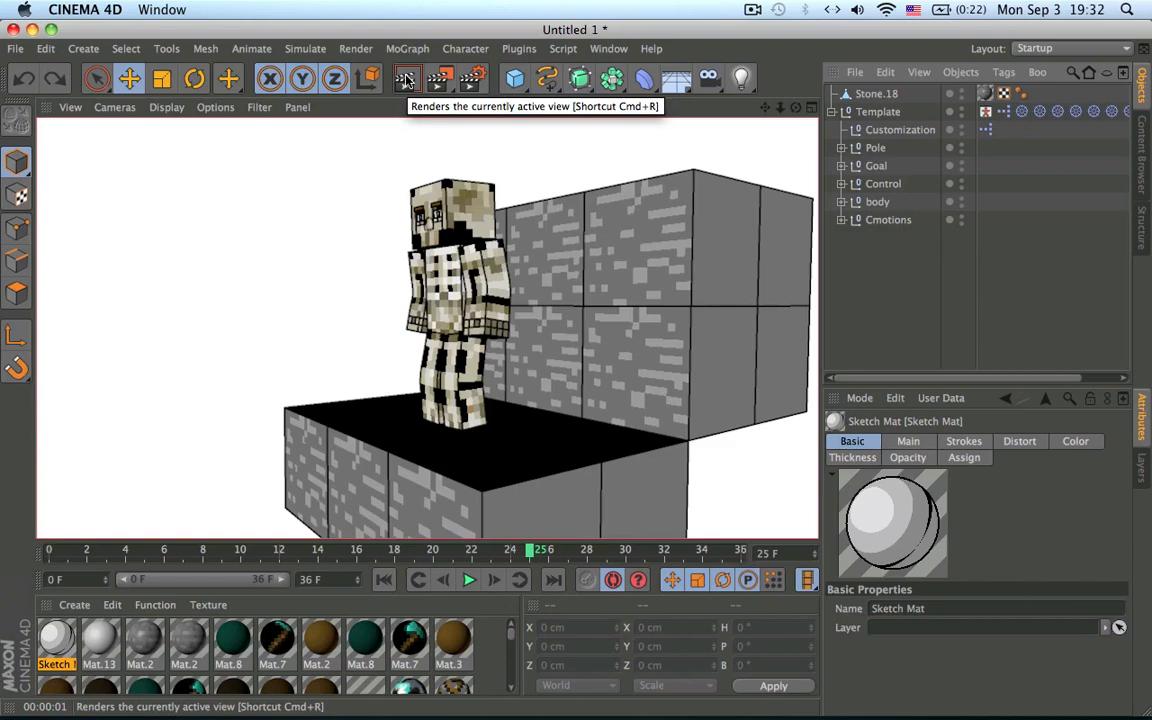
mouse_move(618, 104)
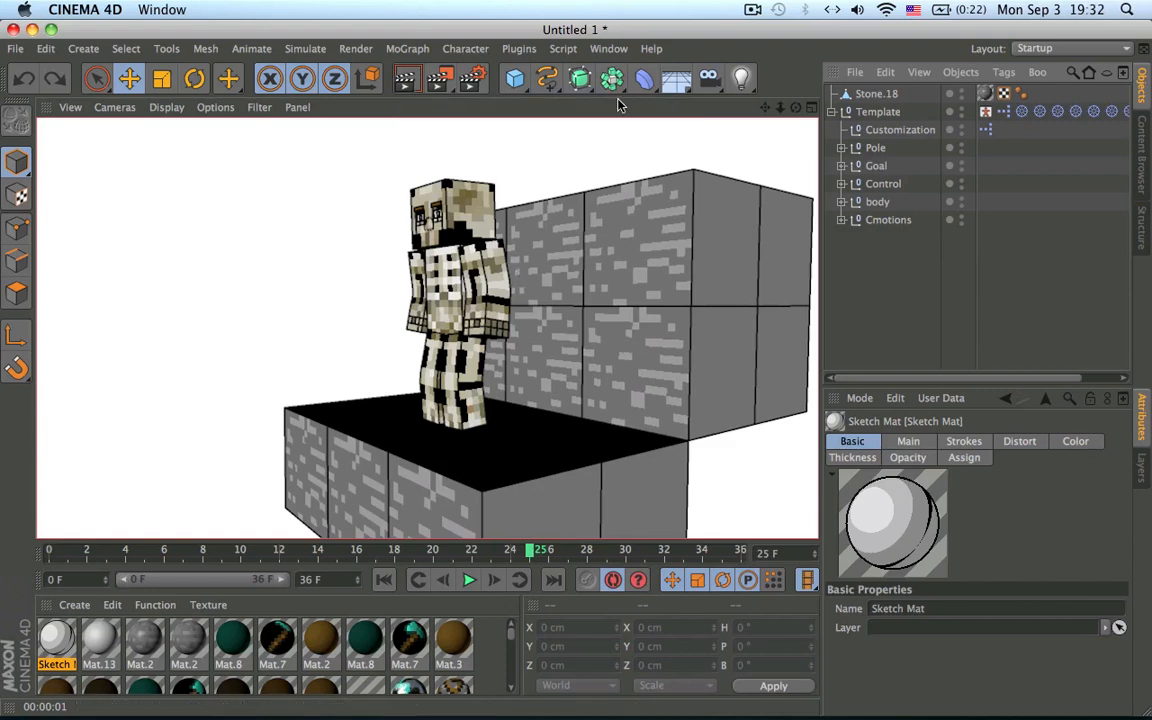
mouse_move(508, 276)
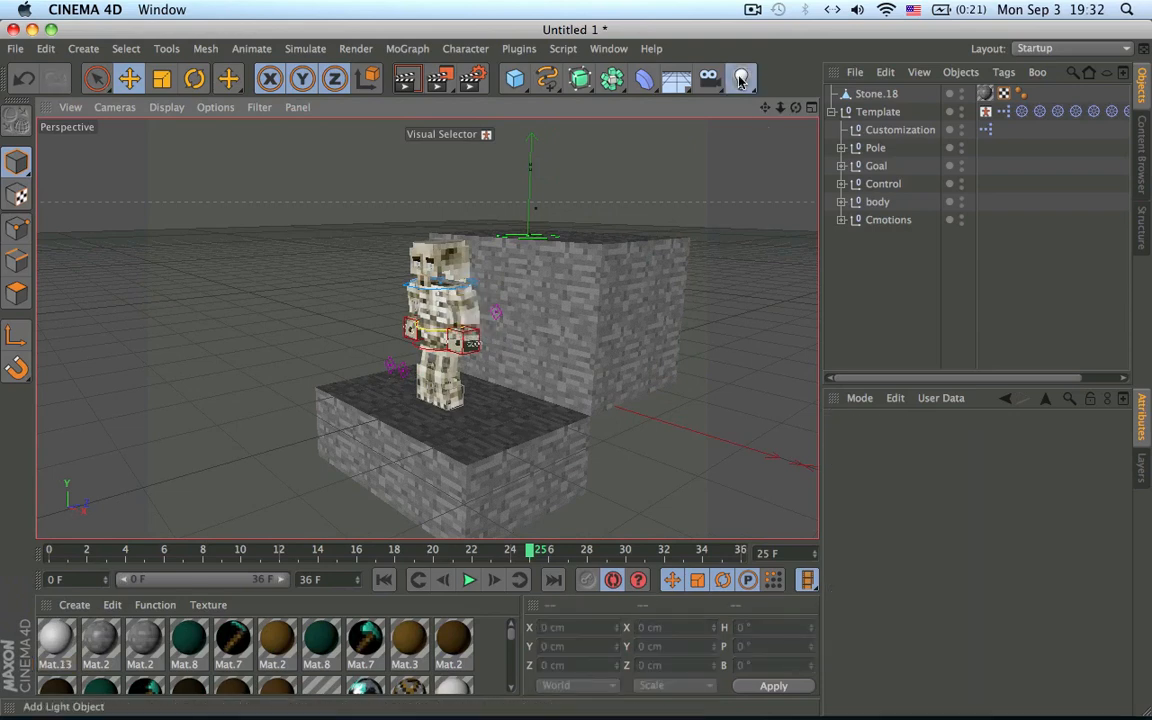
- Select the camera and review its Details clipping settings and its coordinates
left_click(708, 78)
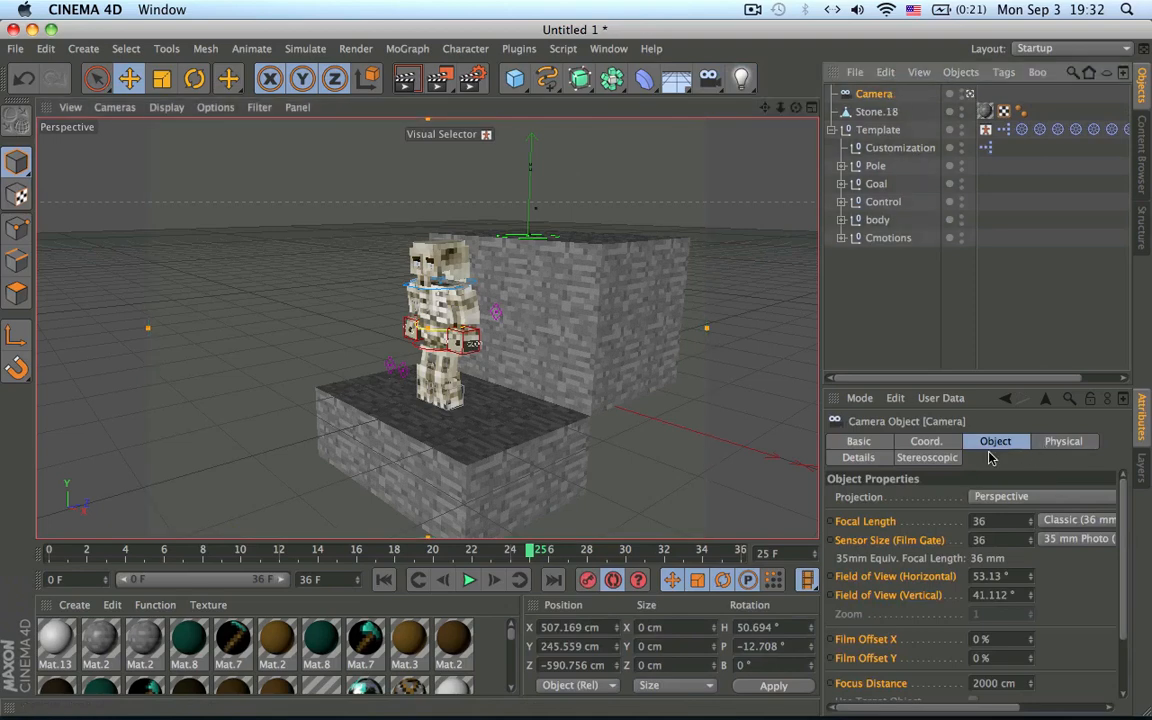
left_click(858, 456)
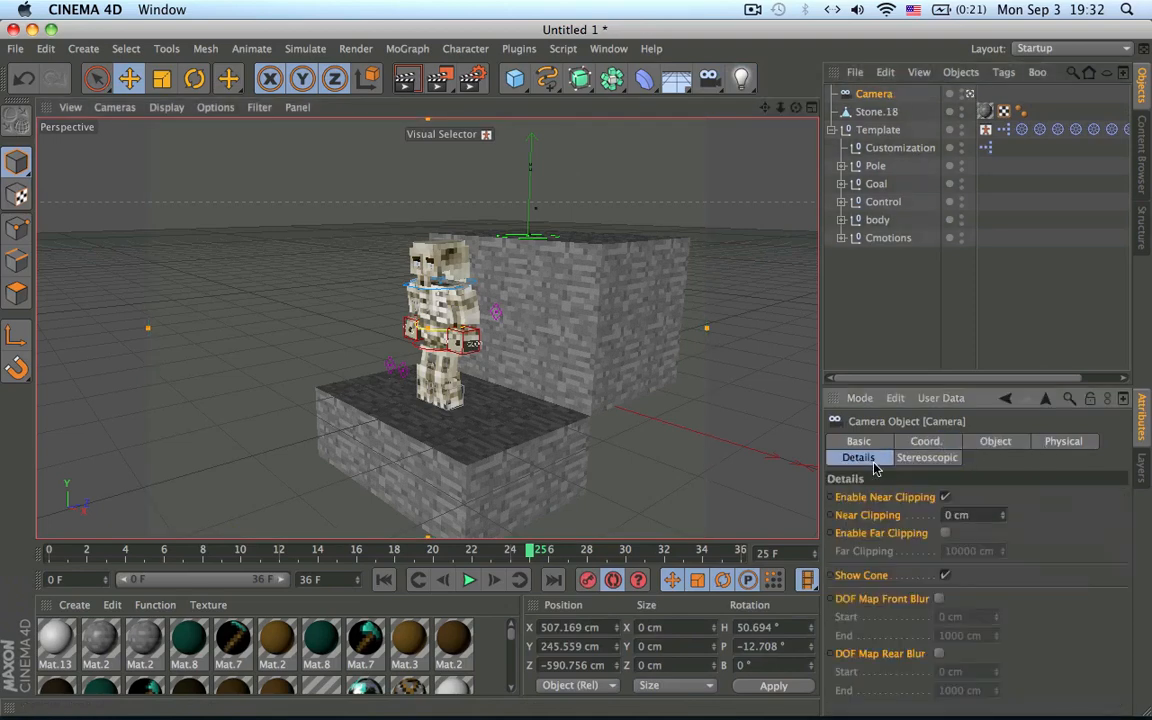
left_click(924, 442)
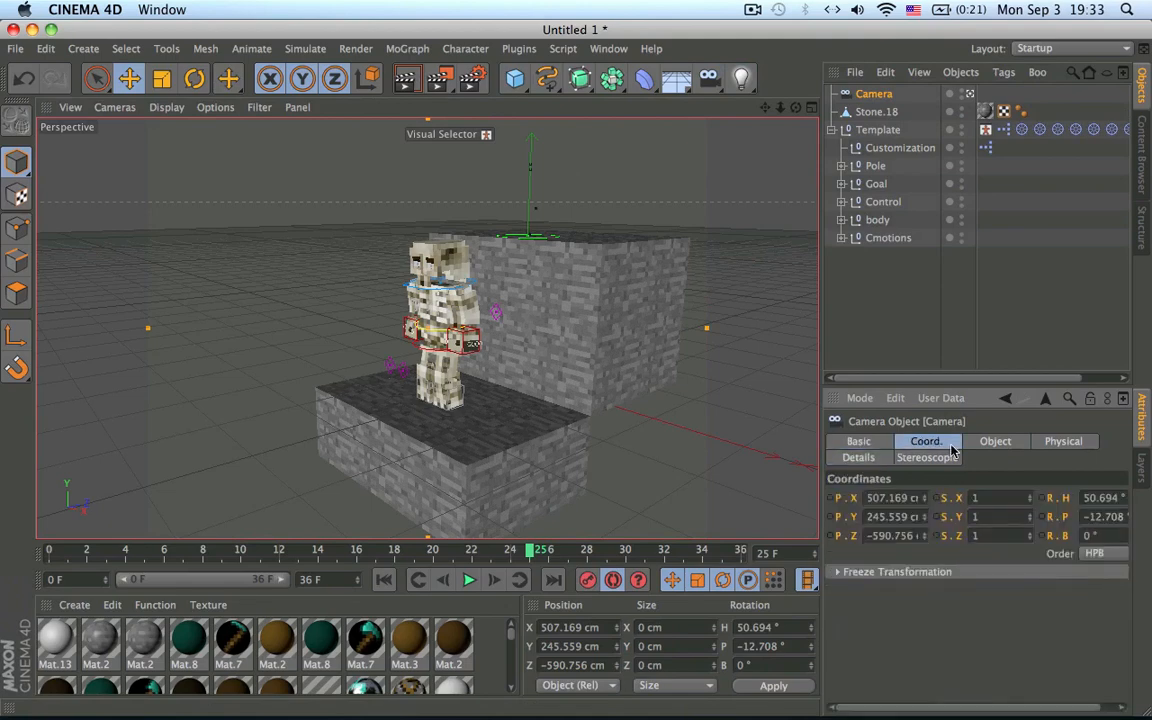
mouse_move(944, 384)
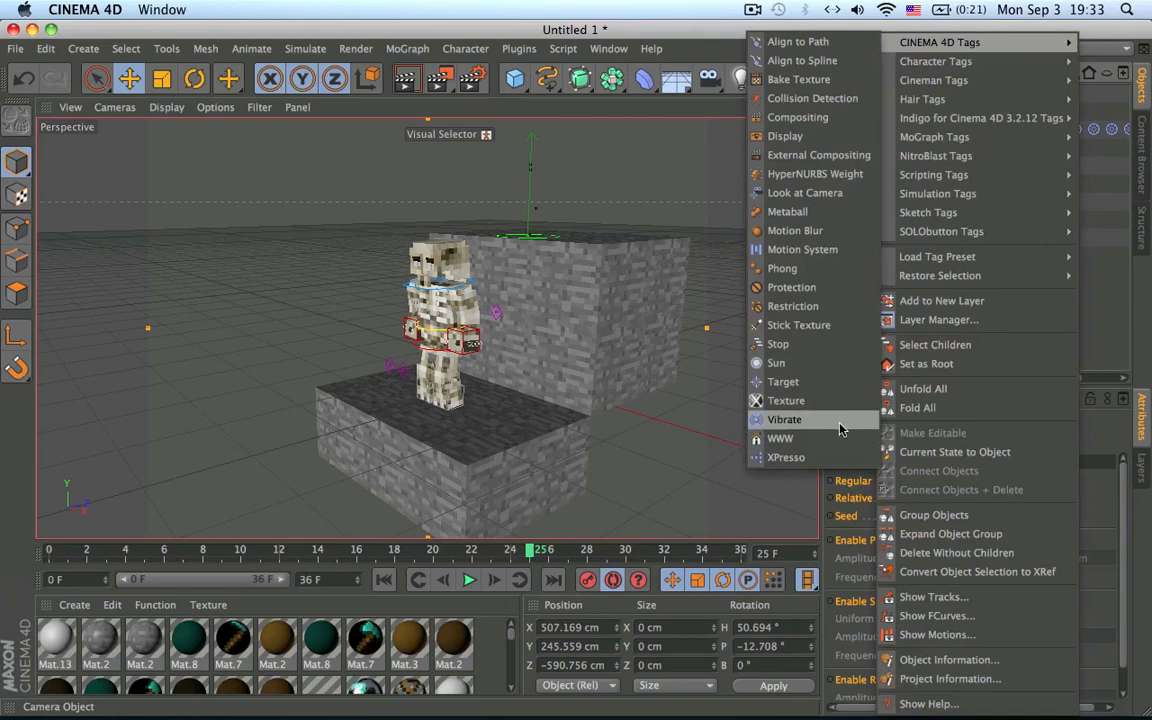
- Add a Vibrate tag to the camera with 0.2 cm position amplitude and preview the shake
left_click(784, 420)
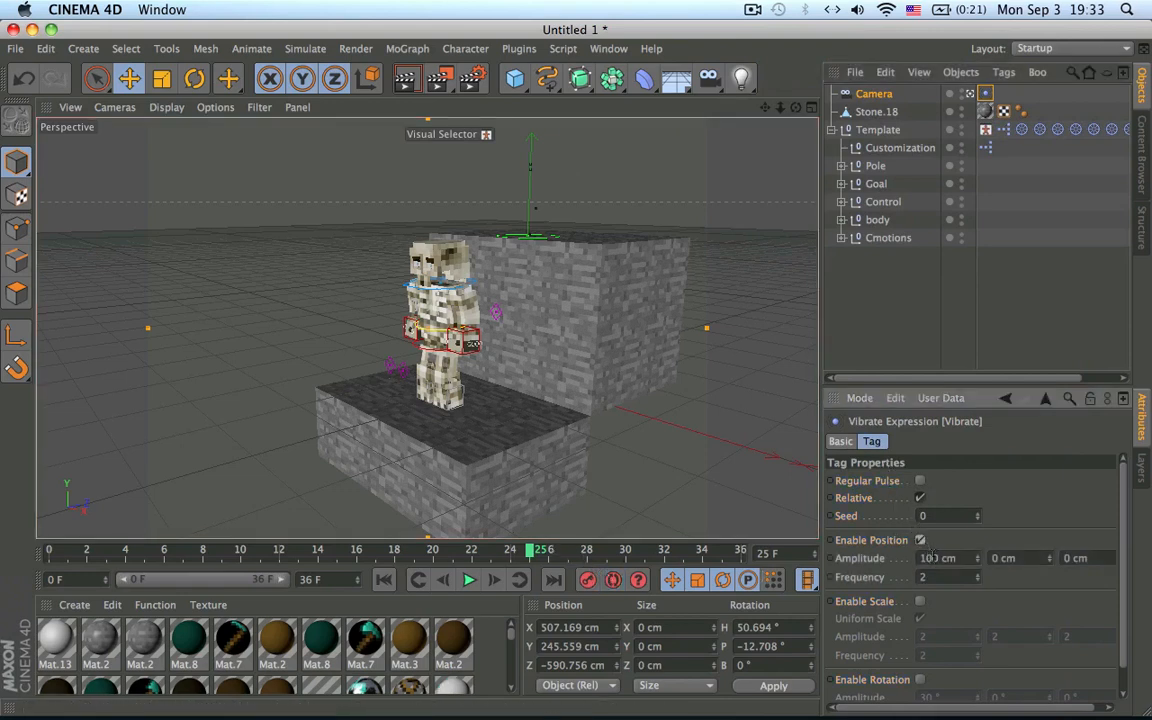
left_click(920, 540)
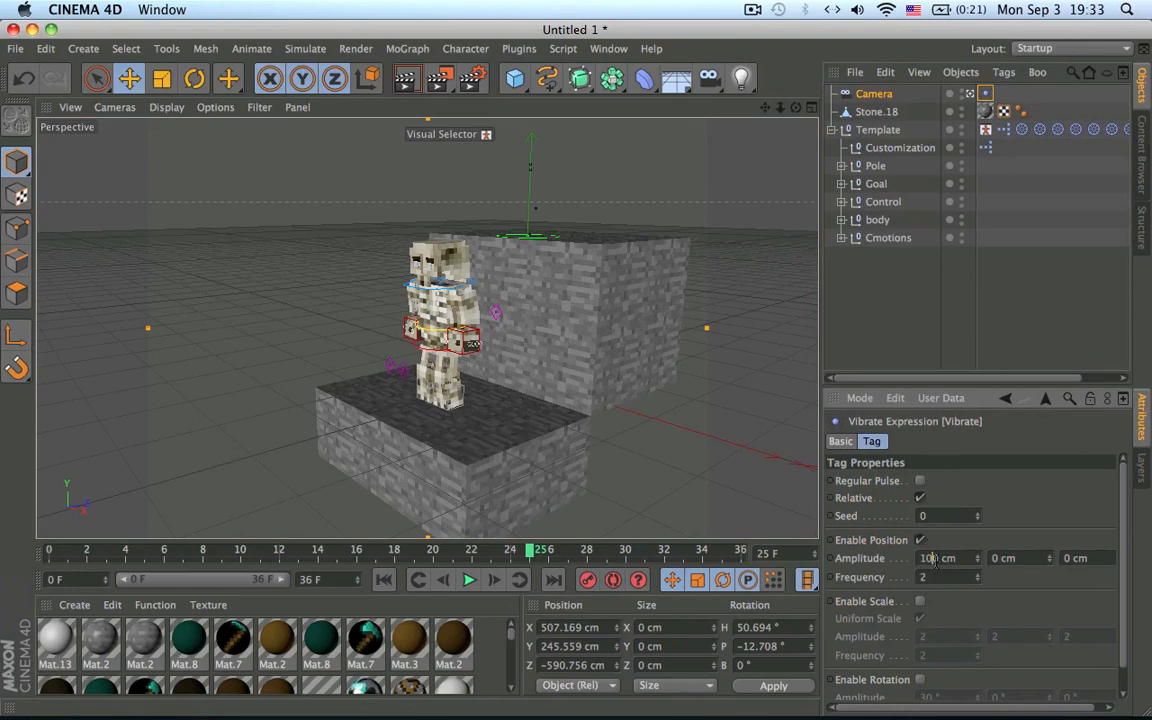
type("0.2")
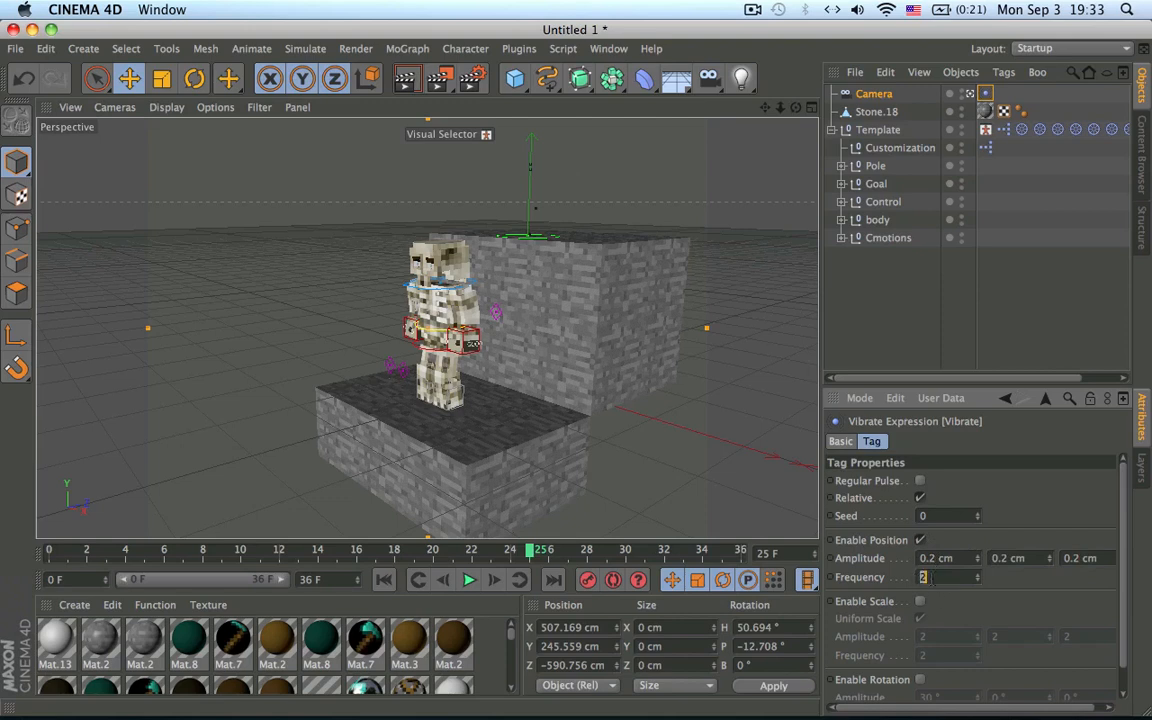
left_click(468, 580)
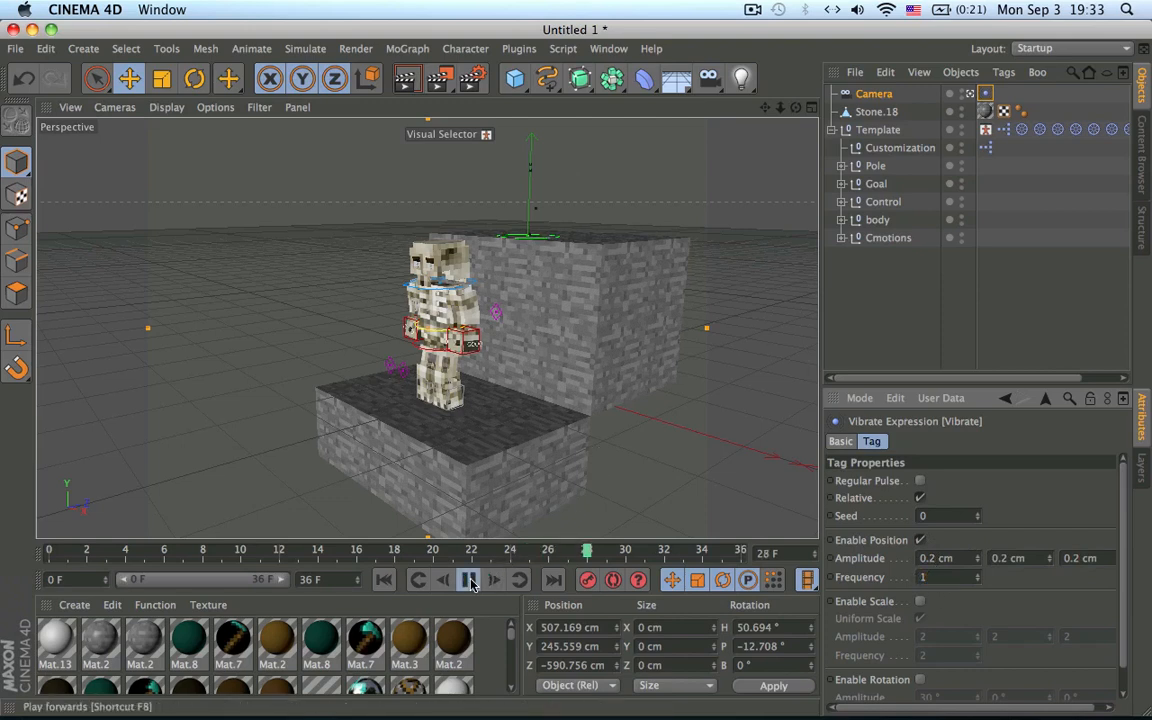
left_click(472, 580)
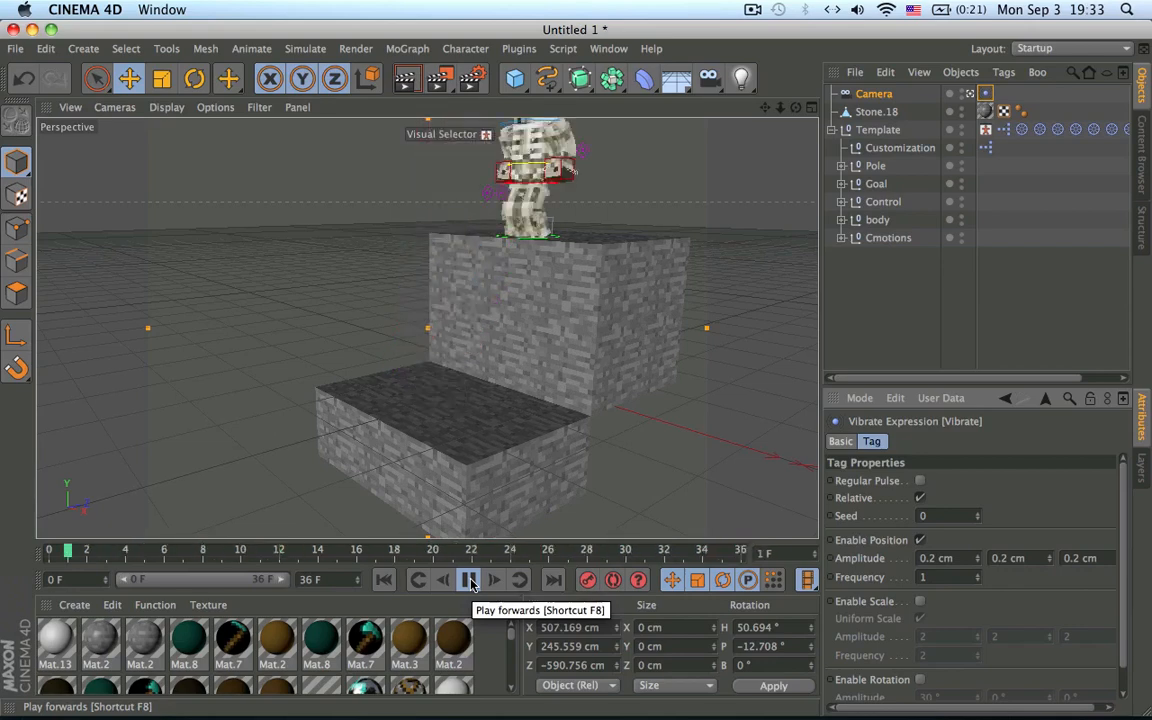
left_click(470, 580)
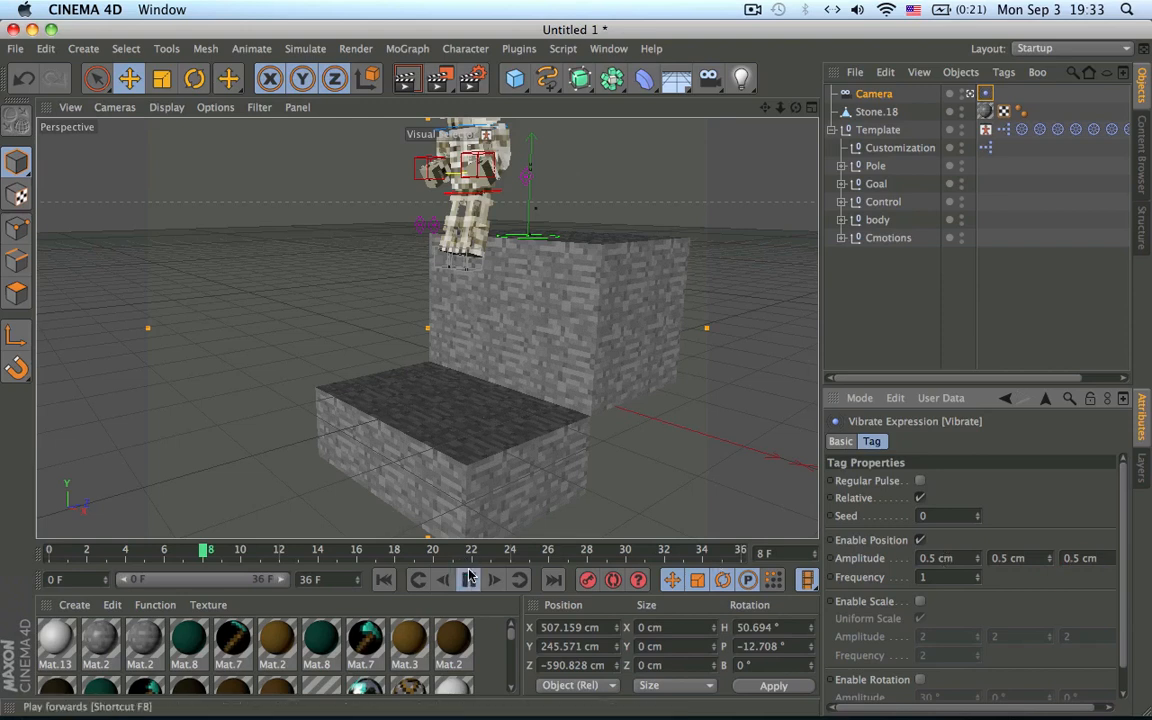
left_click(472, 580)
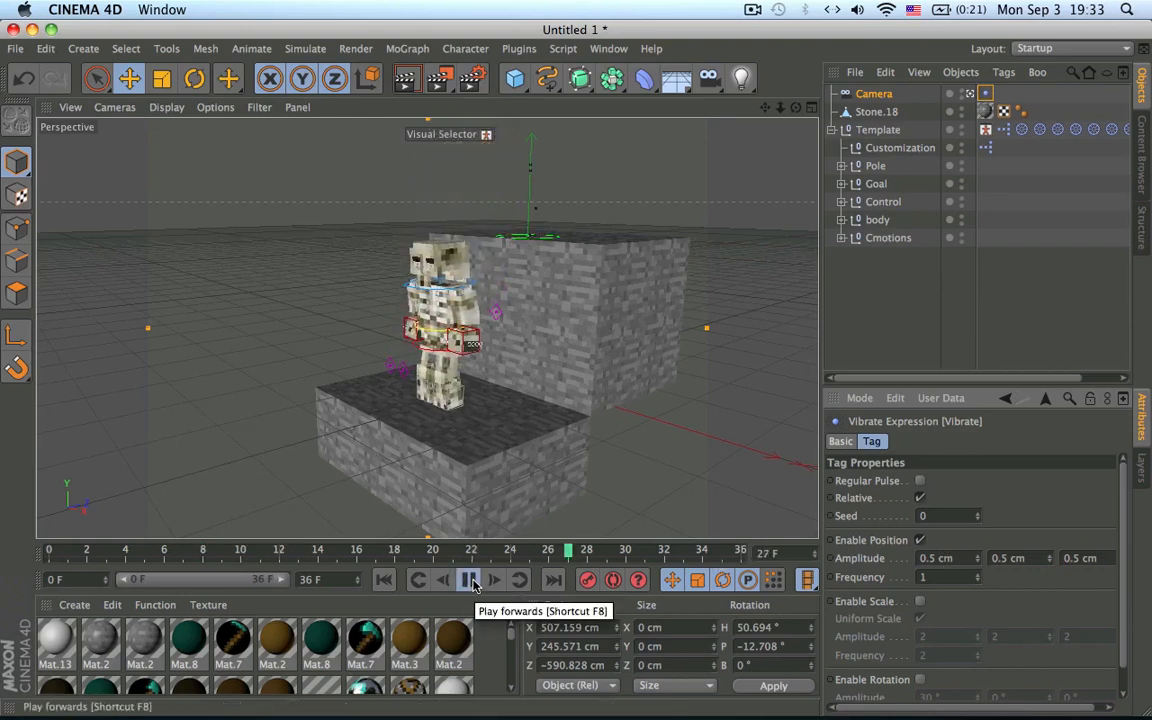
- Raise the position amplitude to 1 cm, preview it, and enable uniform scale vibration
left_click(468, 580)
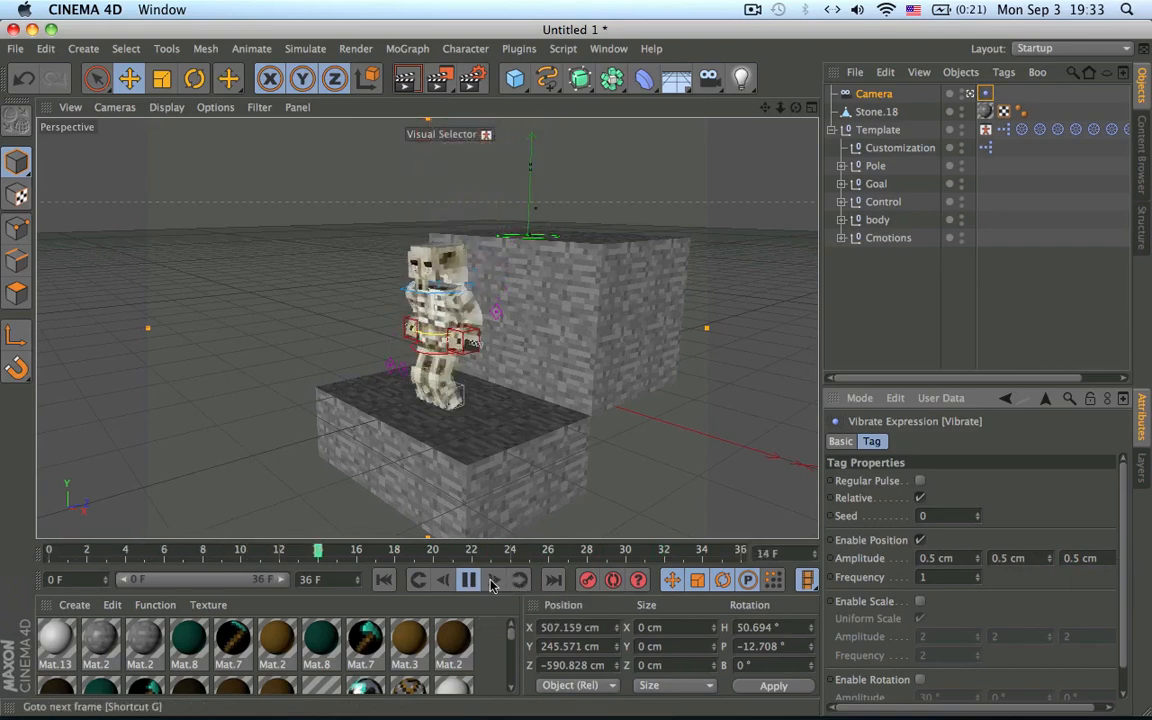
left_click(468, 580)
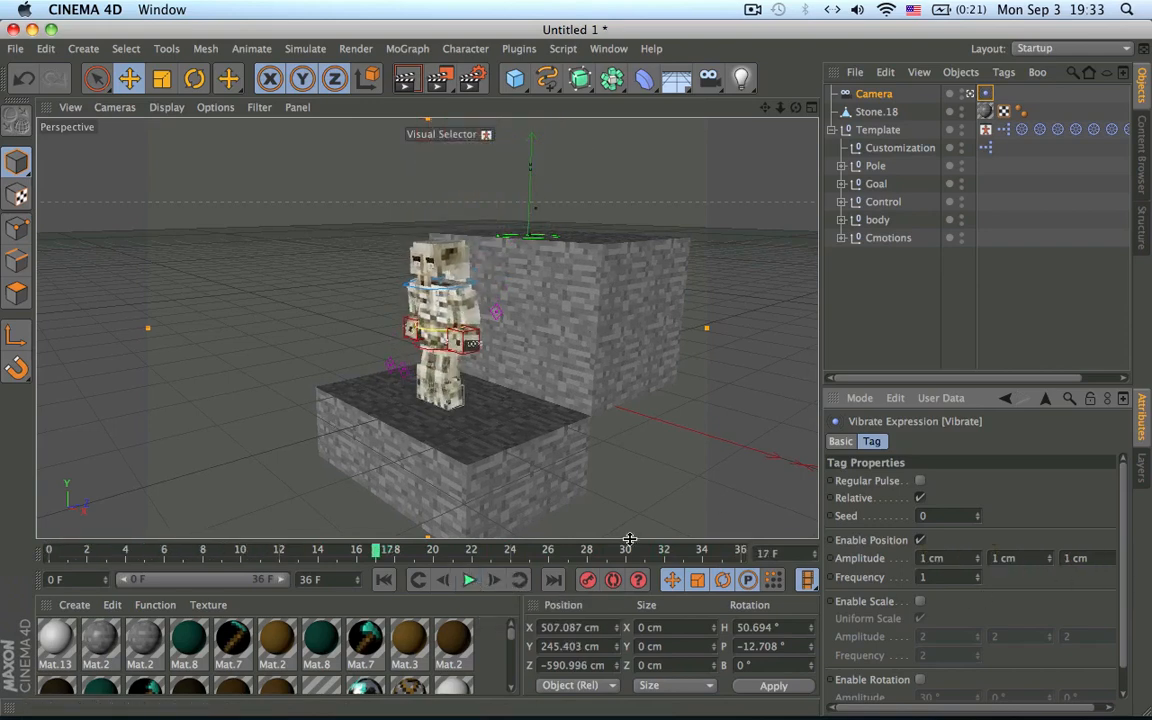
left_click(468, 580)
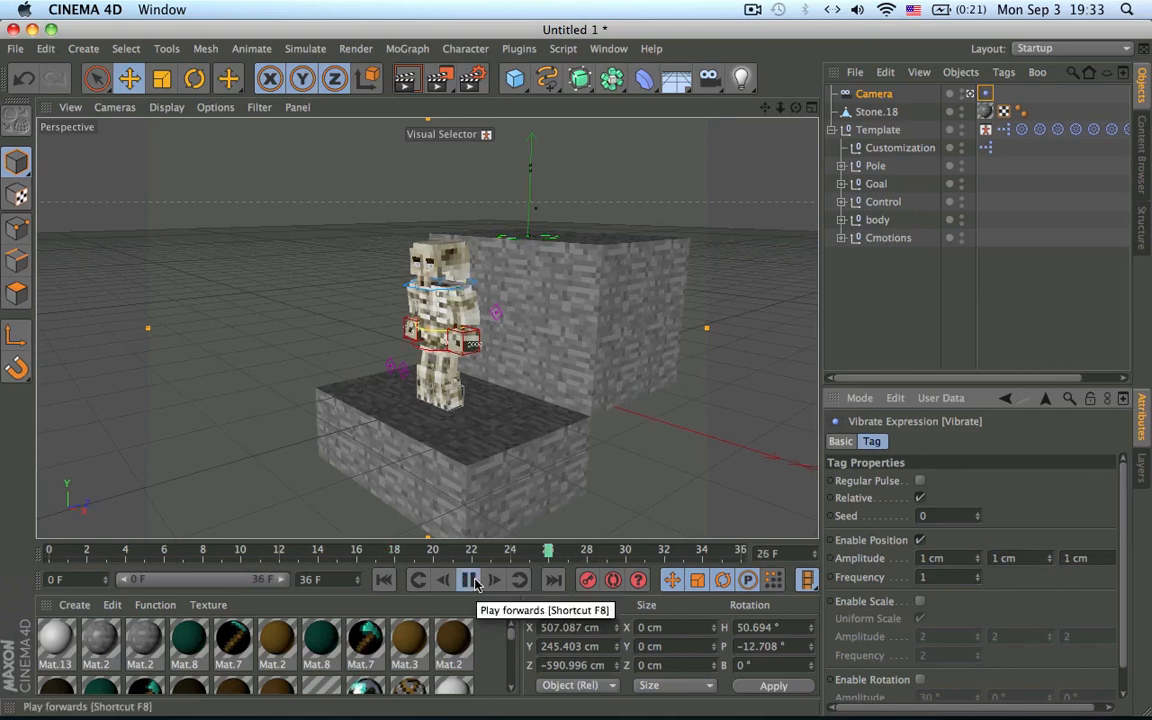
left_click(468, 580)
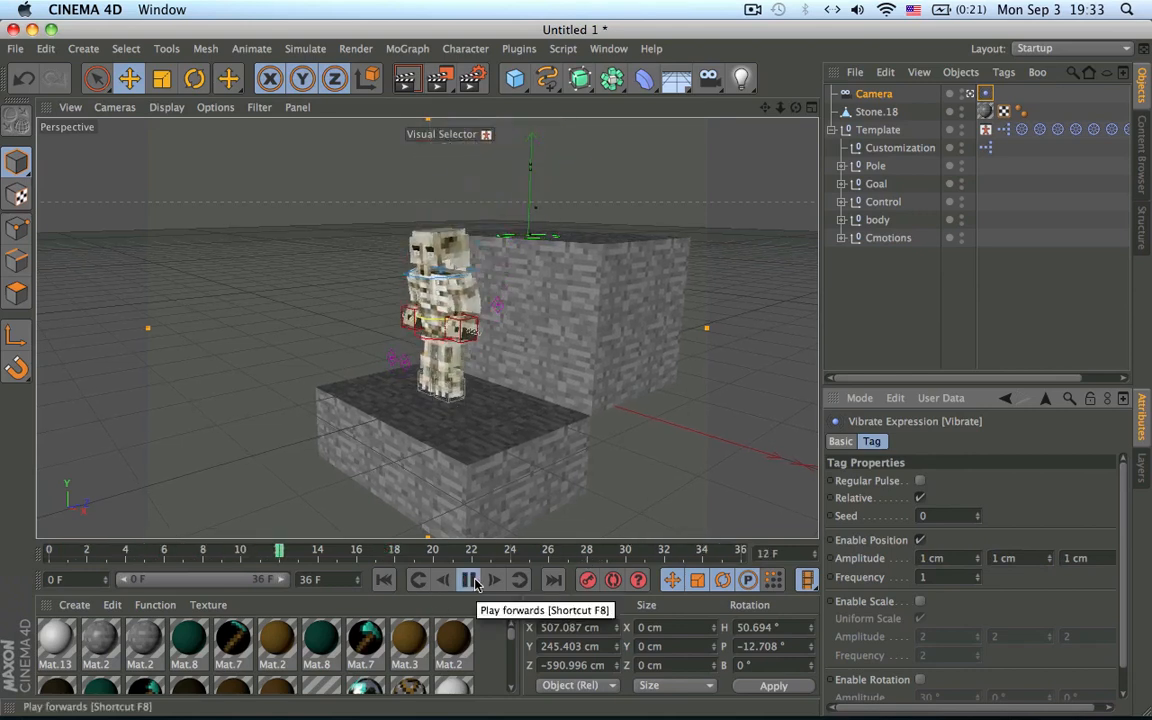
left_click(468, 580)
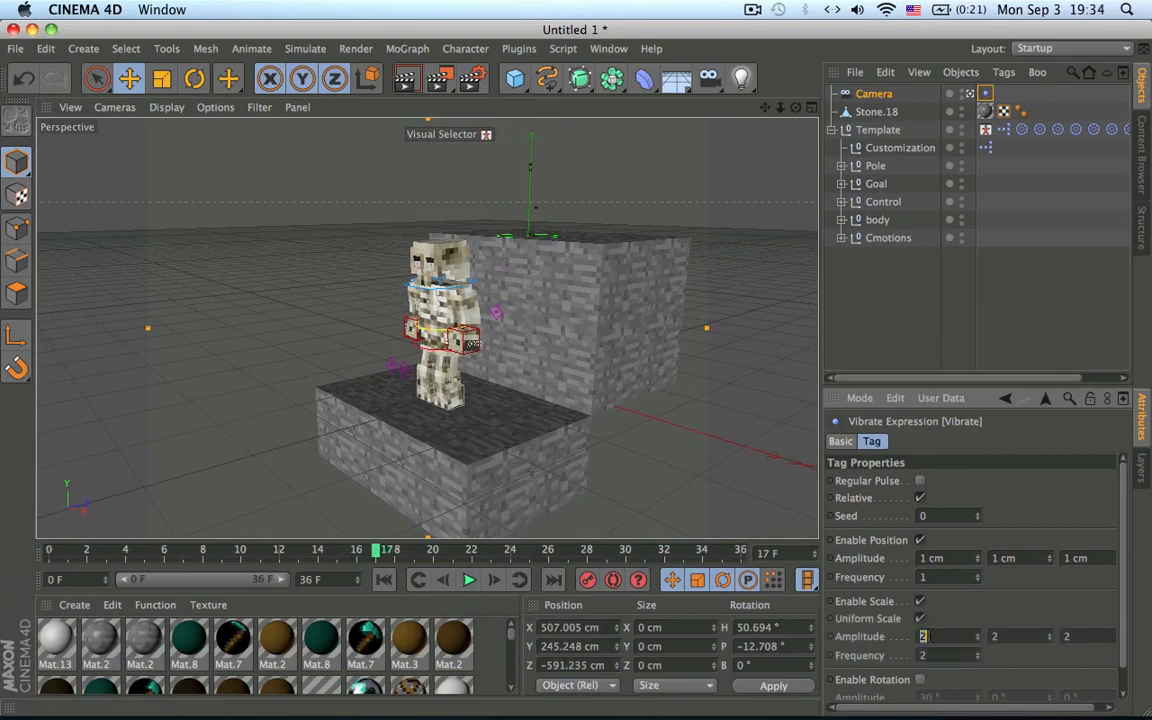
type("0")
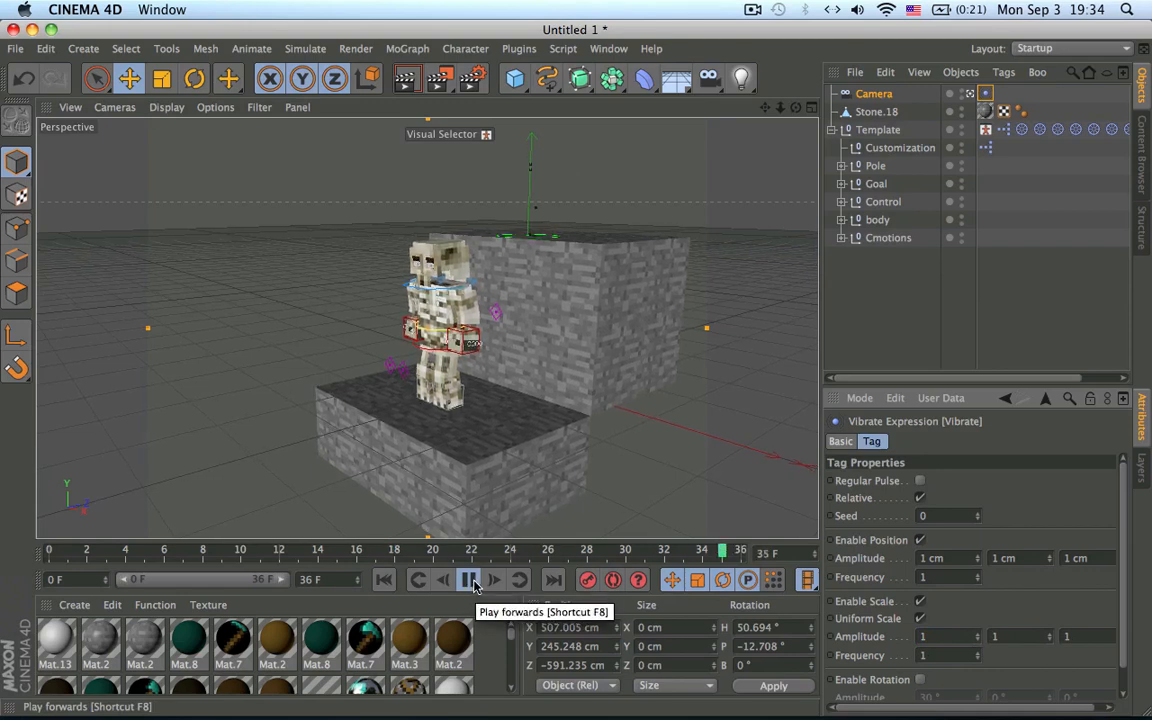
- Stop the shake preview, view the tag's Basic settings, and deselect everything
left_click(470, 580)
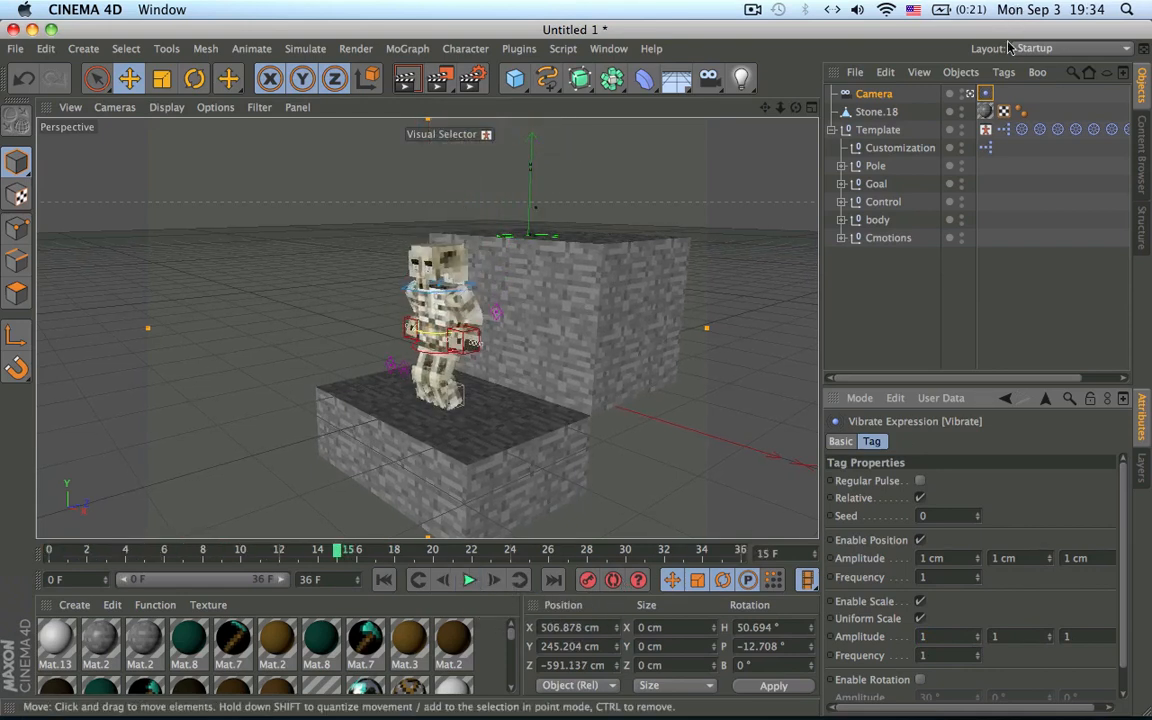
left_click(840, 442)
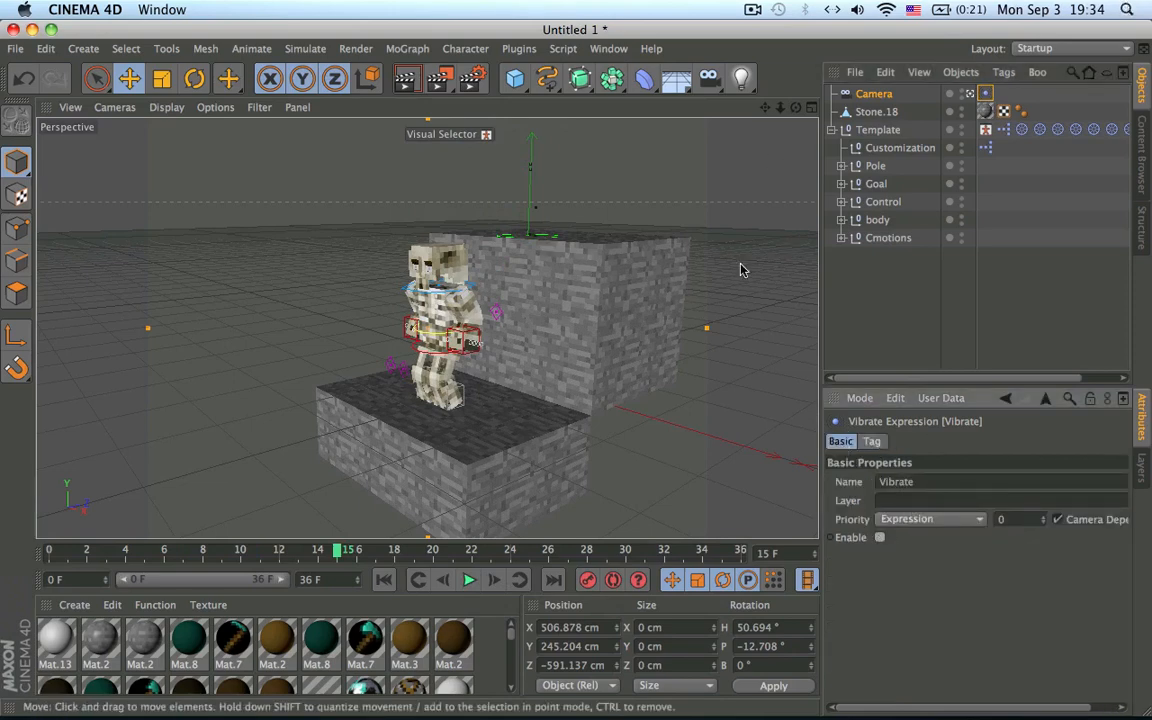
left_click(876, 112)
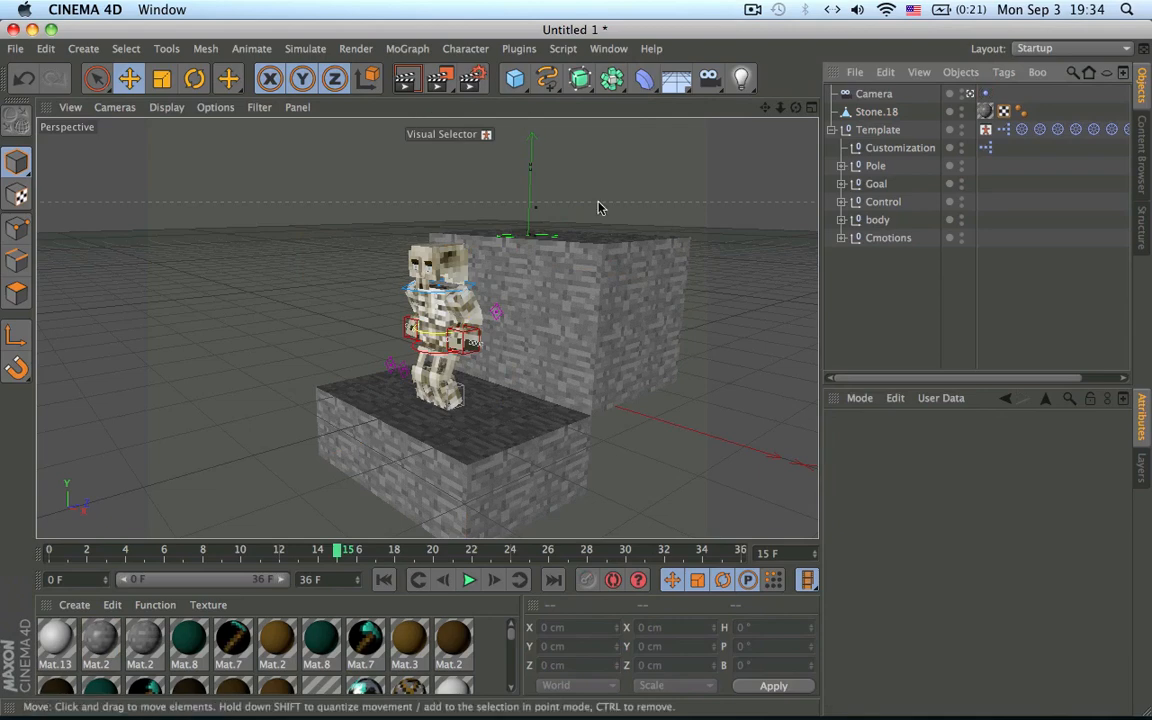
mouse_move(584, 208)
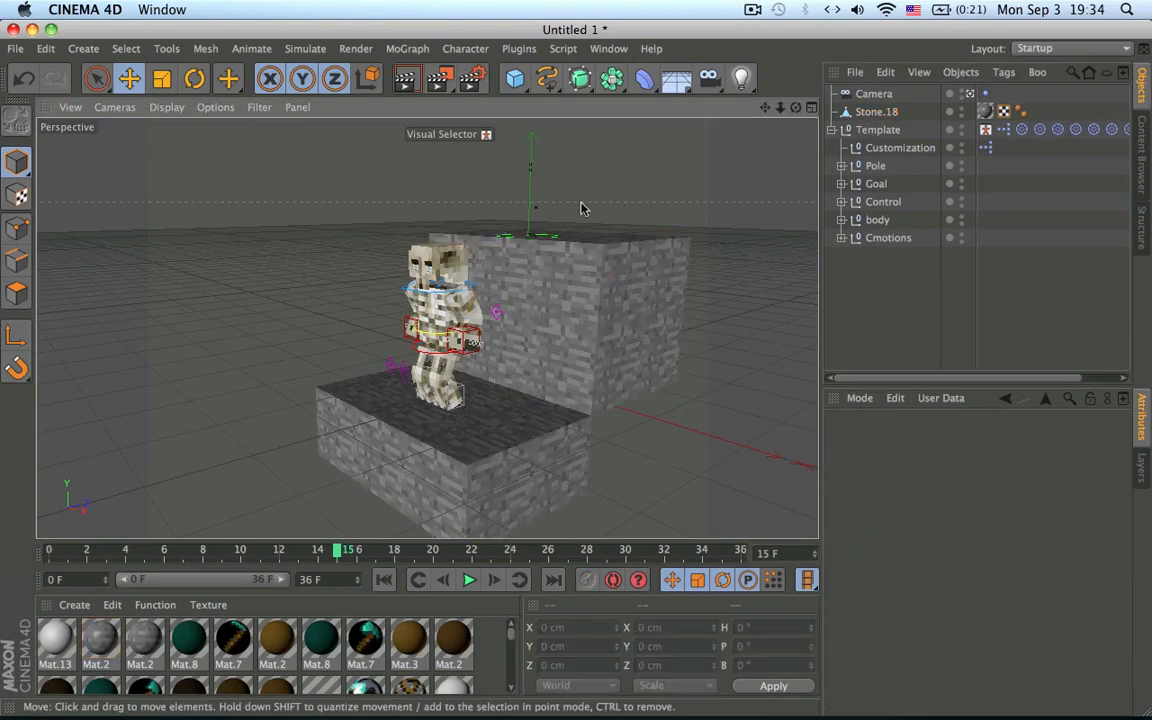
mouse_move(170, 186)
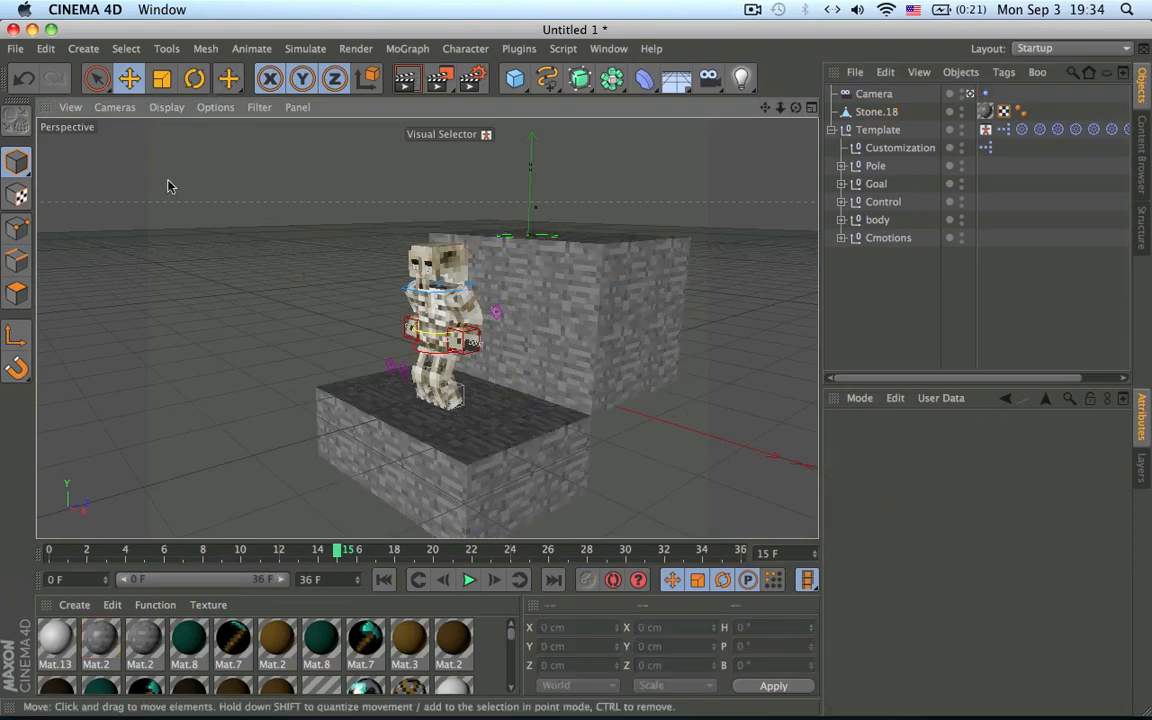
left_click(408, 48)
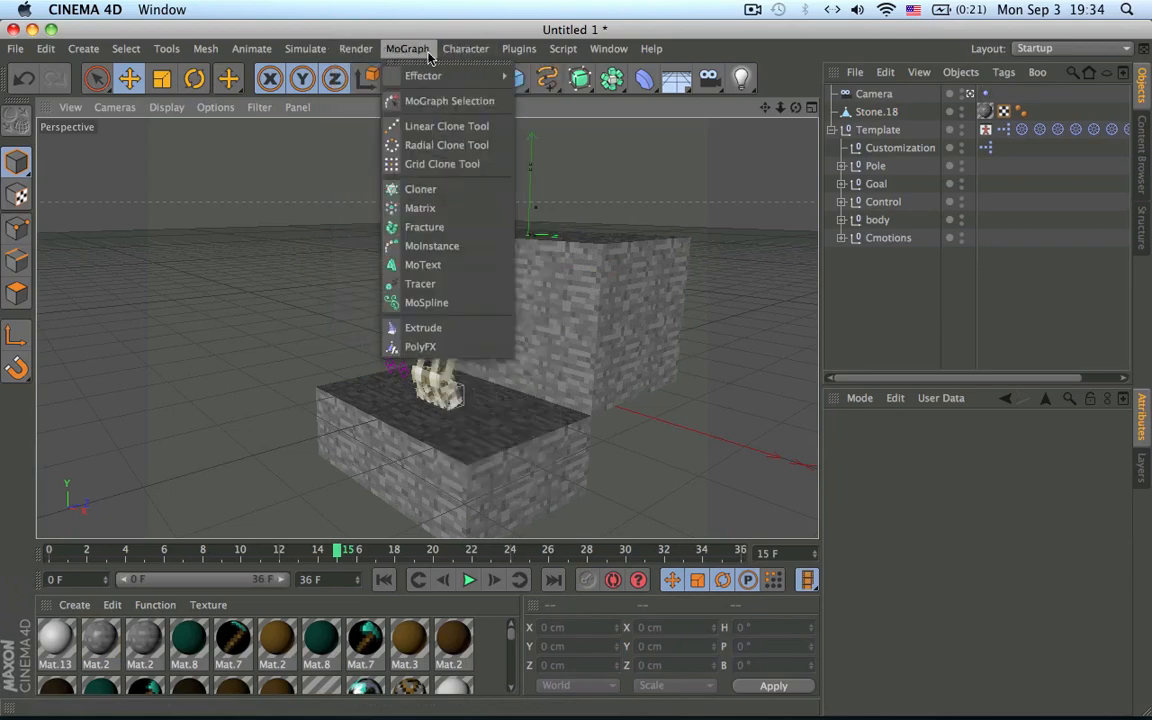
left_click(466, 48)
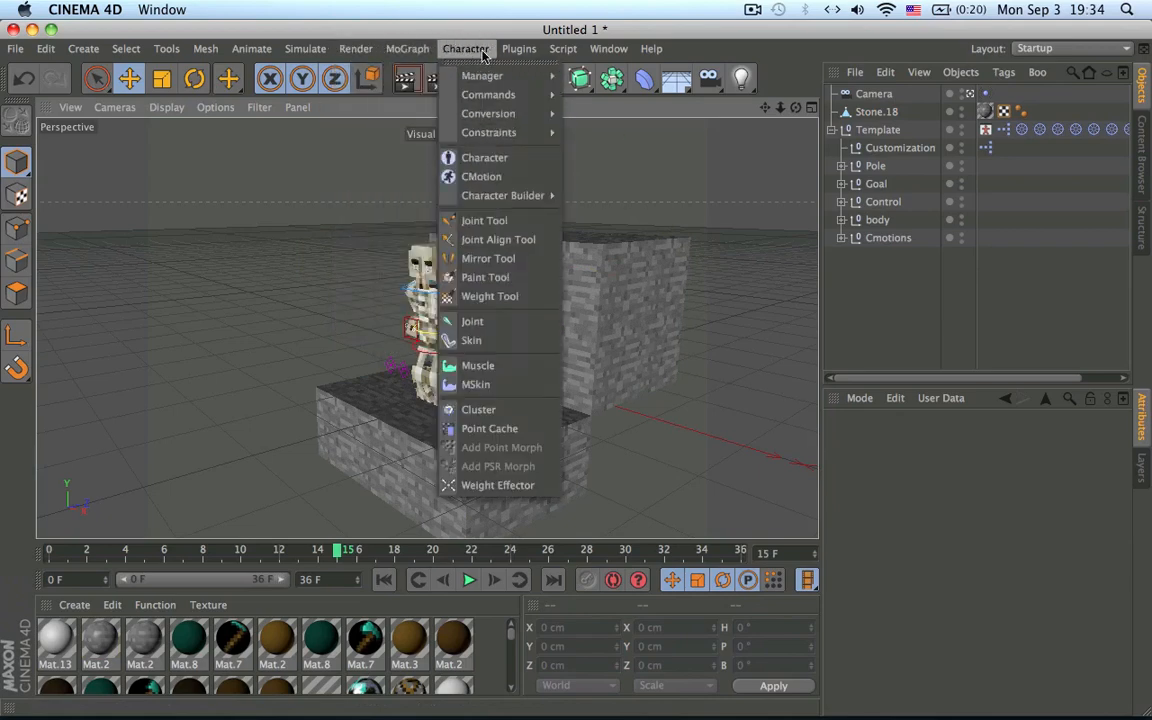